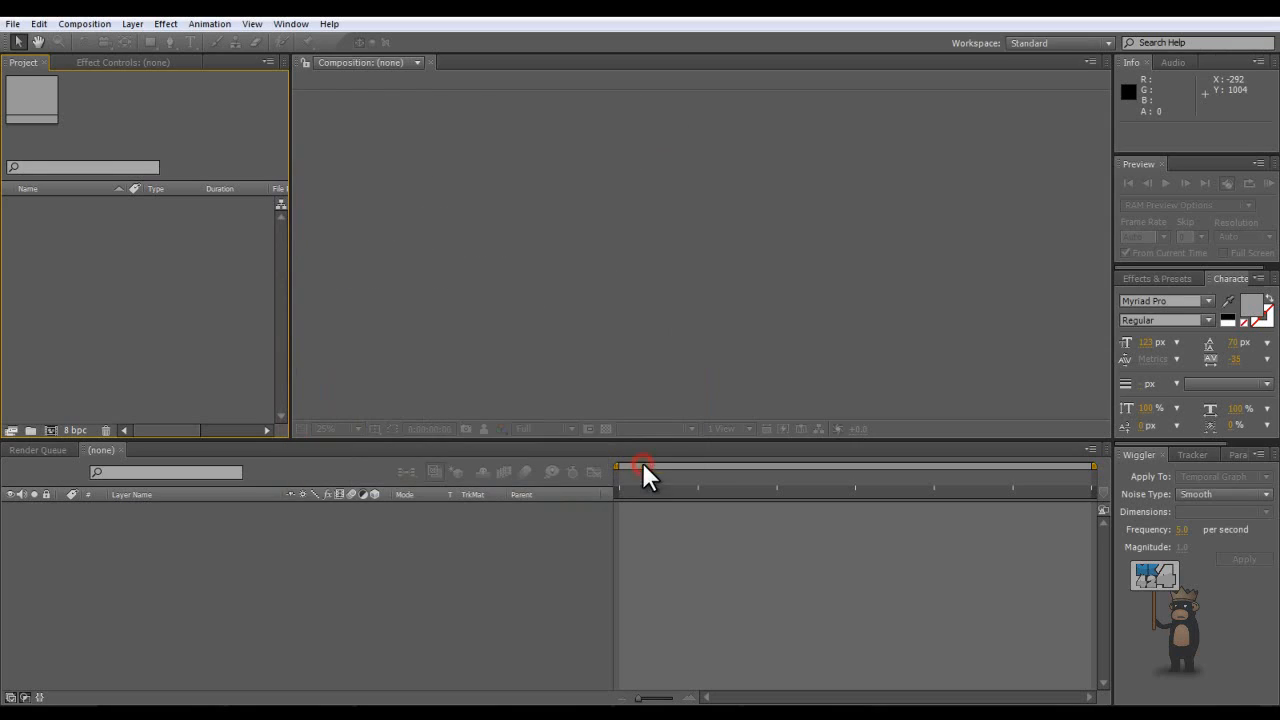
mouse_move(678, 382)
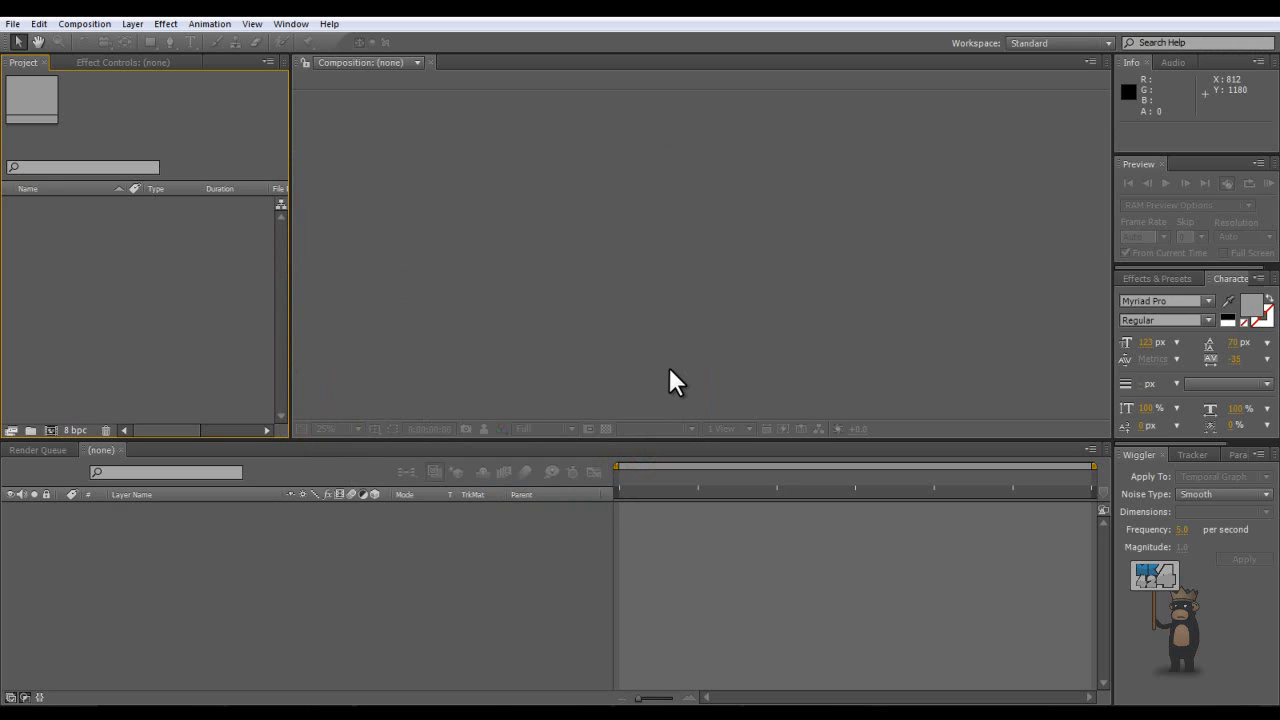
mouse_move(678, 383)
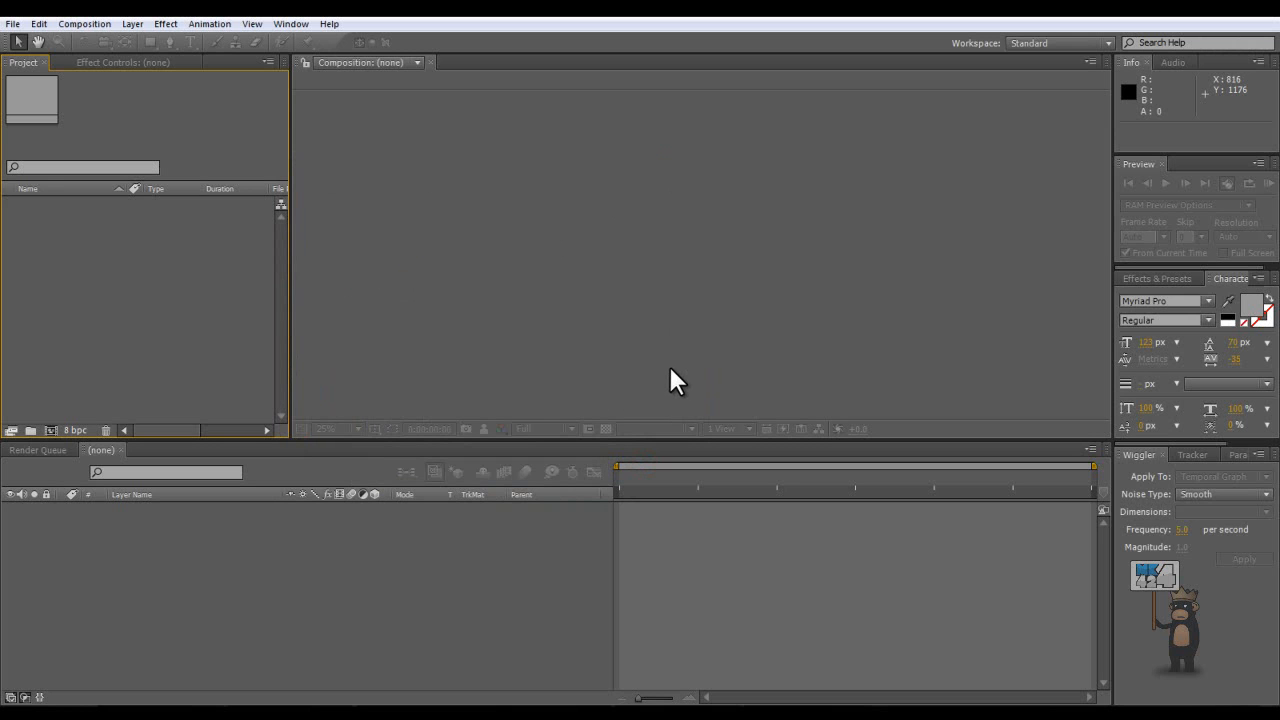
mouse_move(183, 137)
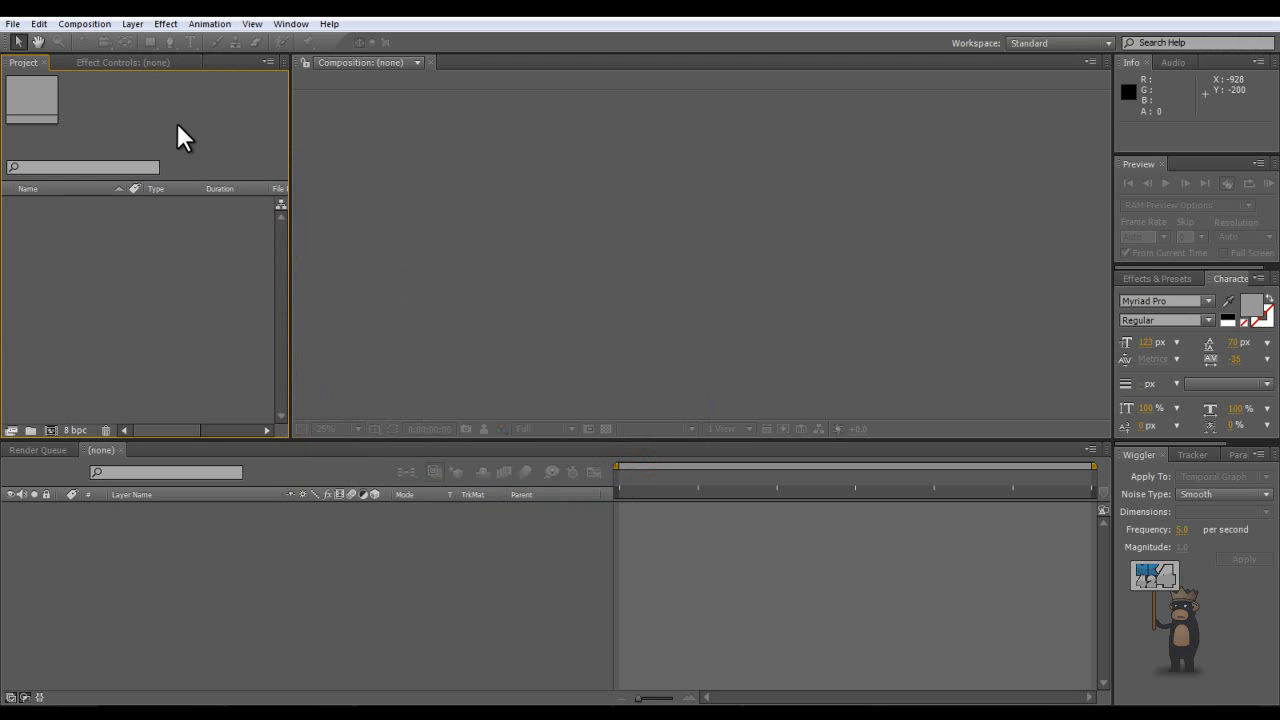
mouse_move(82, 42)
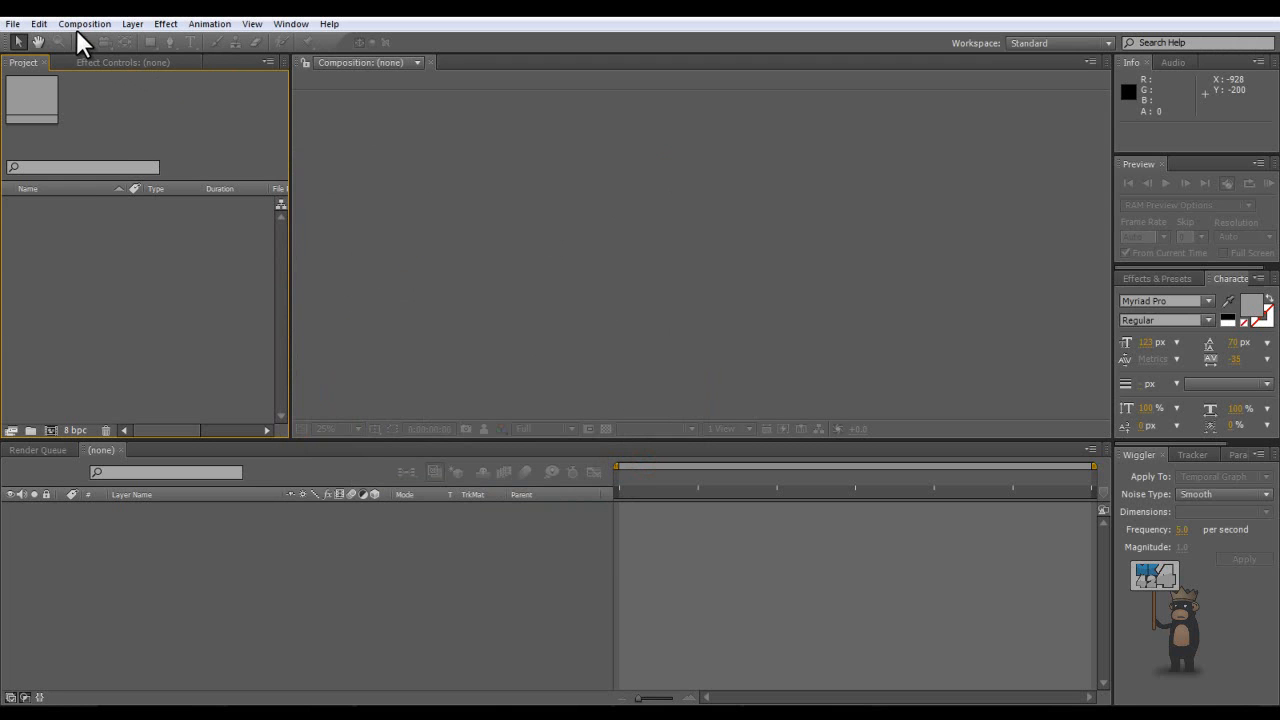
- Configure a new composition: HDTV 1080 25 preset, square pixels, 10-second duration, black background
click(84, 23)
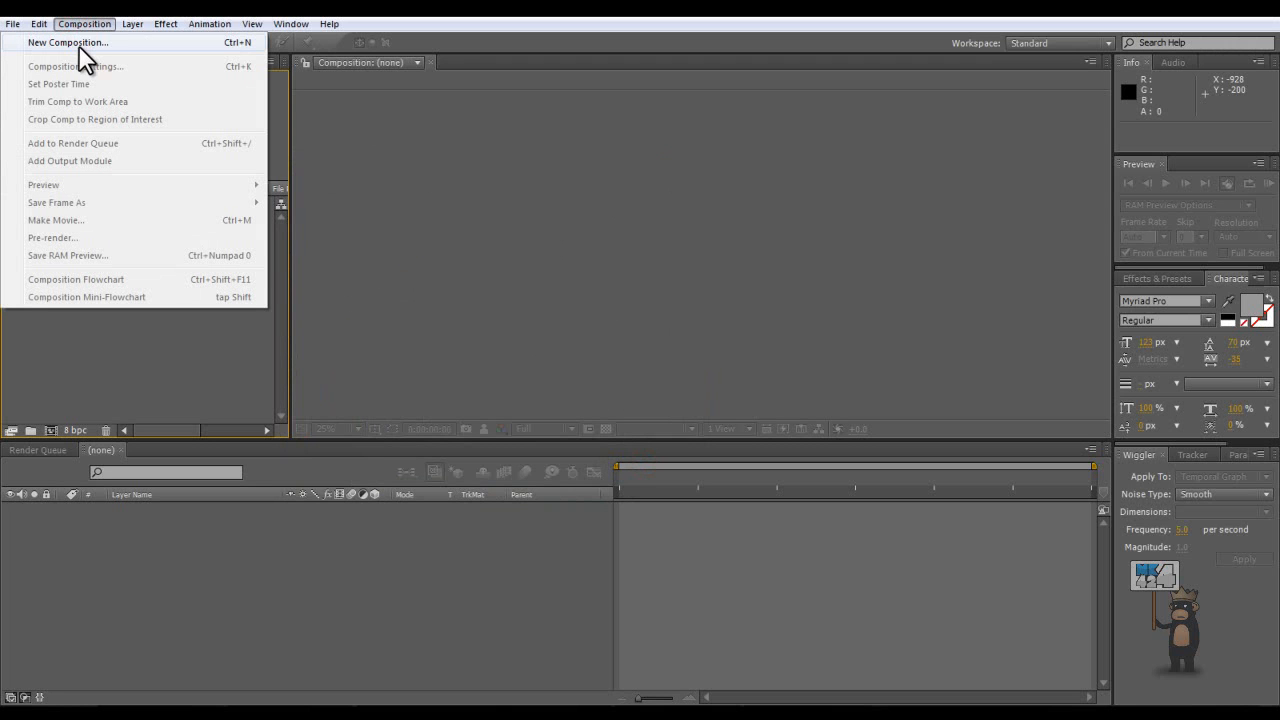
click(67, 42)
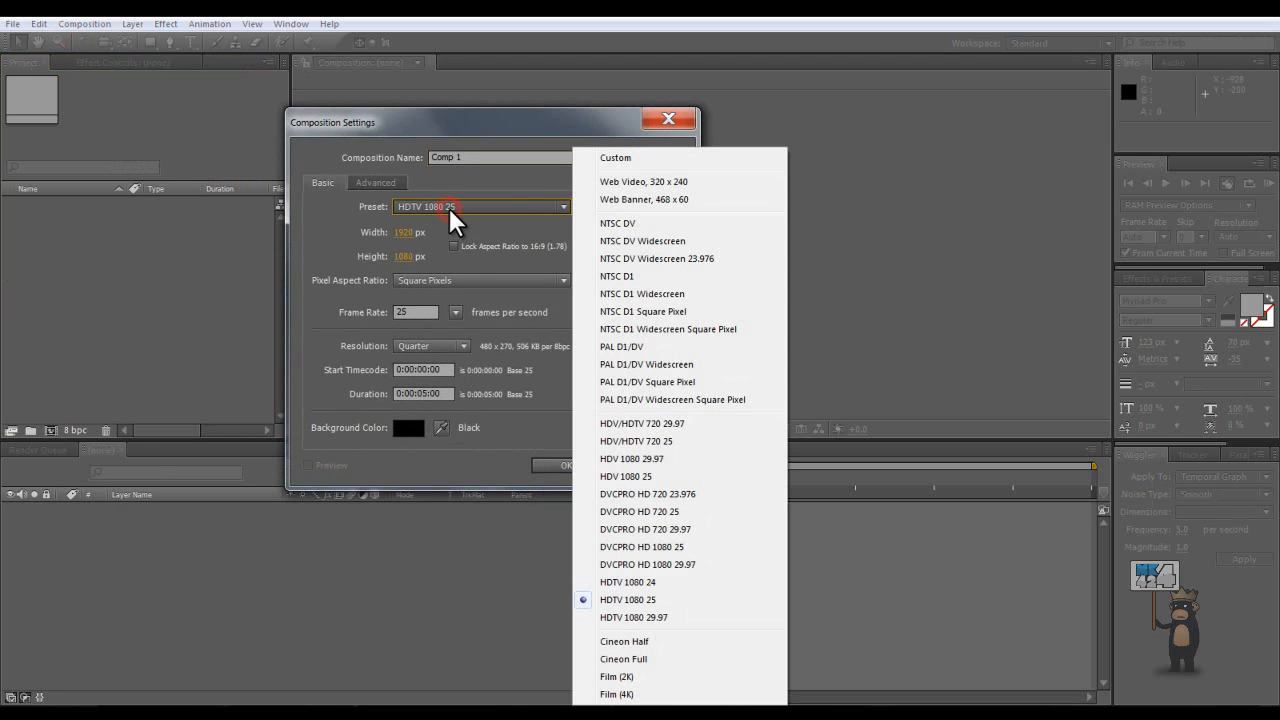
mouse_move(700, 280)
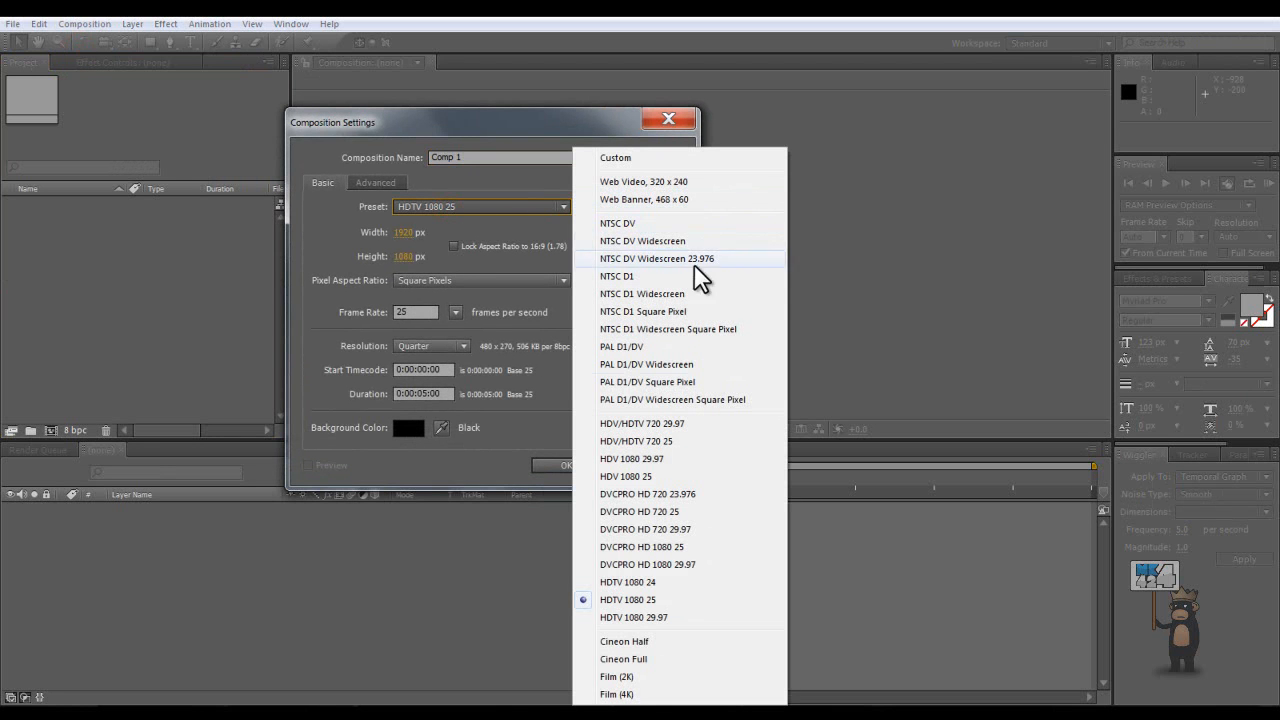
mouse_move(612, 614)
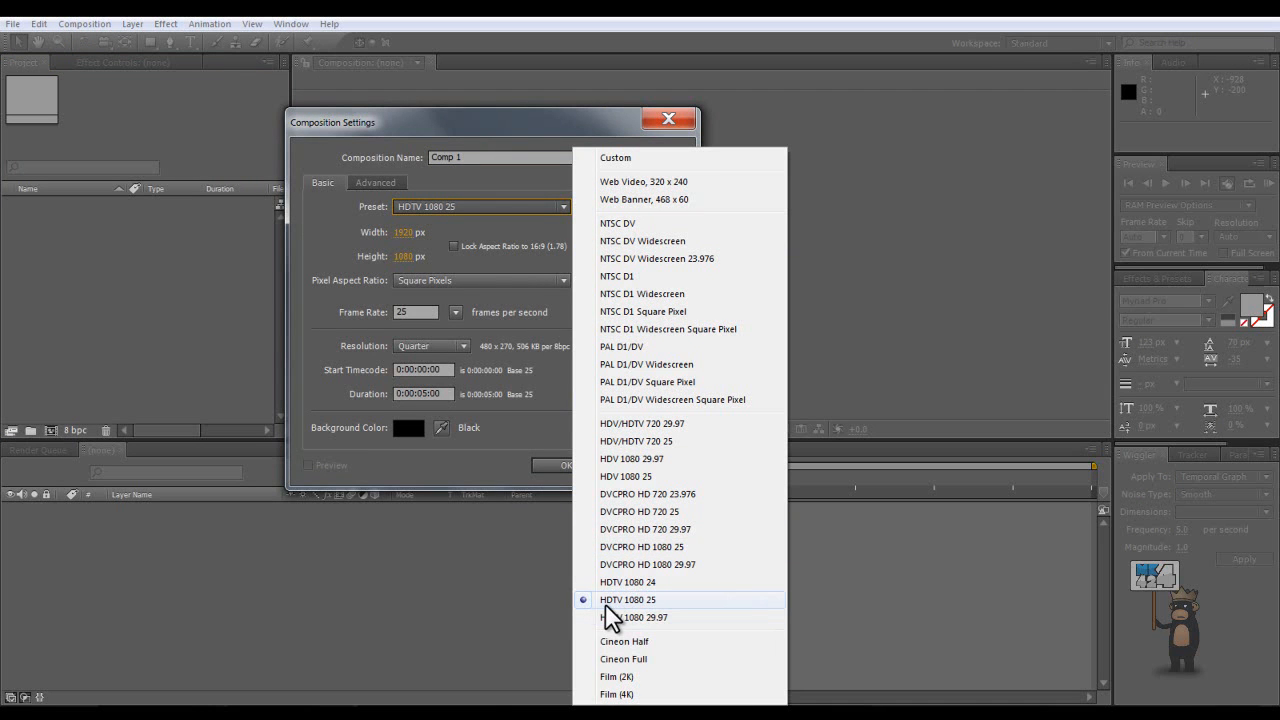
mouse_move(659, 611)
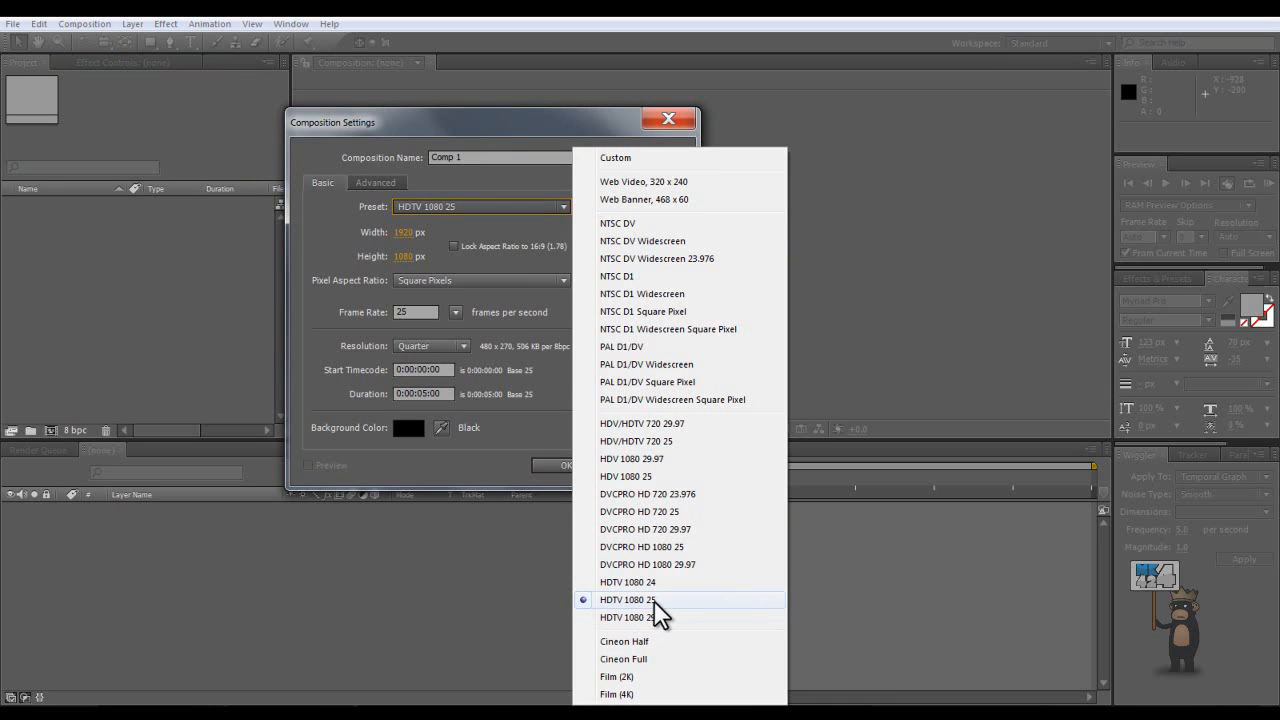
mouse_move(668, 613)
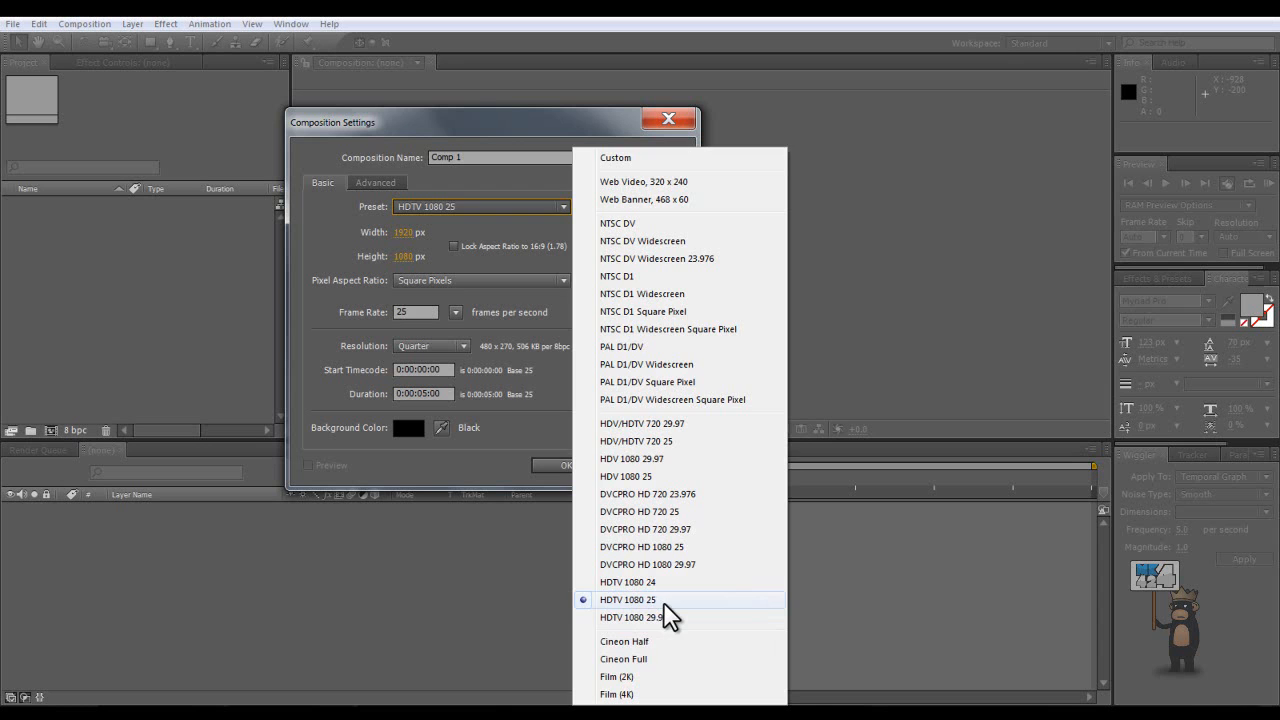
click(627, 599)
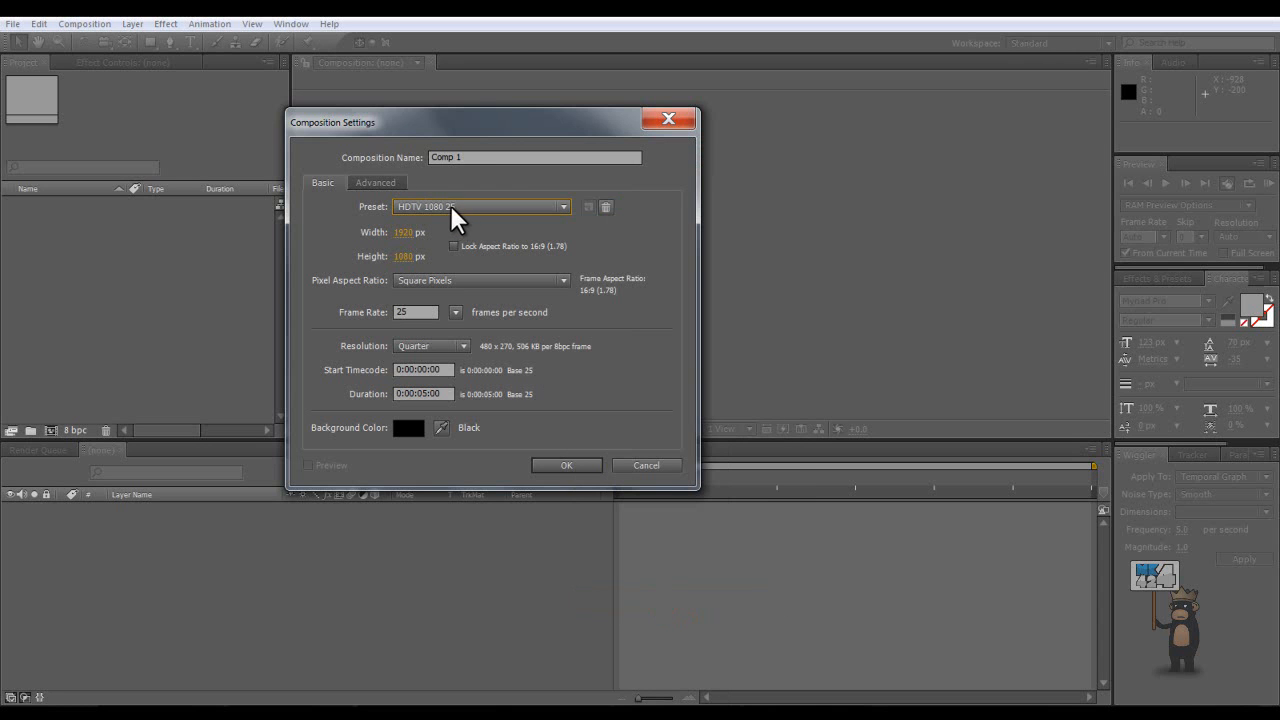
mouse_move(472, 218)
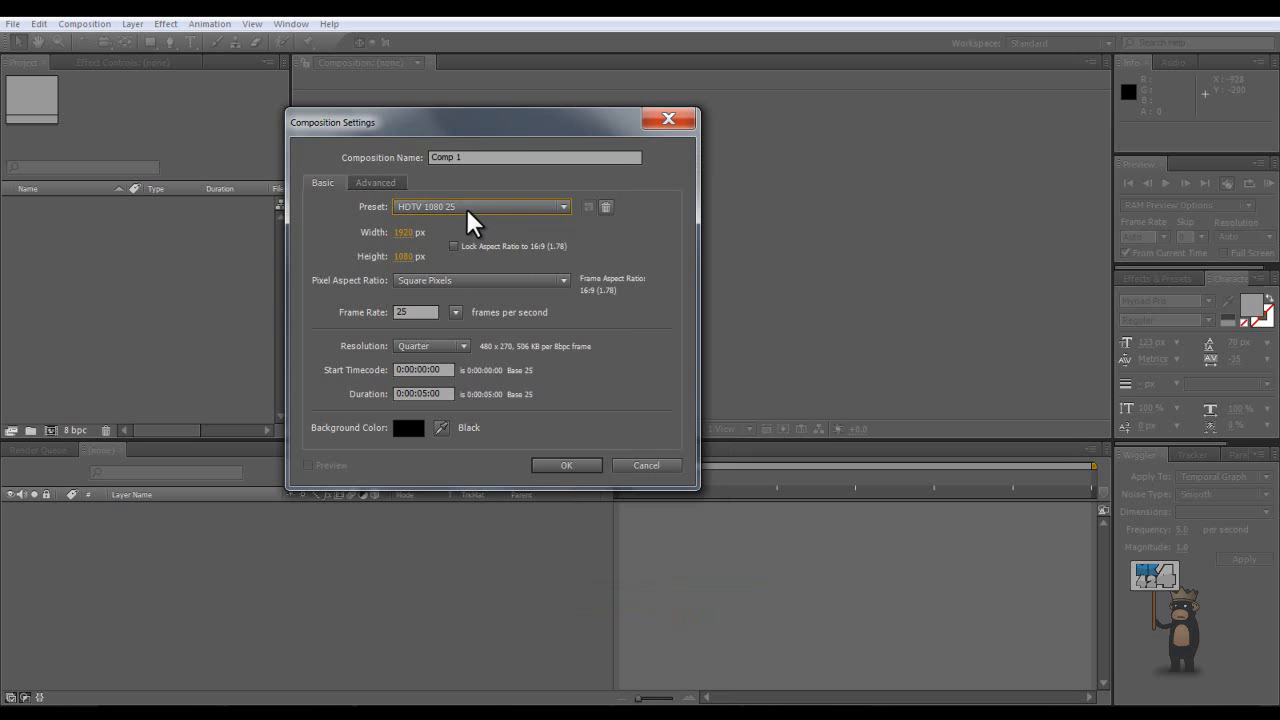
click(563, 207)
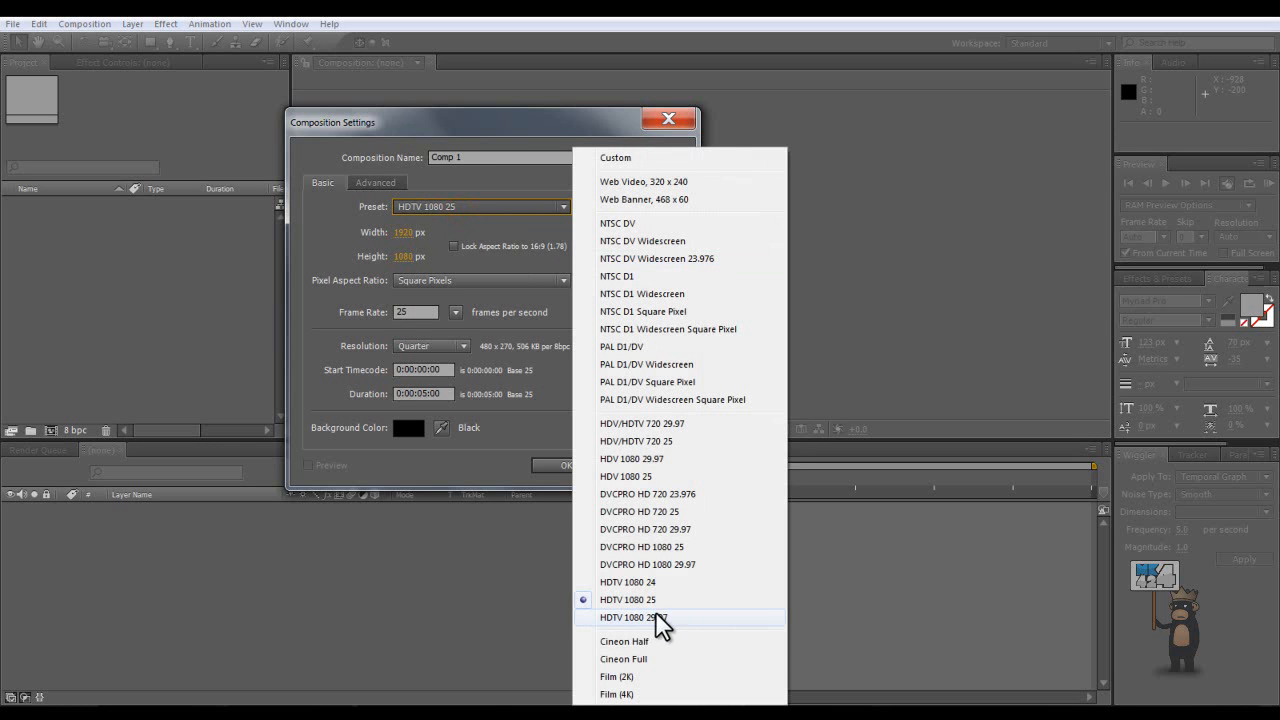
mouse_move(675, 599)
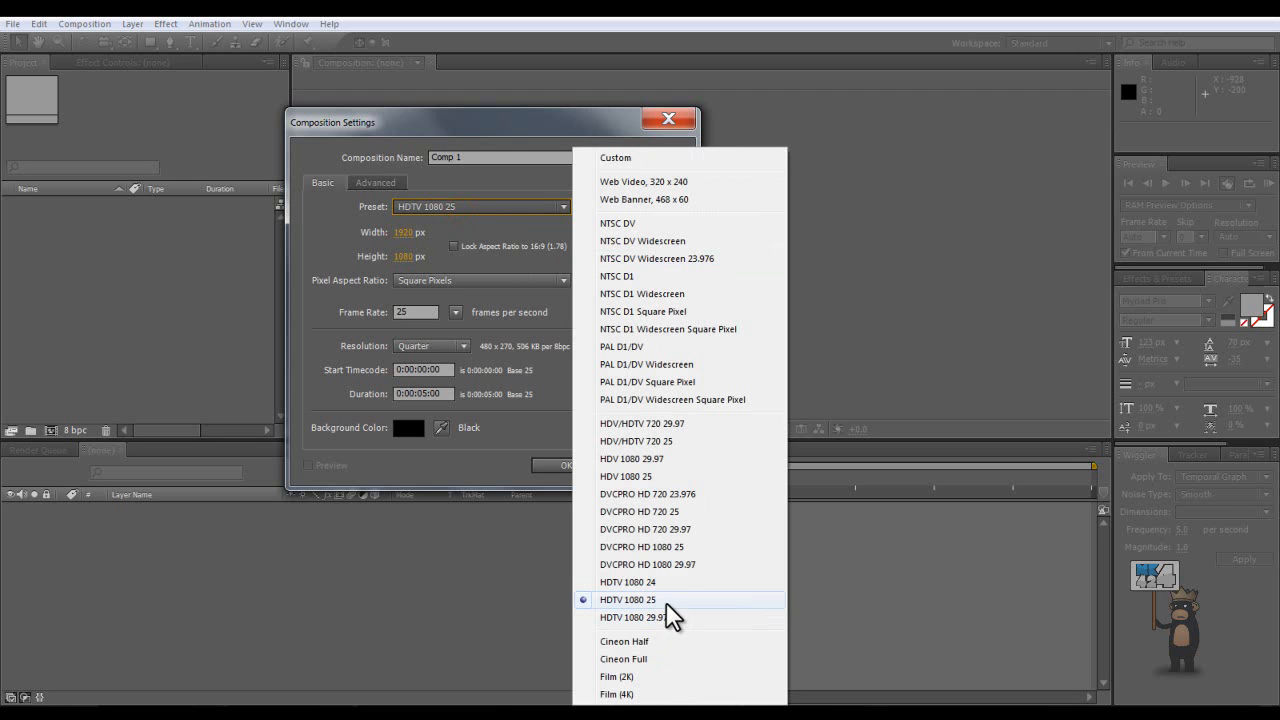
mouse_move(375, 222)
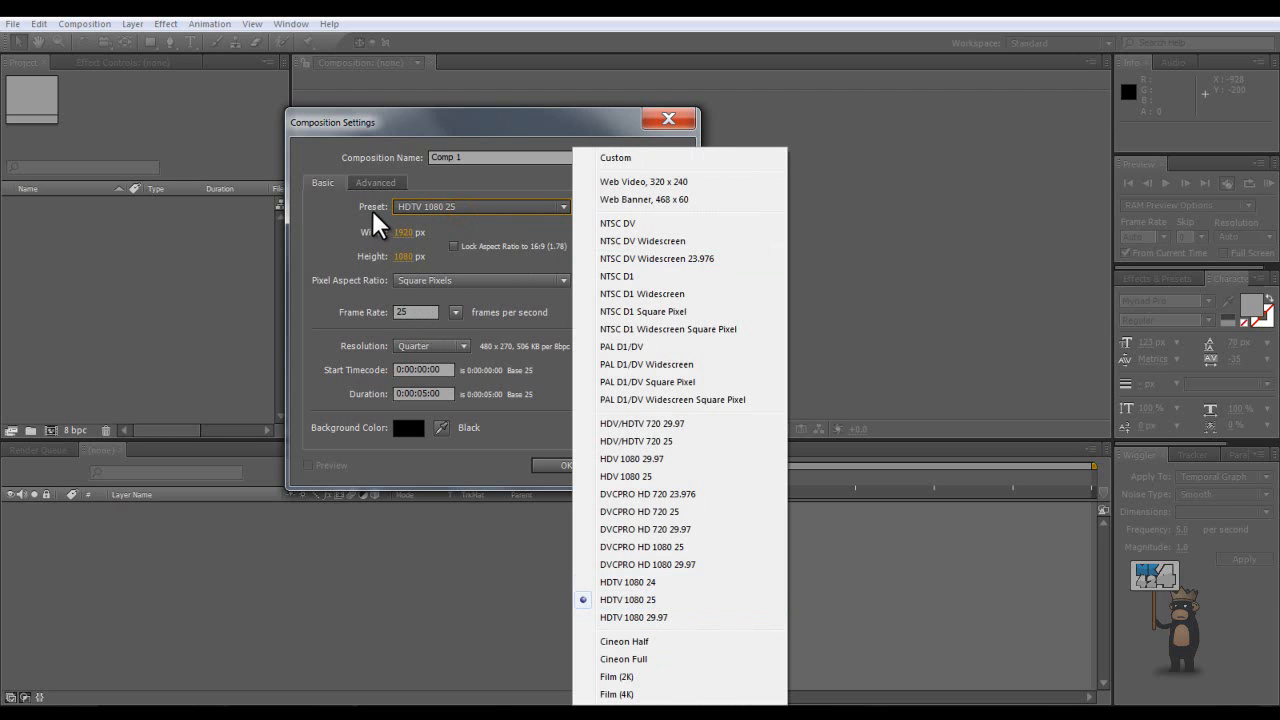
mouse_move(335, 250)
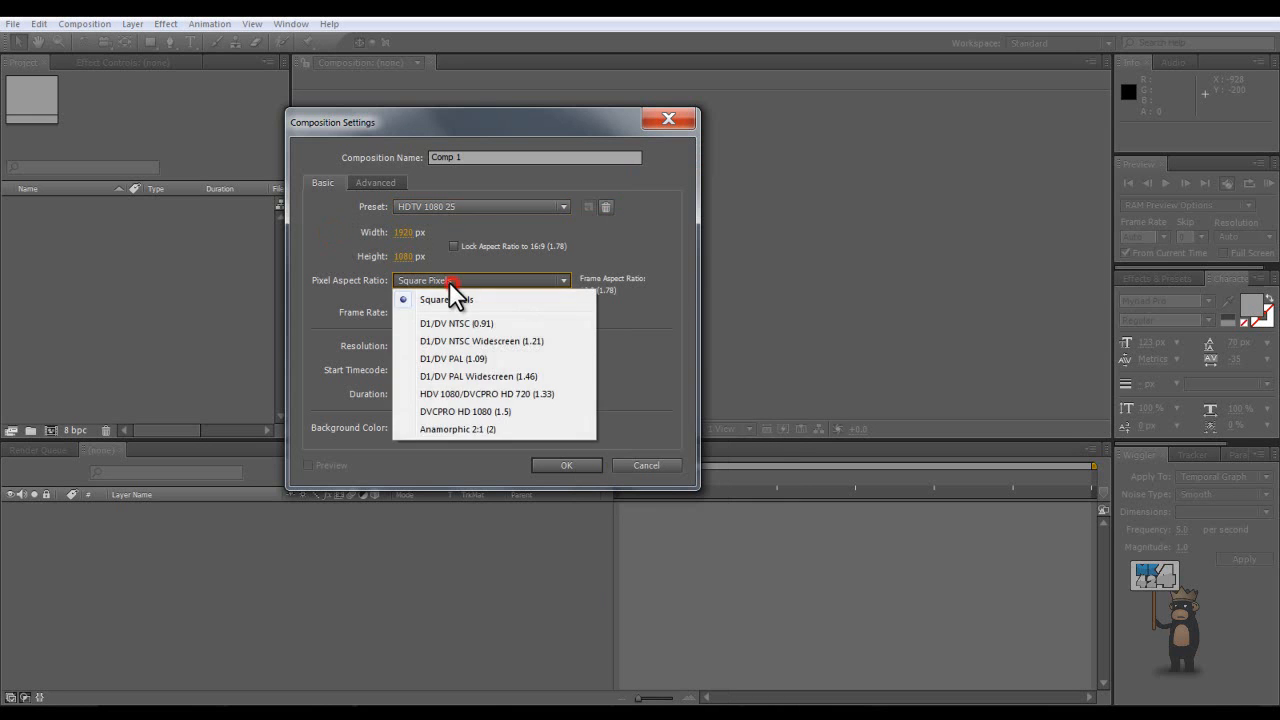
click(446, 299)
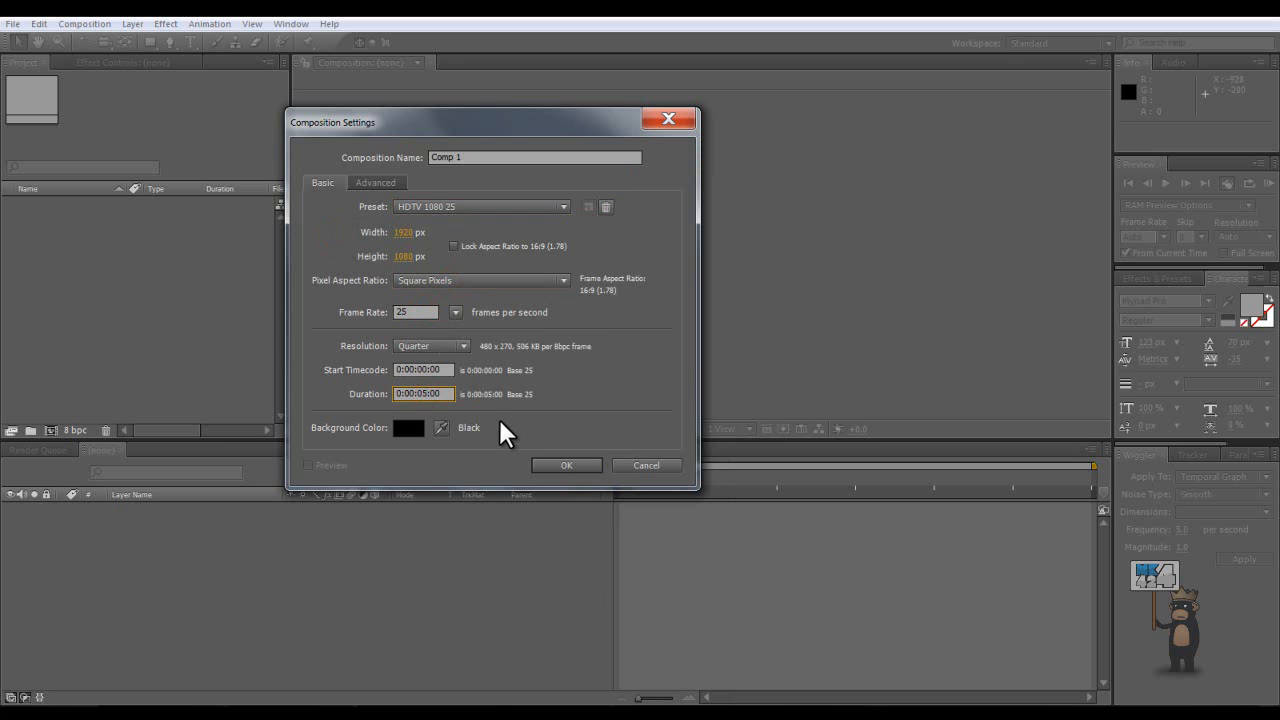
mouse_move(363, 198)
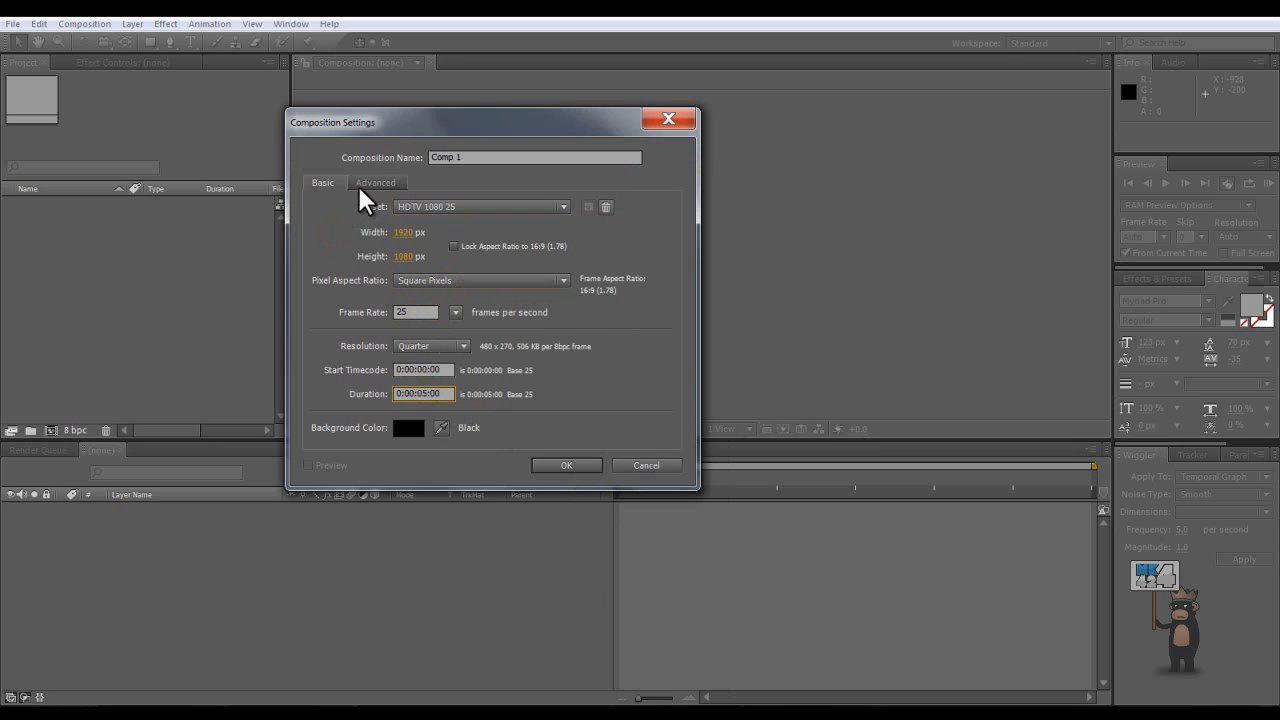
mouse_move(560, 512)
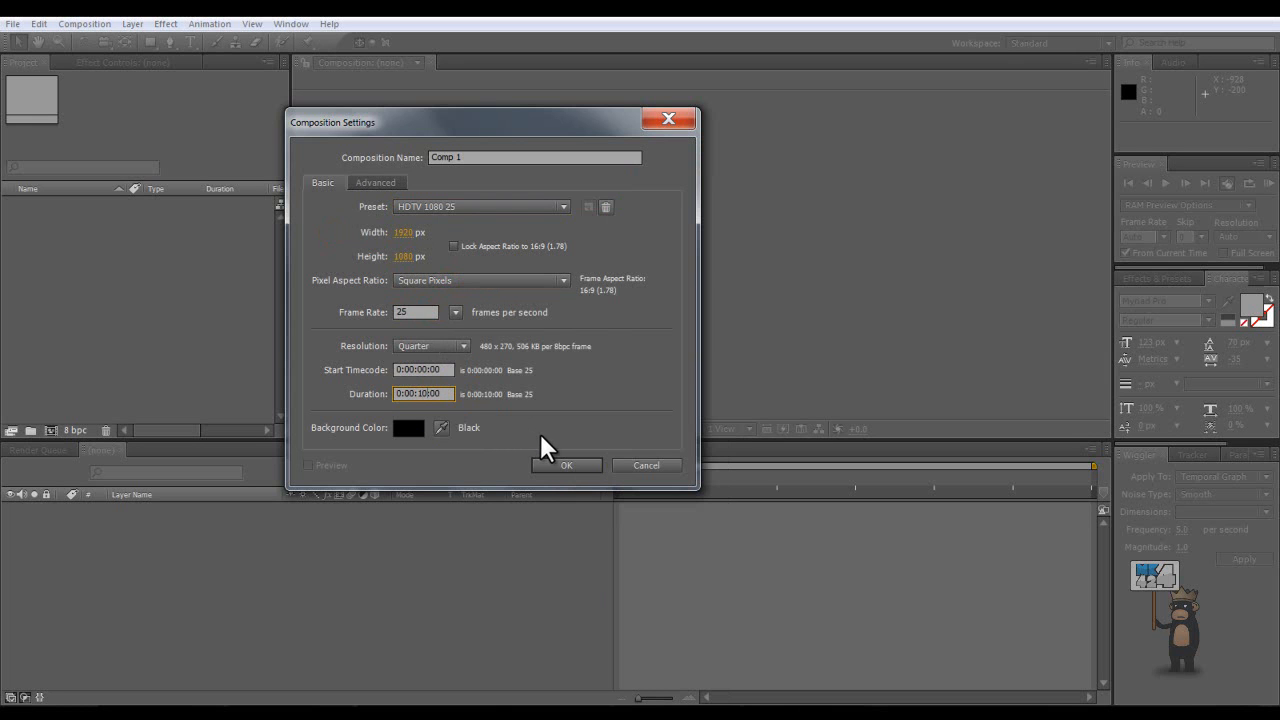
click(407, 427)
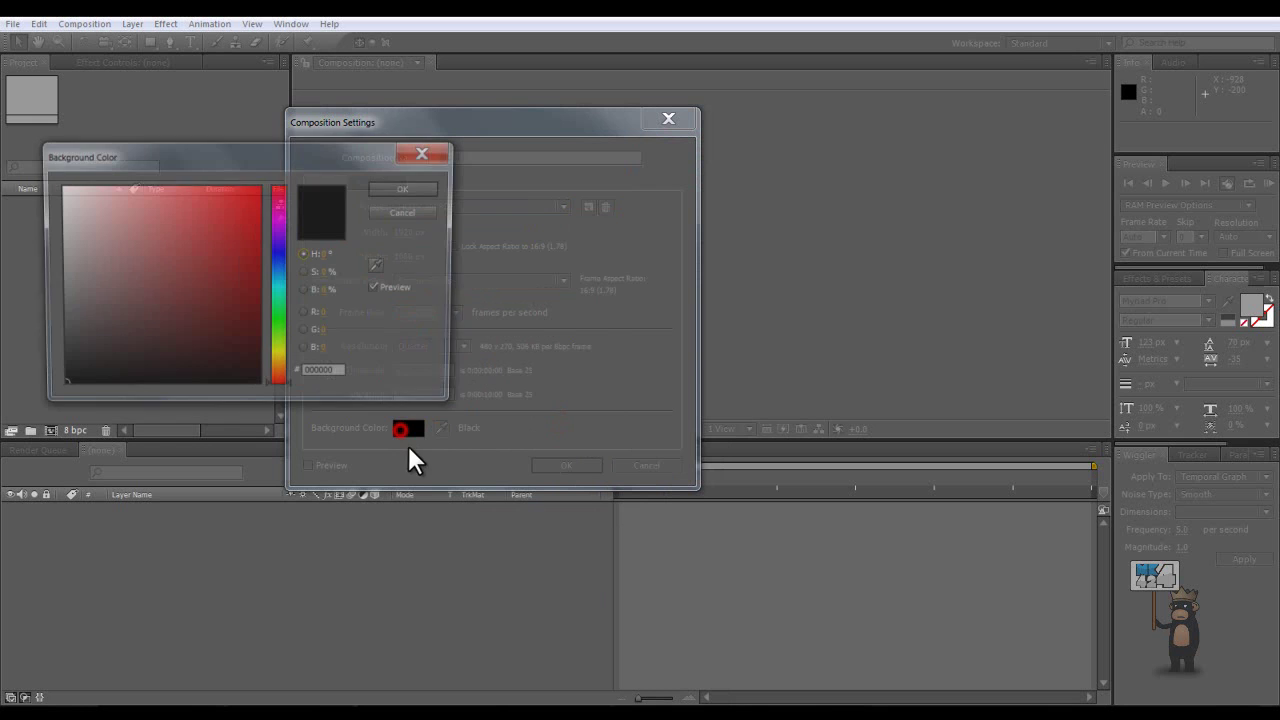
click(402, 189)
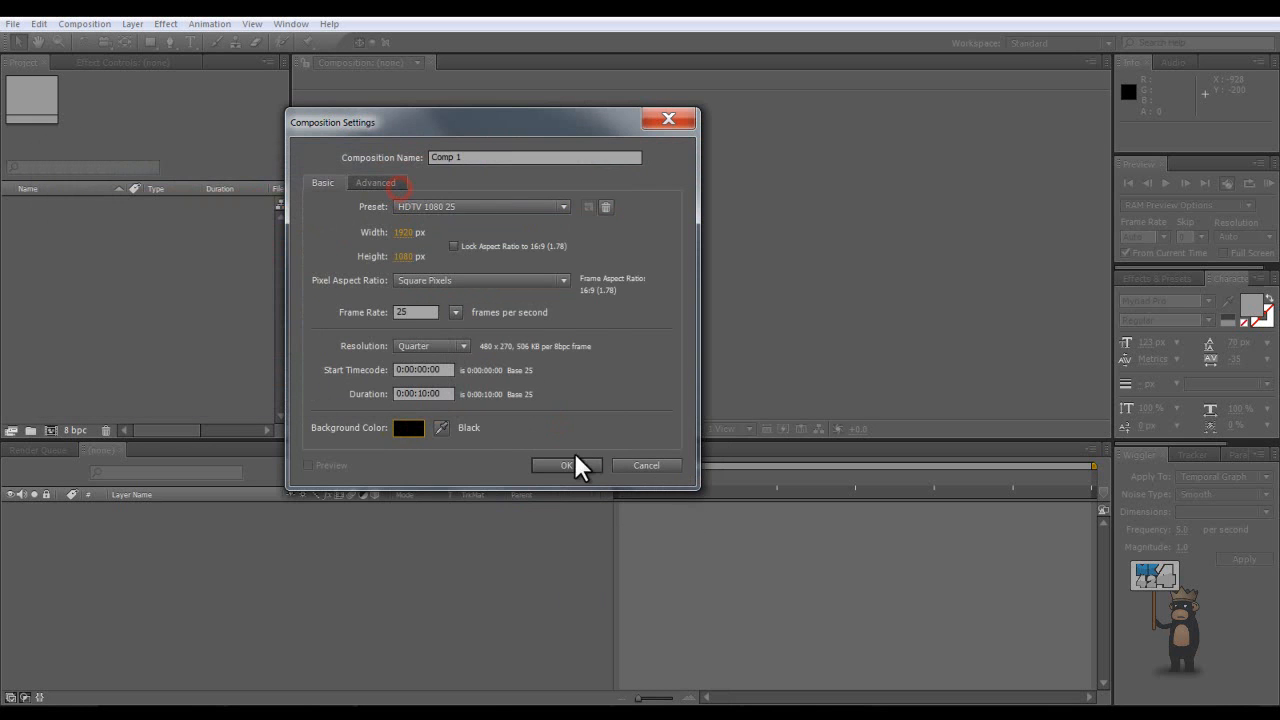
- Confirm the Comp 1 settings and set the viewer magnification to 50%
click(566, 465)
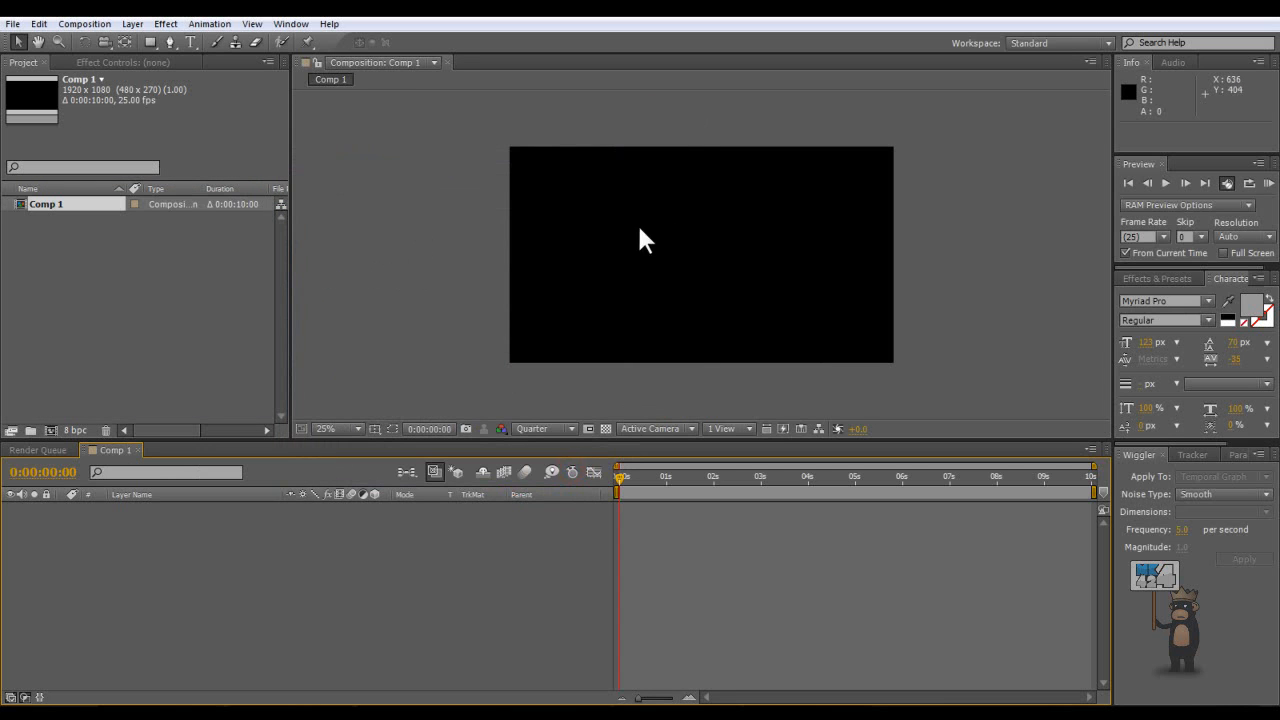
mouse_move(918, 378)
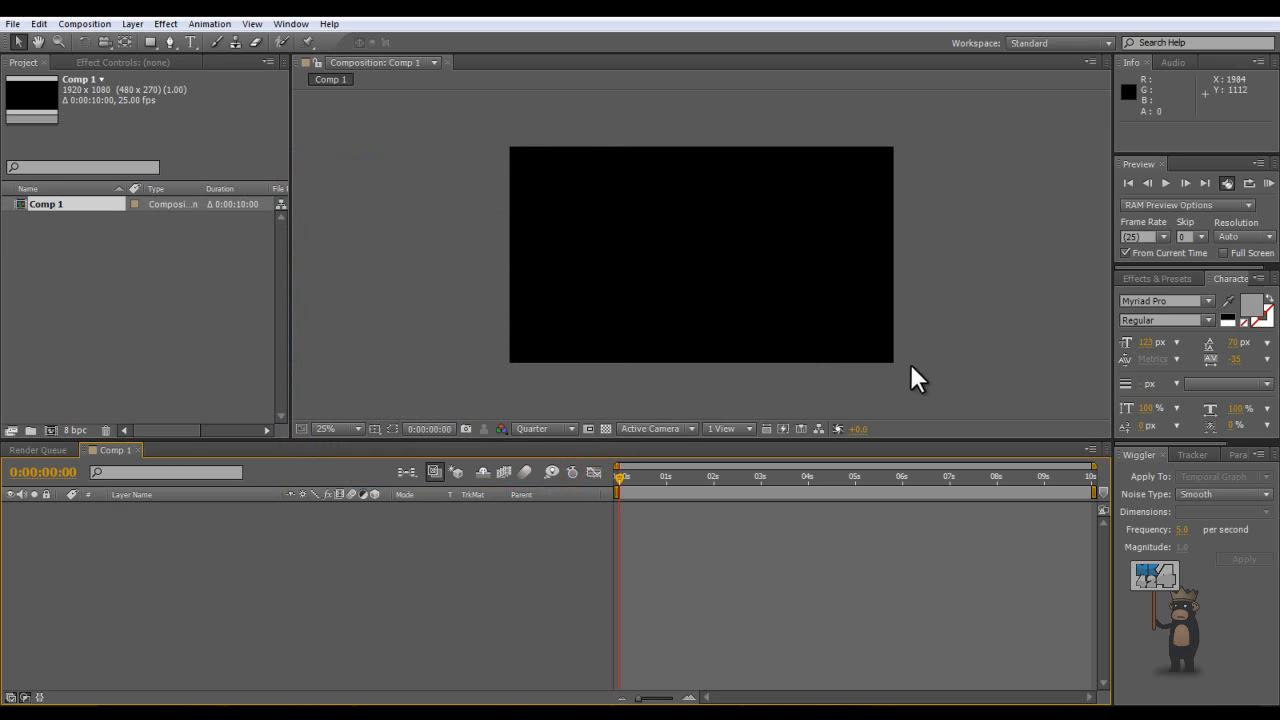
click(338, 428)
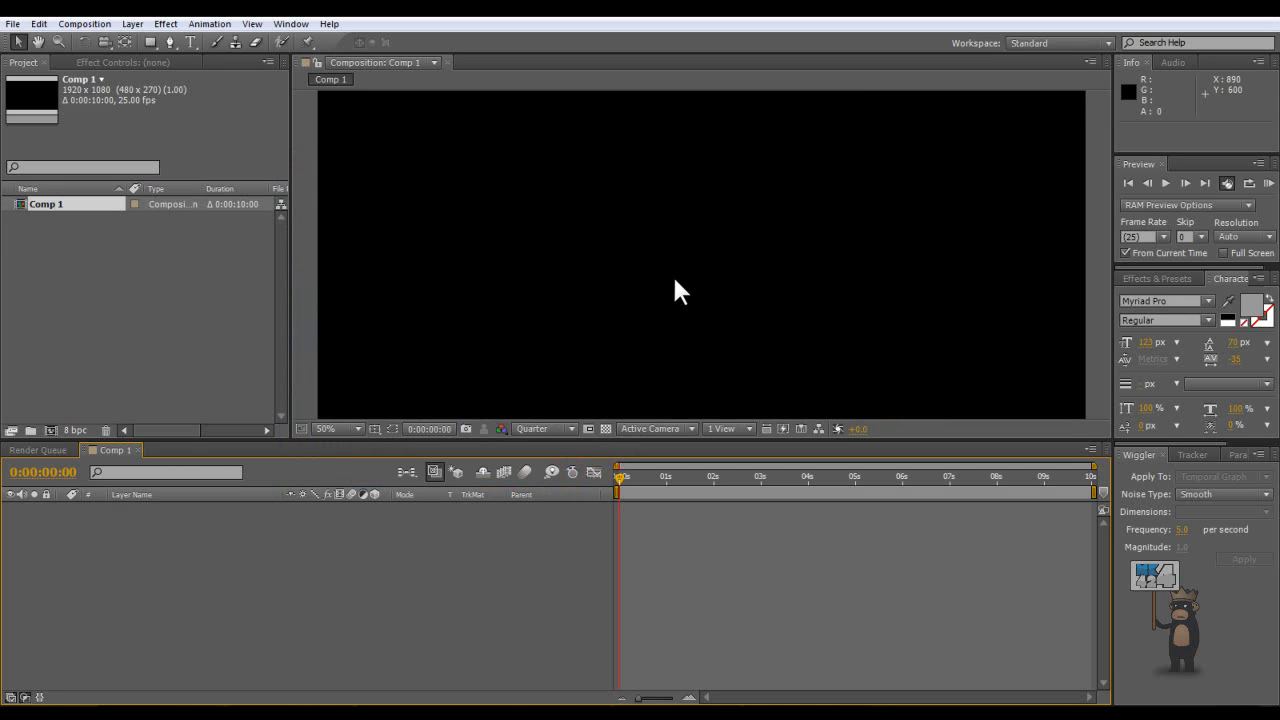
click(337, 428)
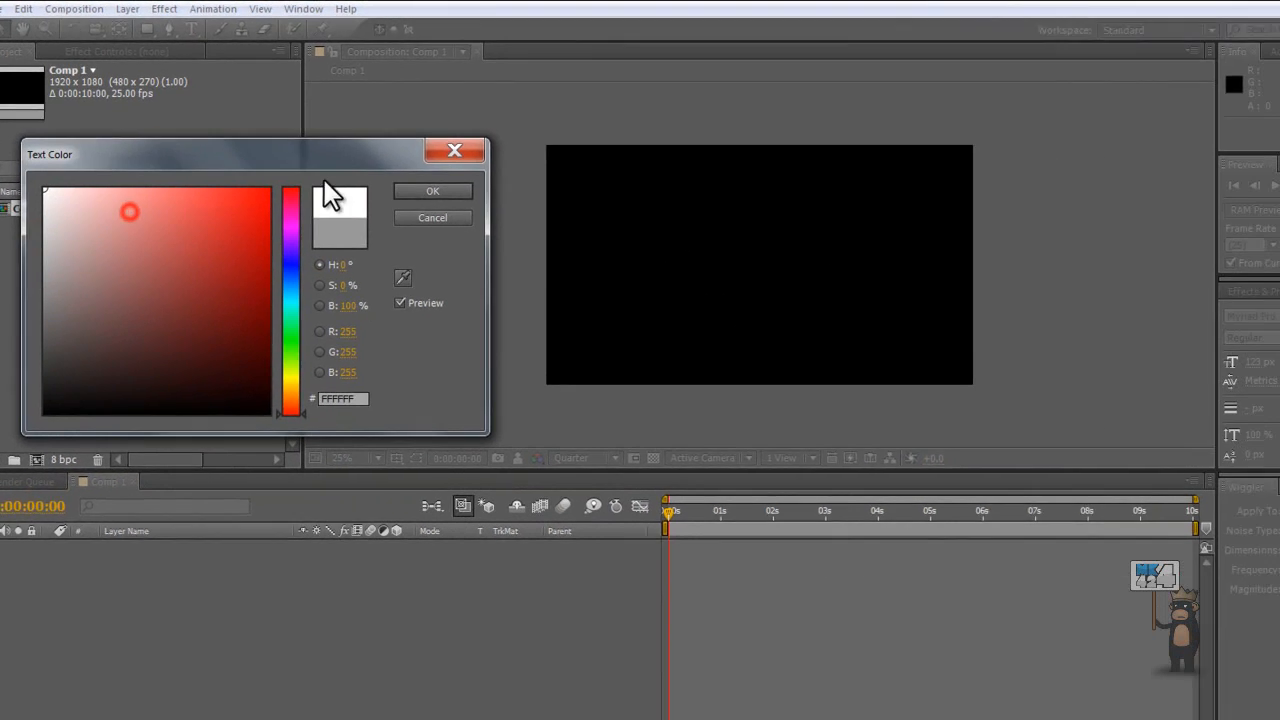
- Keep white as the text colour and type 'TEXT' near the frame centre
click(433, 191)
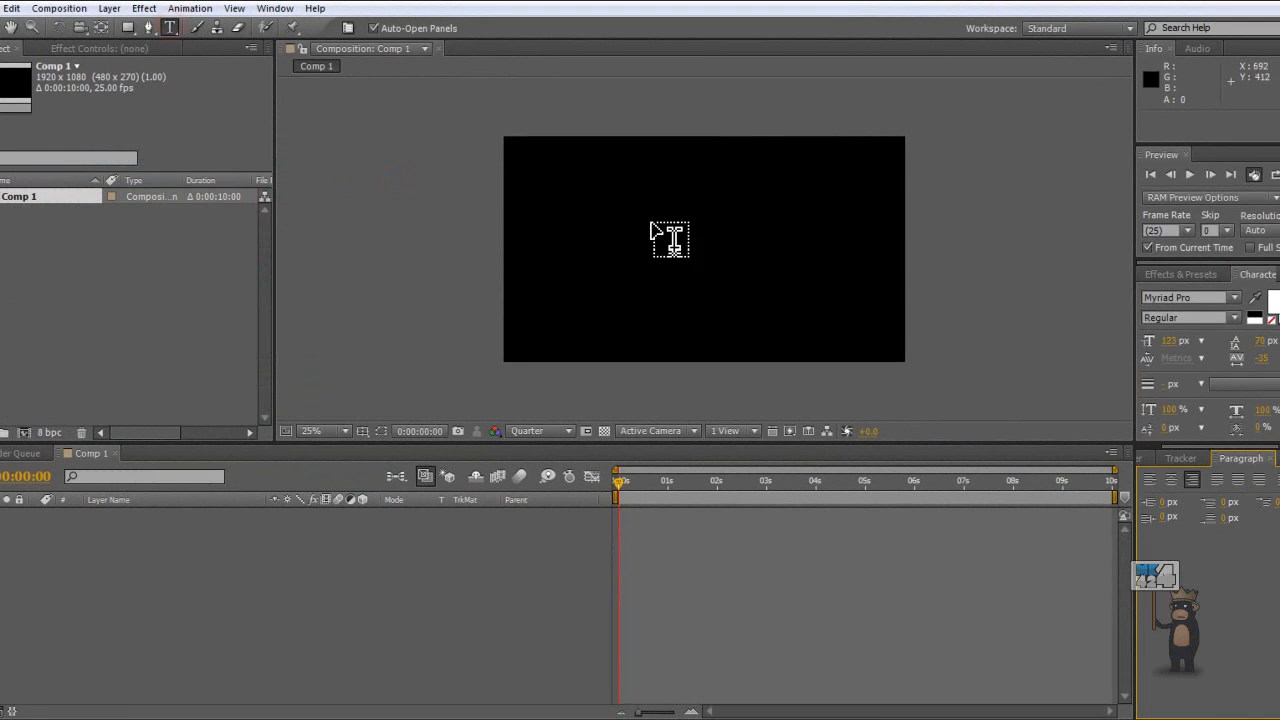
mouse_move(780, 270)
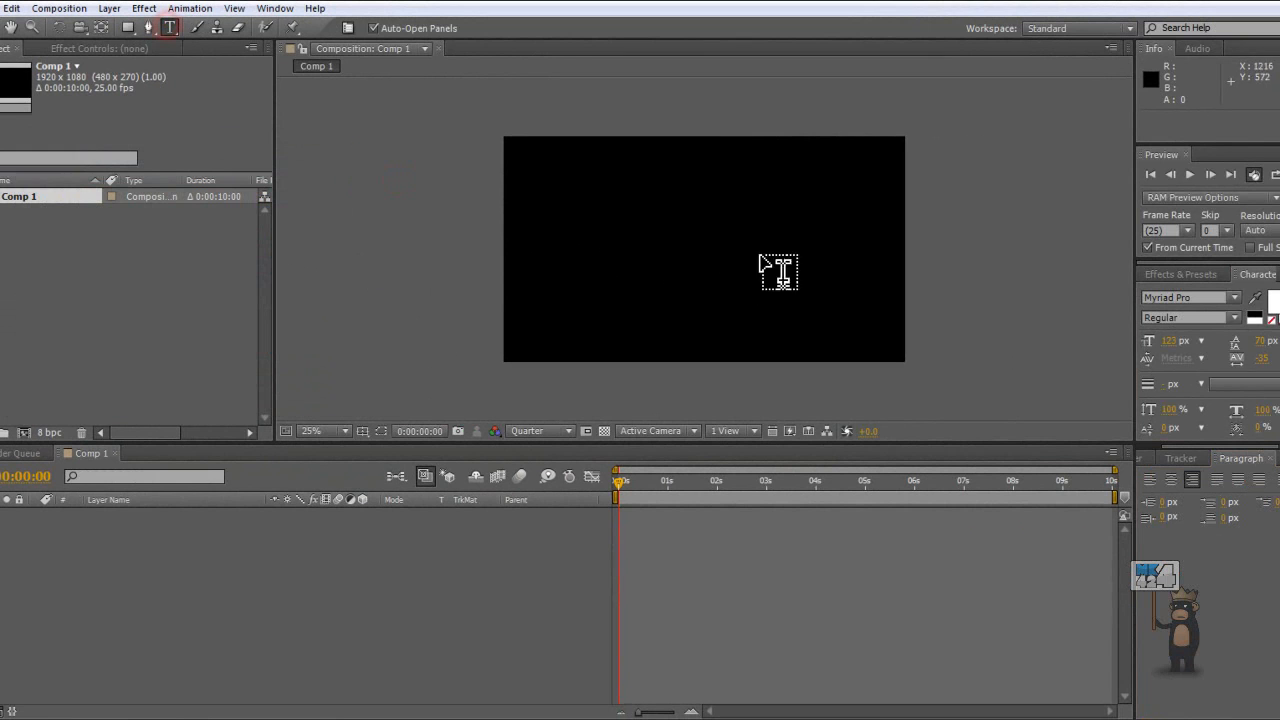
click(730, 250)
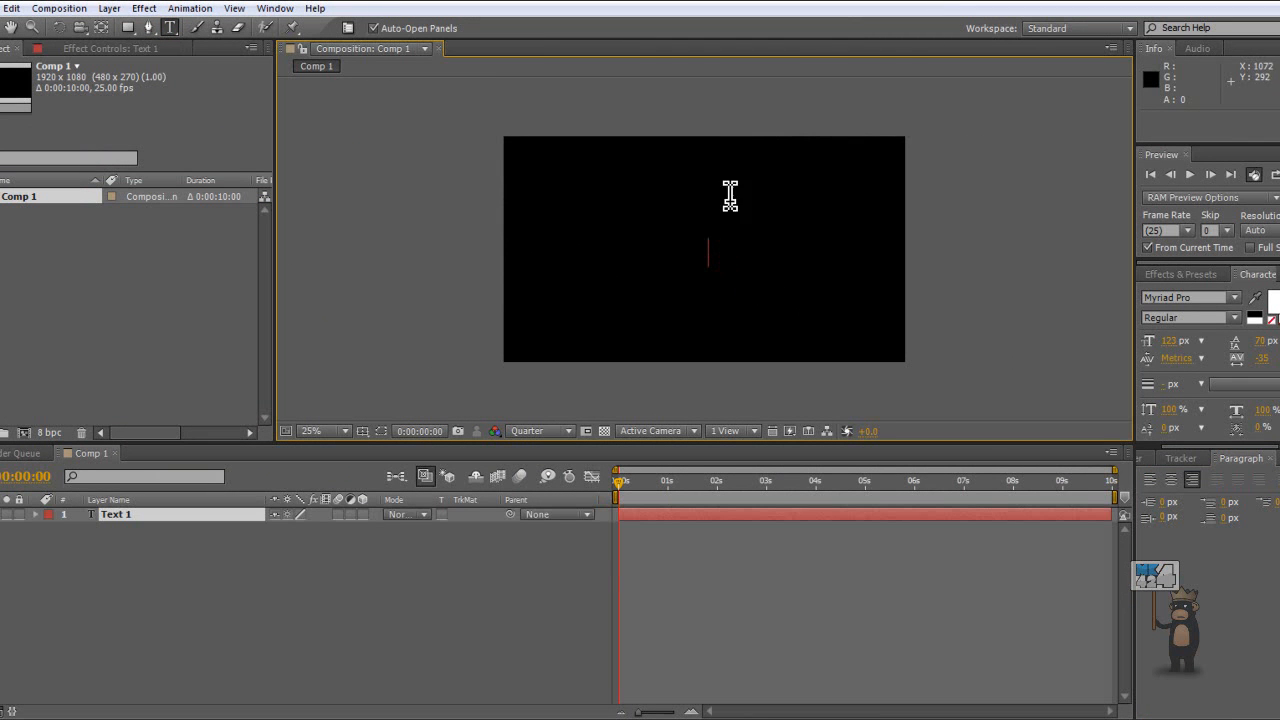
mouse_move(836, 250)
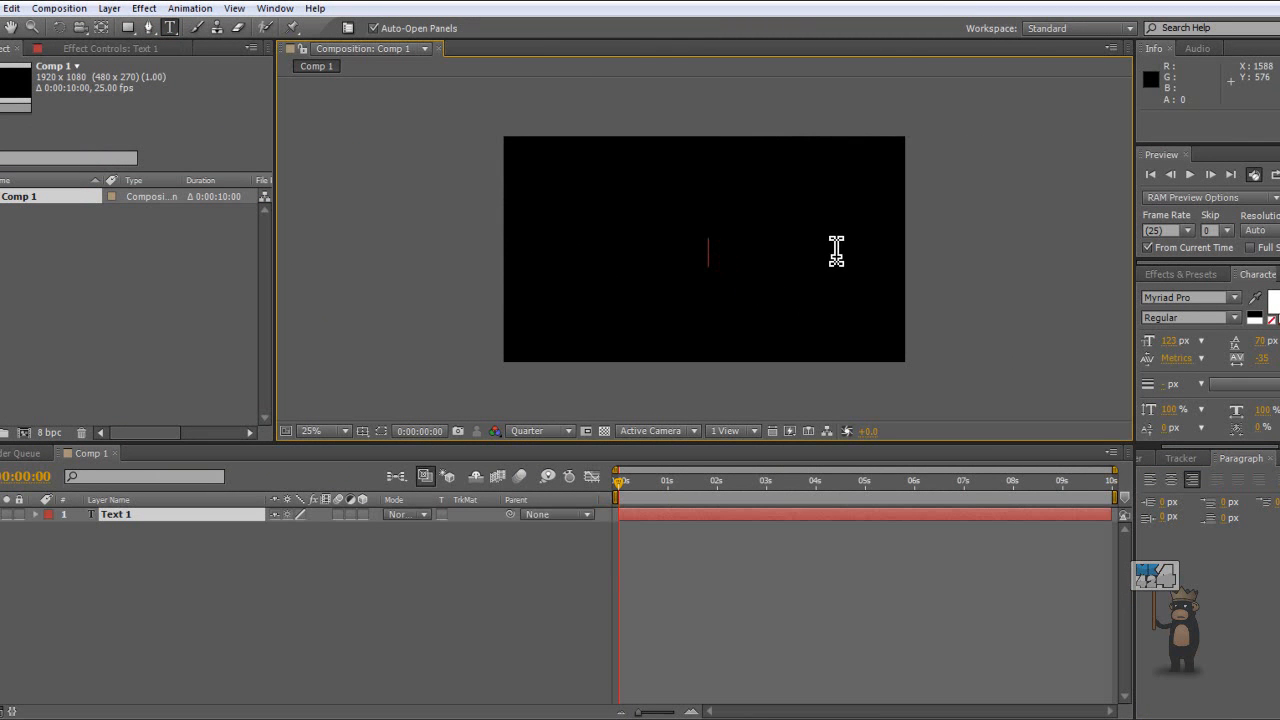
text(TEX)
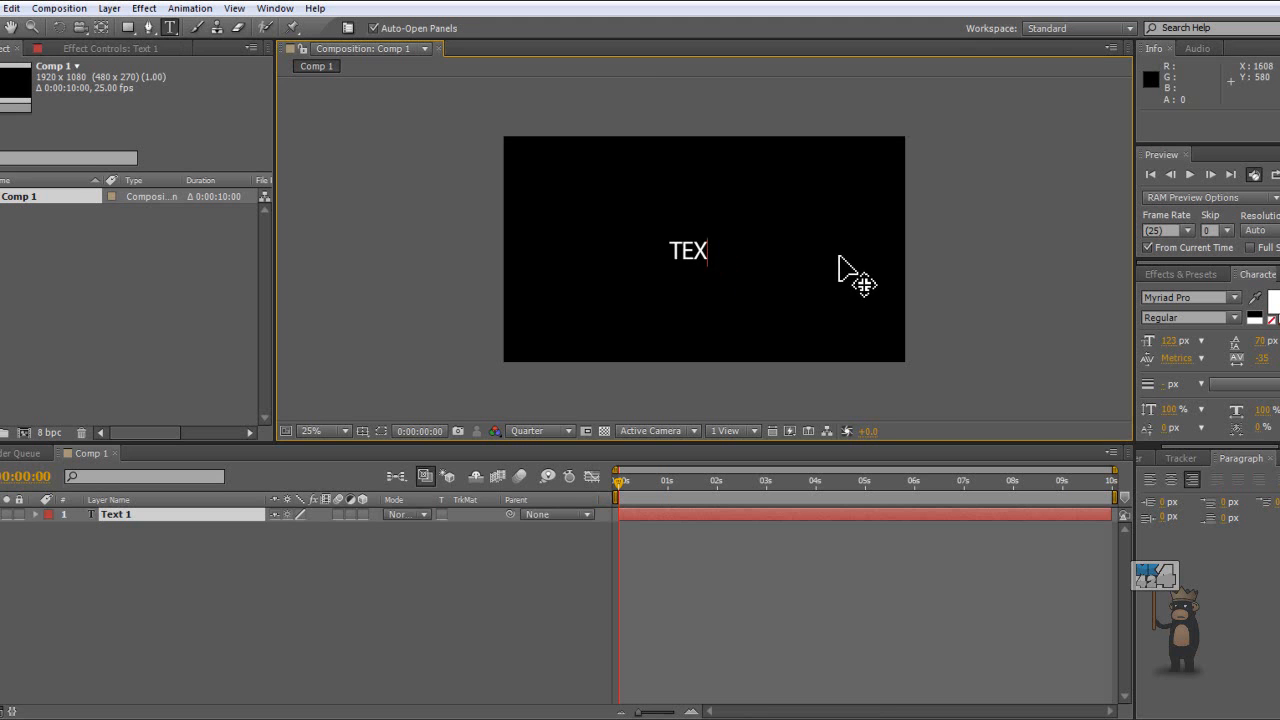
text(T)
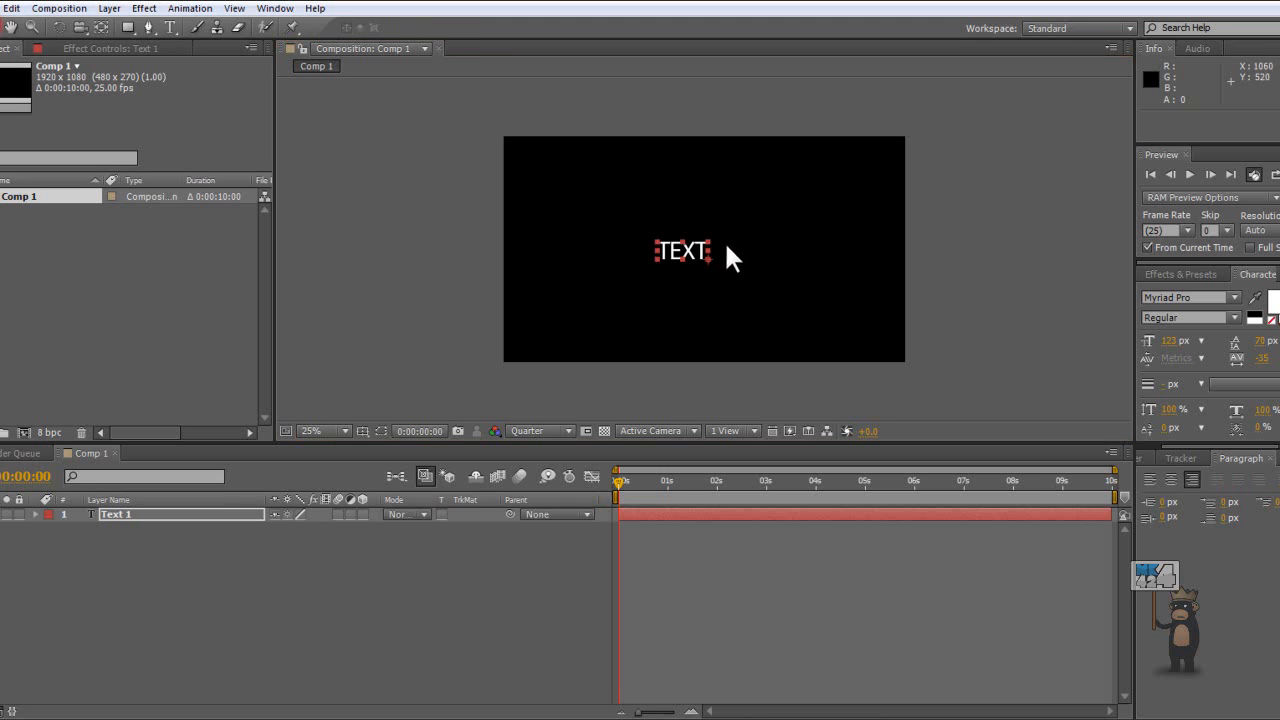
- Switch the preview resolution to Full and adjust the viewer magnification
click(539, 431)
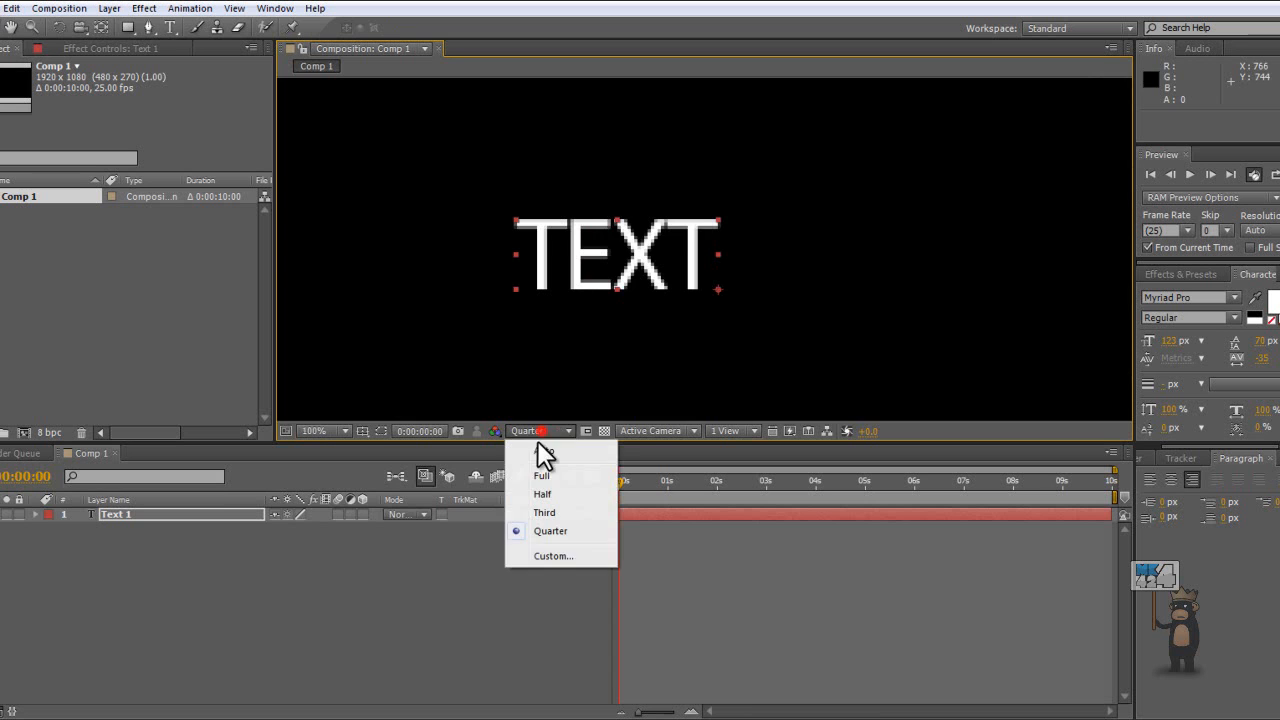
click(542, 475)
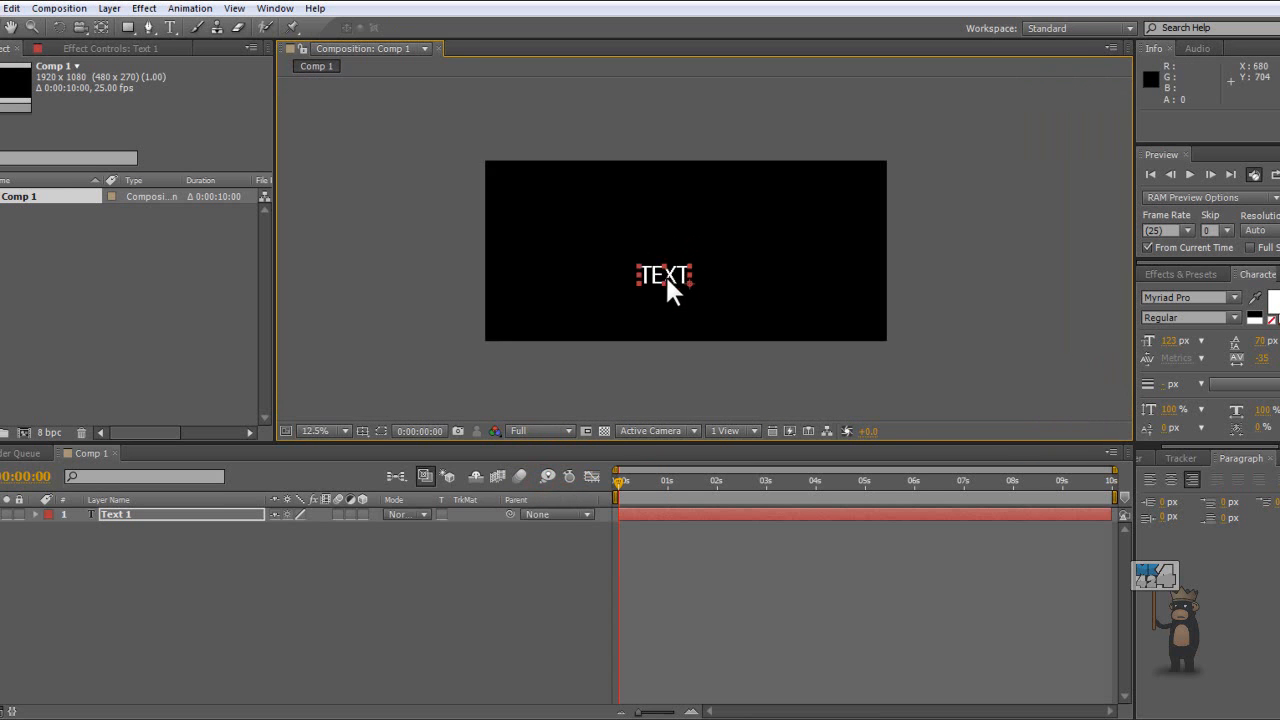
click(337, 431)
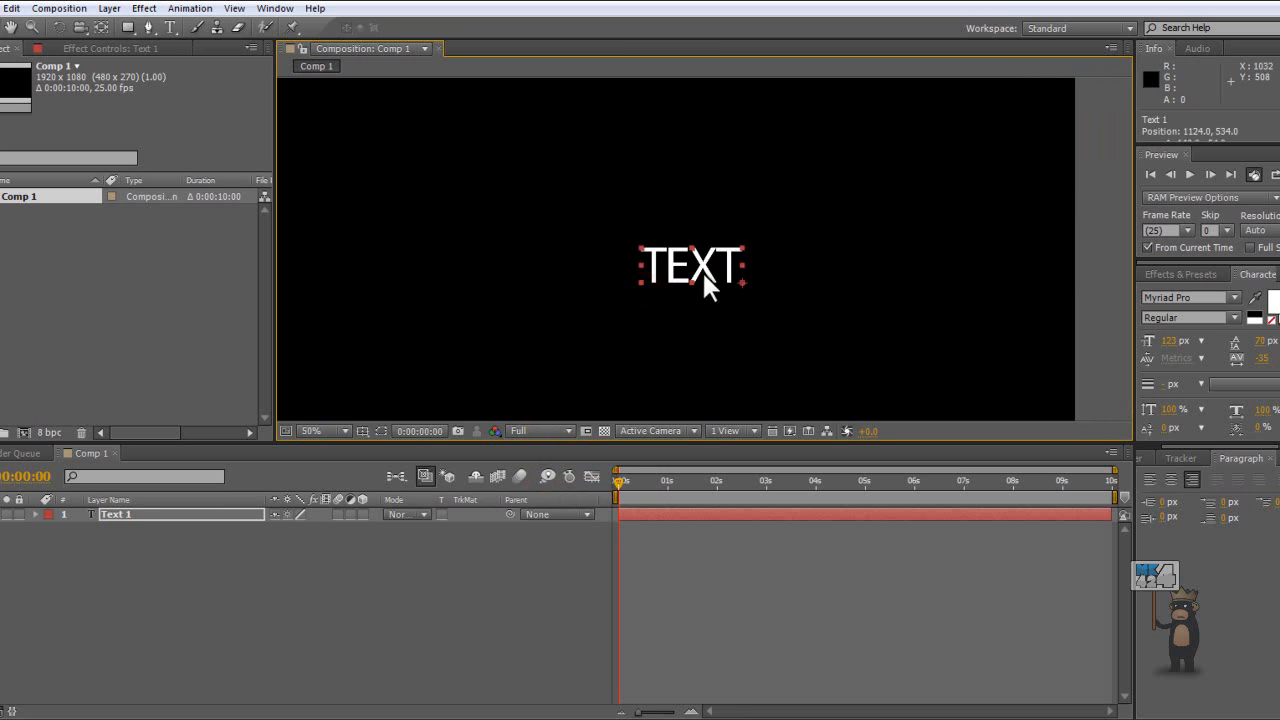
click(312, 431)
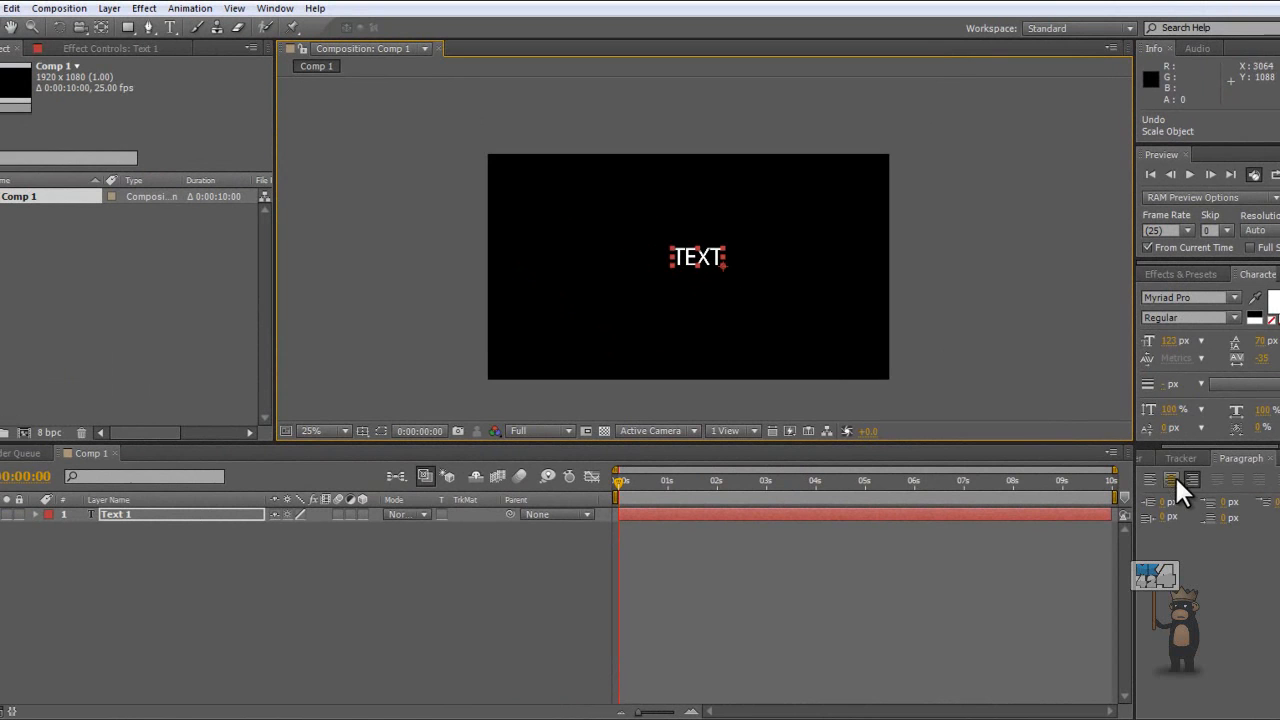
- Apply Left Align Text to the TEXT title in the Paragraph panel
click(325, 431)
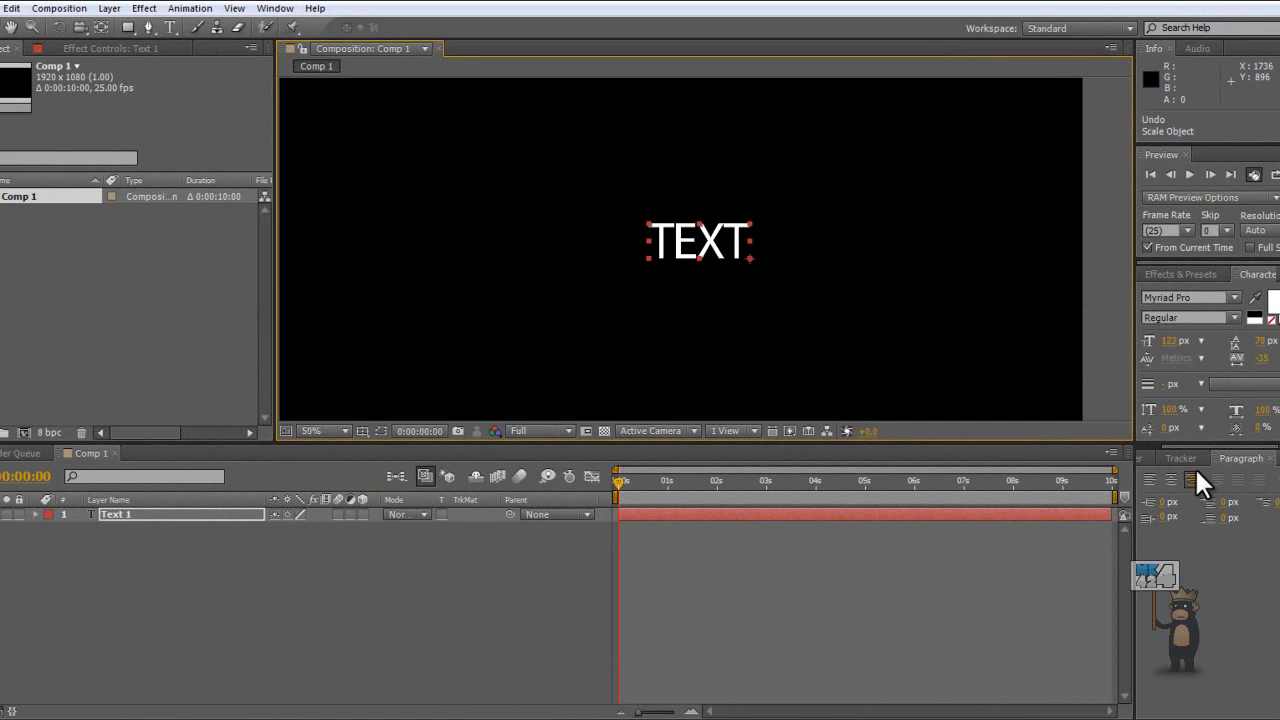
mouse_move(1217, 483)
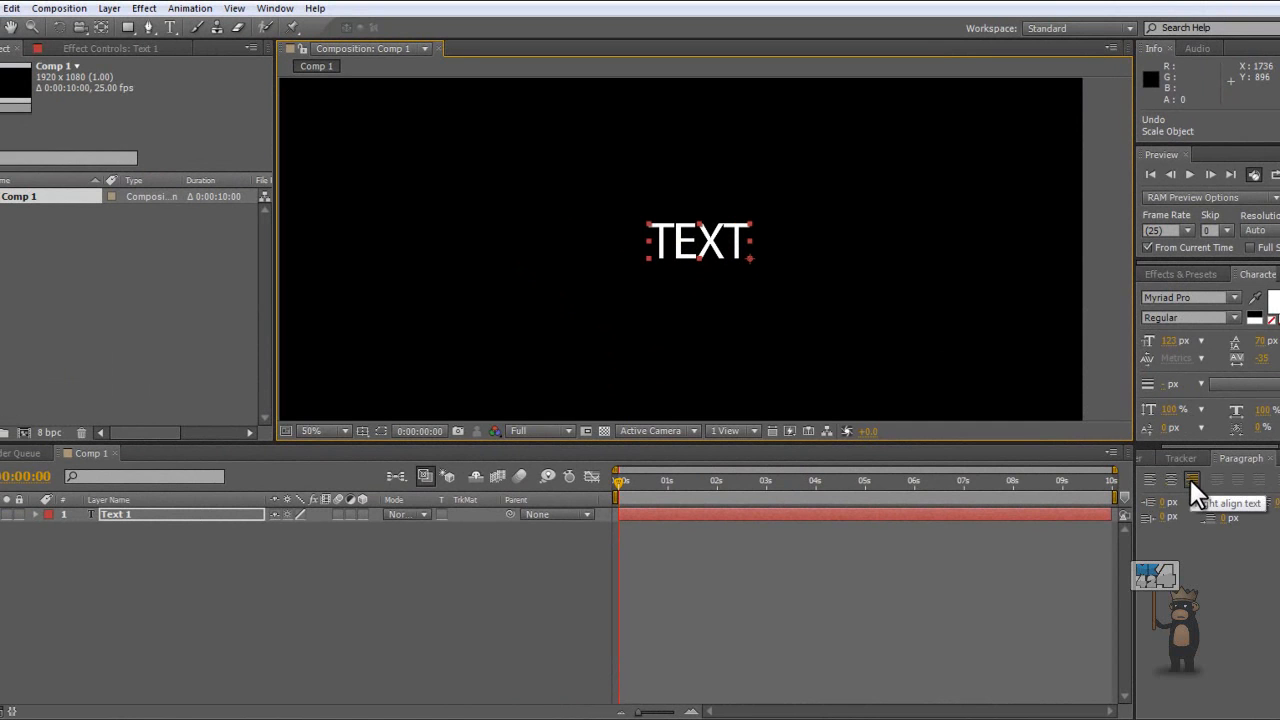
click(1149, 480)
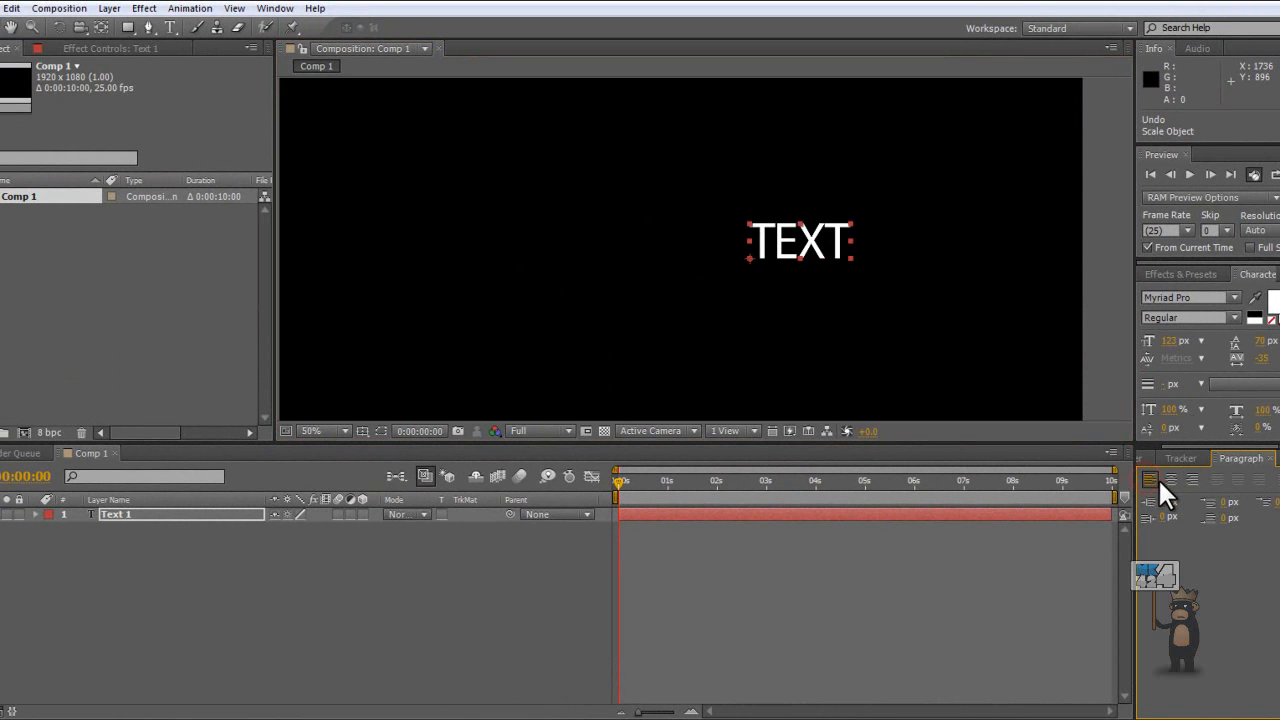
- Centre the TEXT title, increase its font size and move it slightly above centre
click(311, 431)
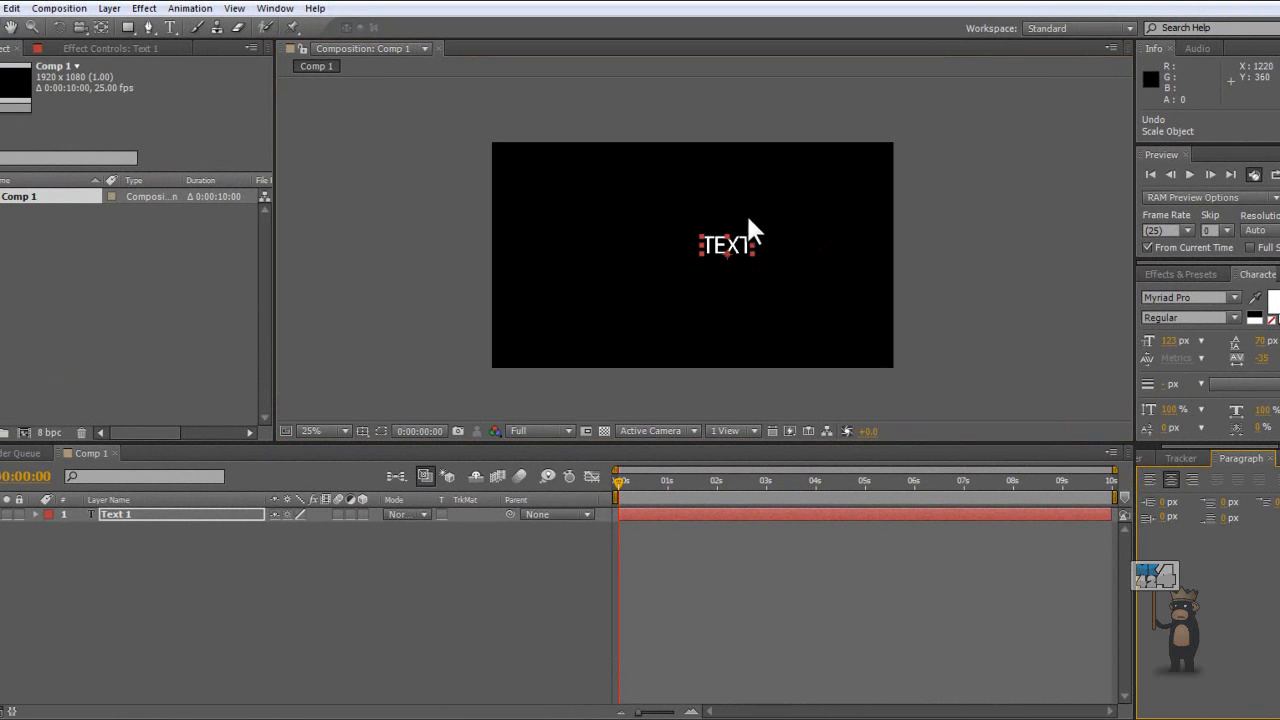
click(320, 431)
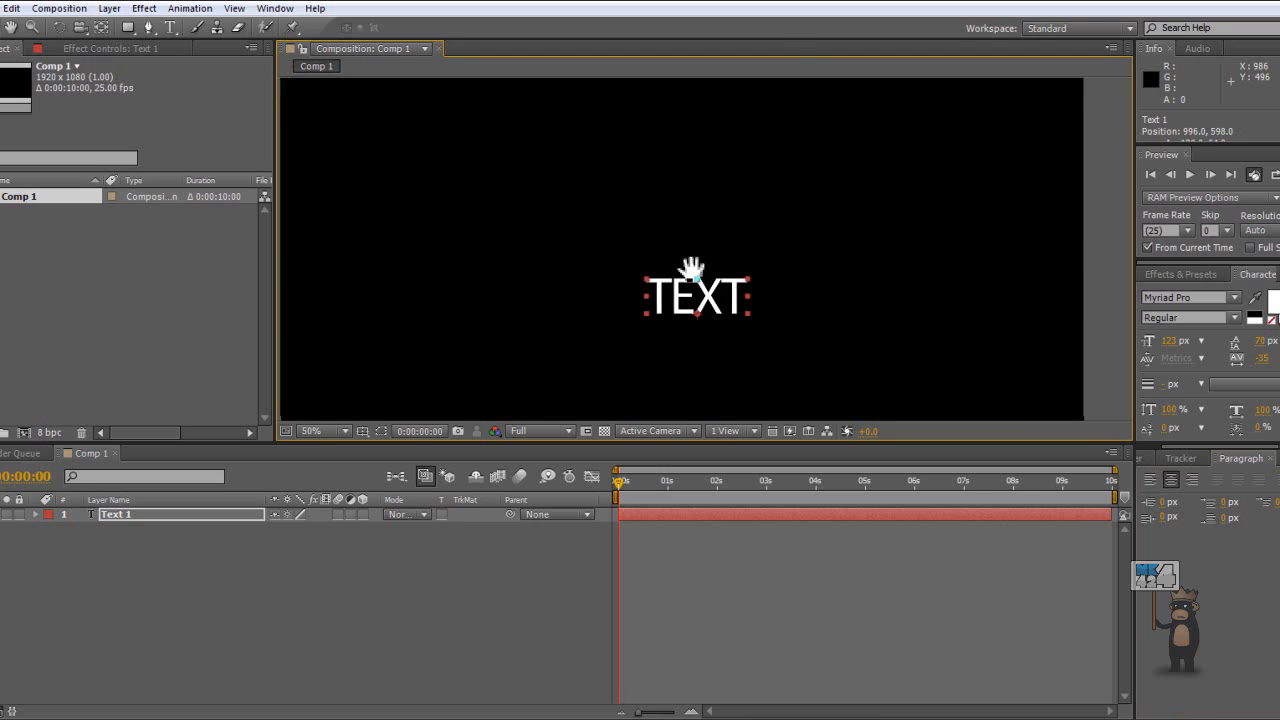
click(323, 431)
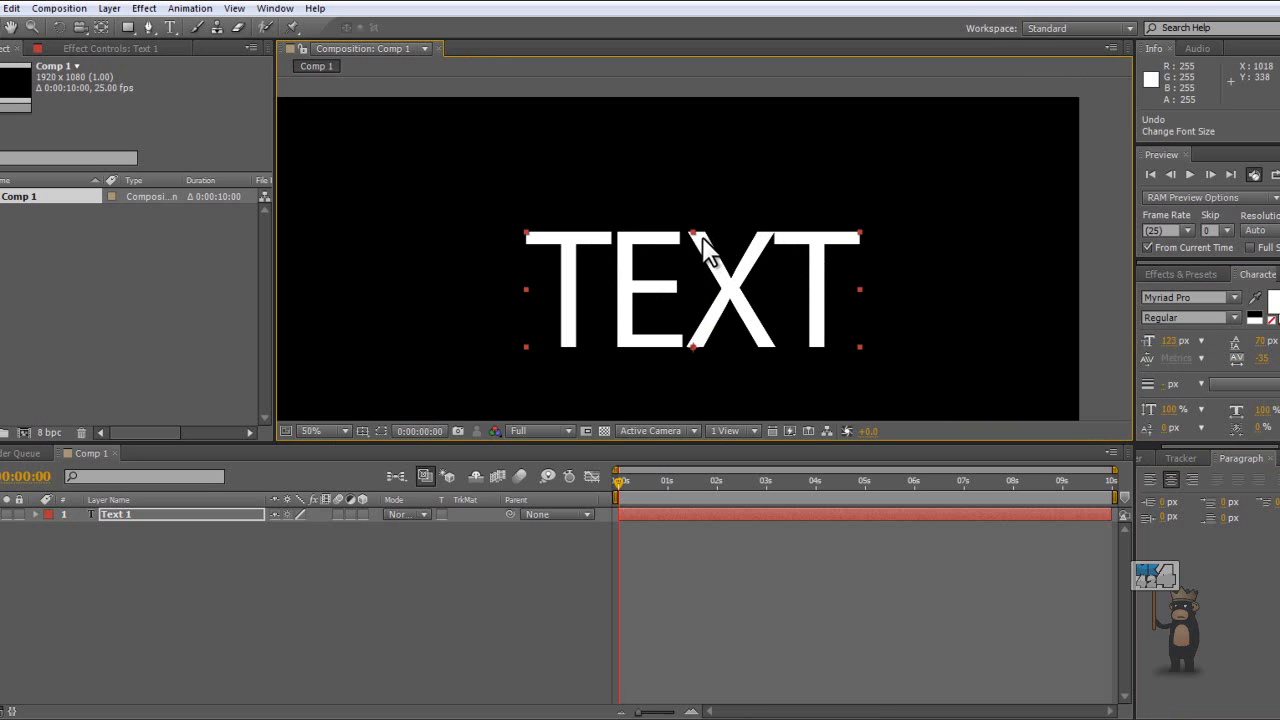
click(340, 431)
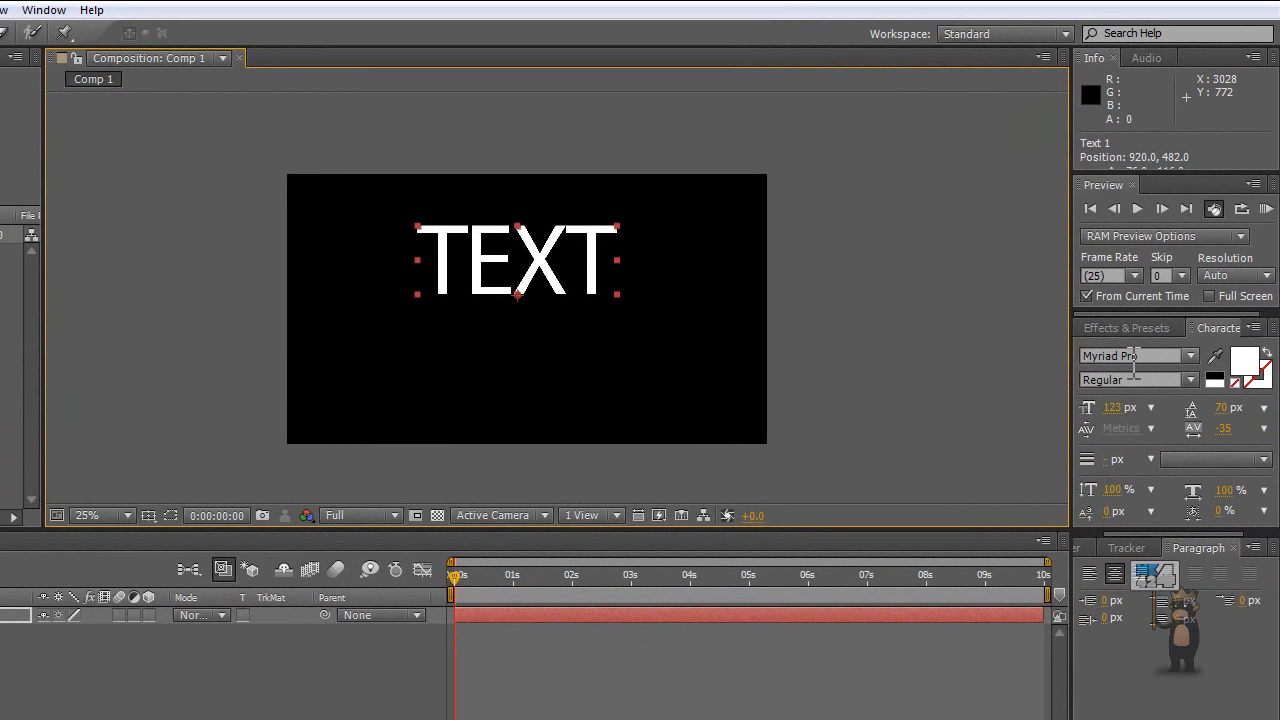
- Try OCR A Extended, Nueva Std and other fonts, then choose Poplar Std Black
click(1135, 355)
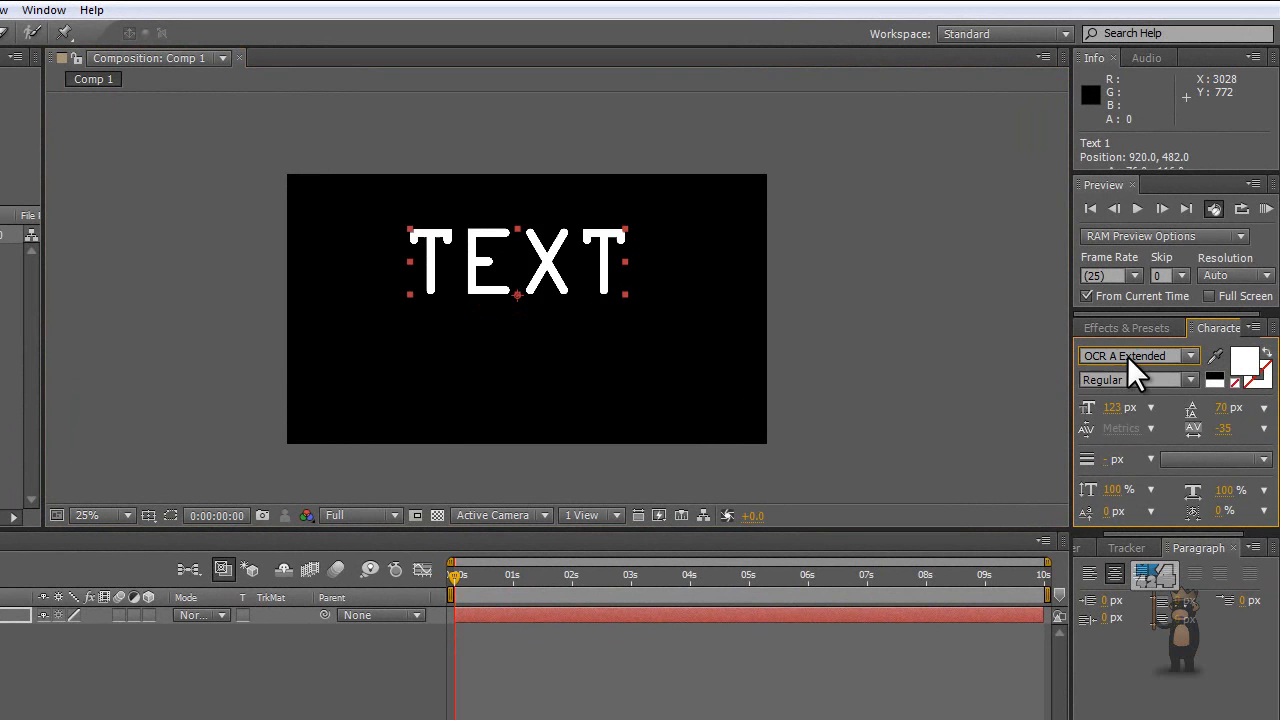
click(1135, 355)
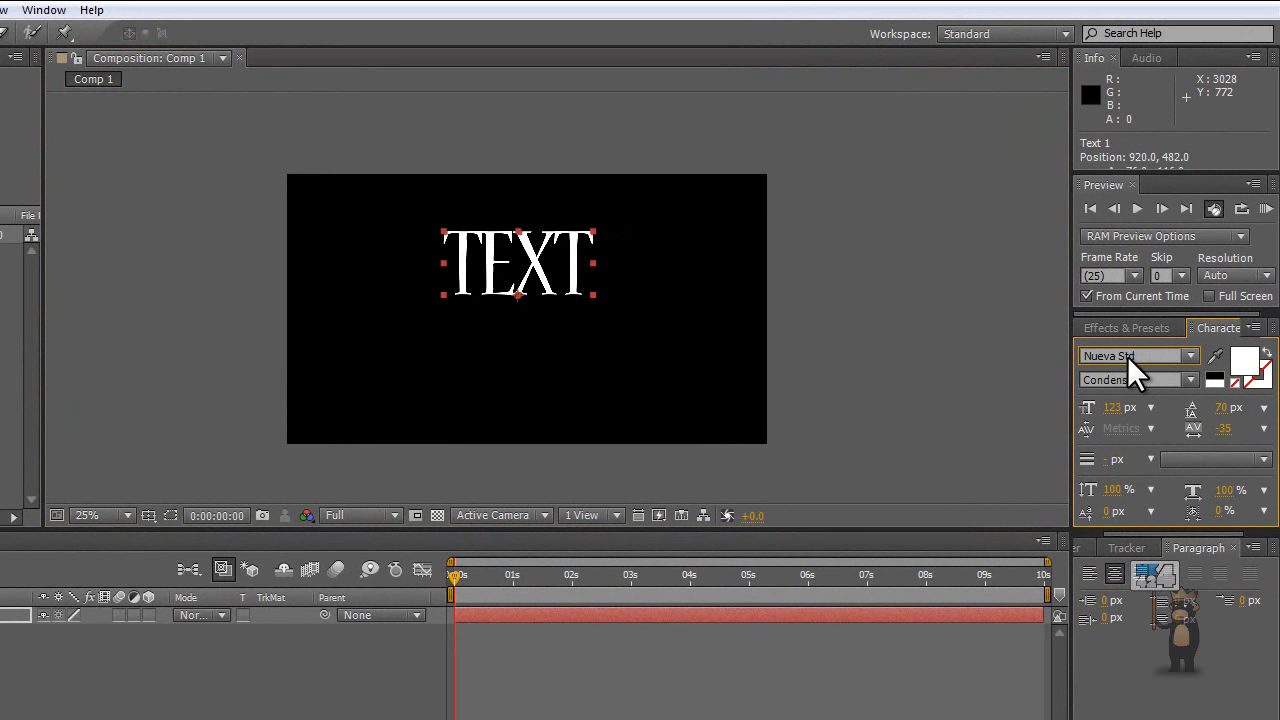
click(1135, 355)
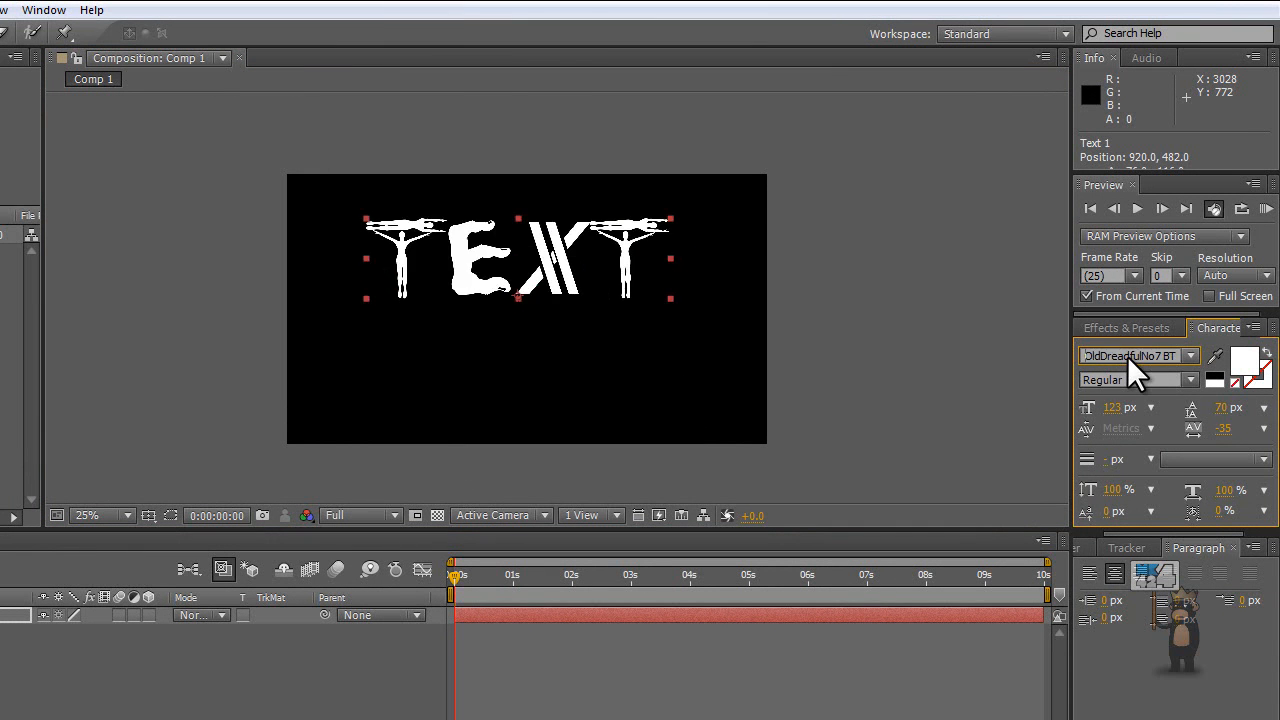
click(1135, 356)
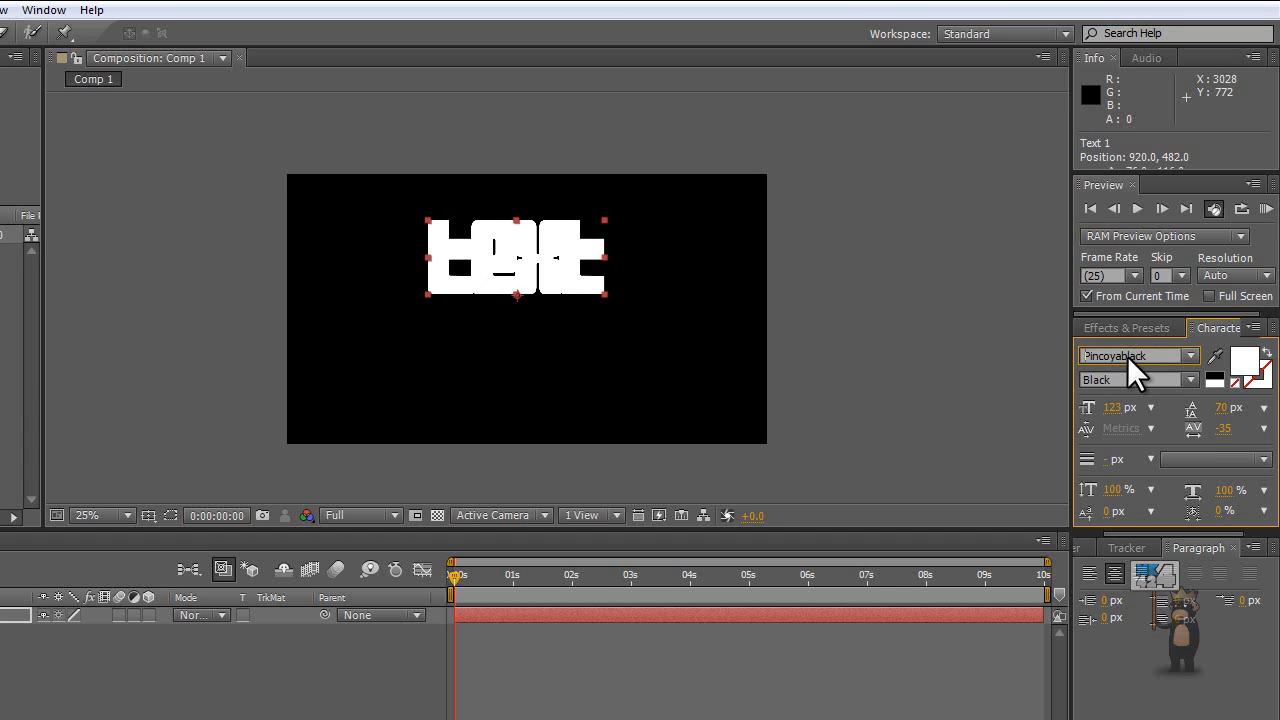
click(1135, 355)
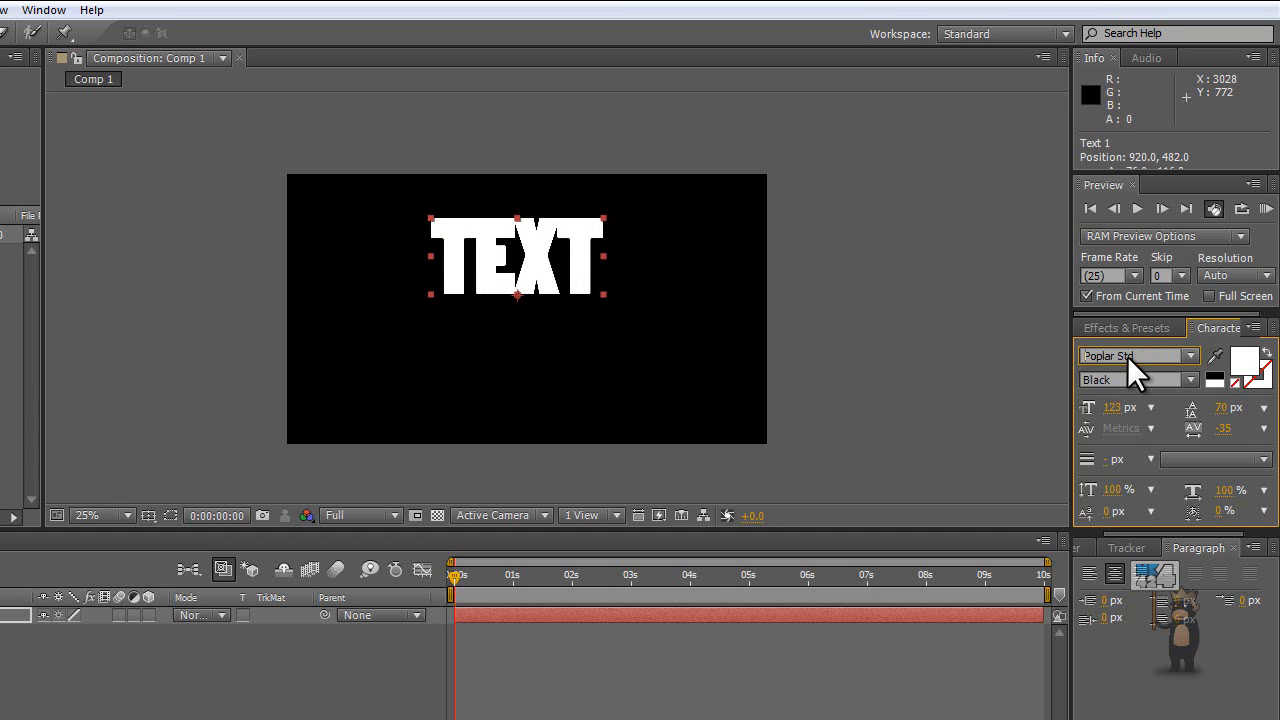
mouse_move(1155, 380)
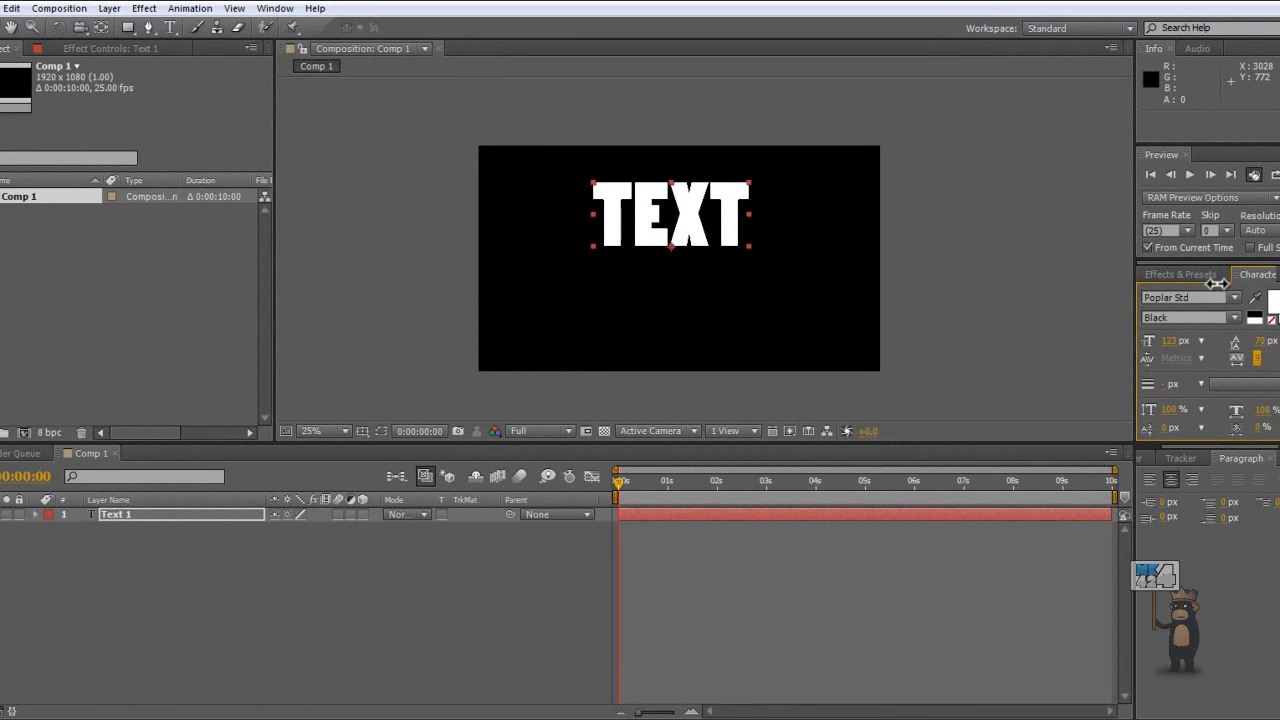
- Set tracking to 21 and place a smaller, 90°-rotated Text 2 copy beside the T
click(311, 431)
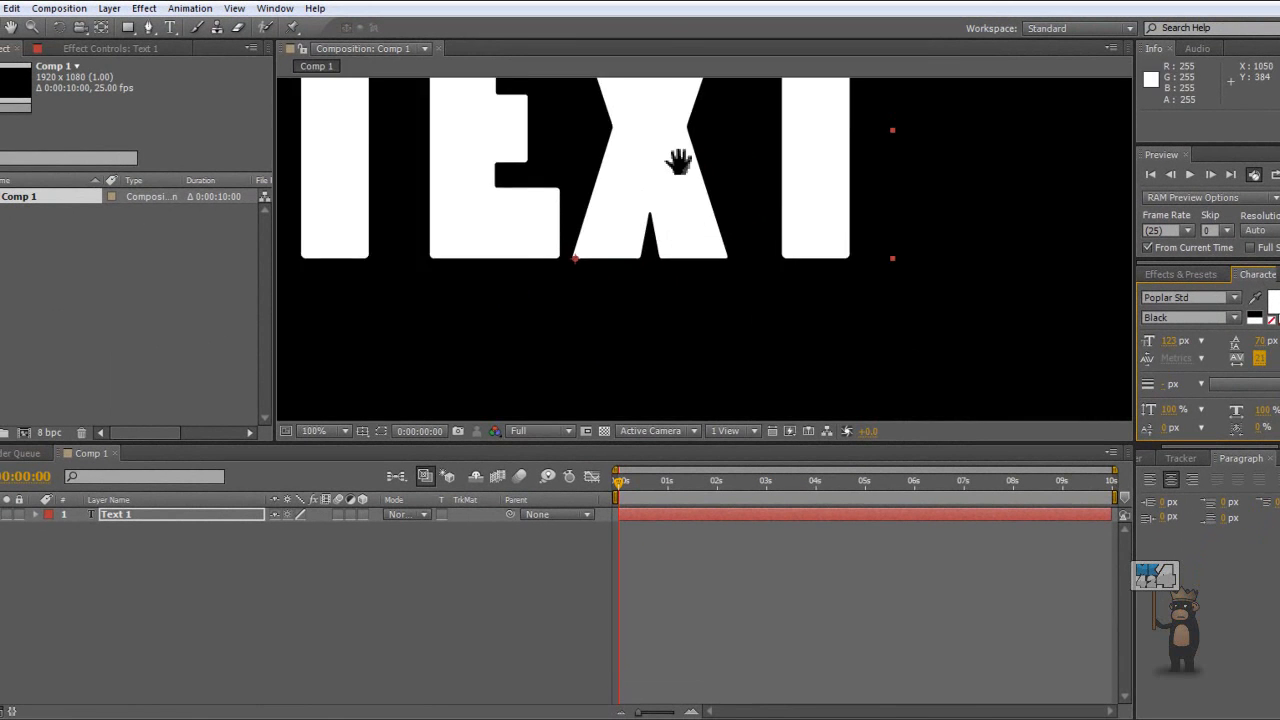
click(320, 431)
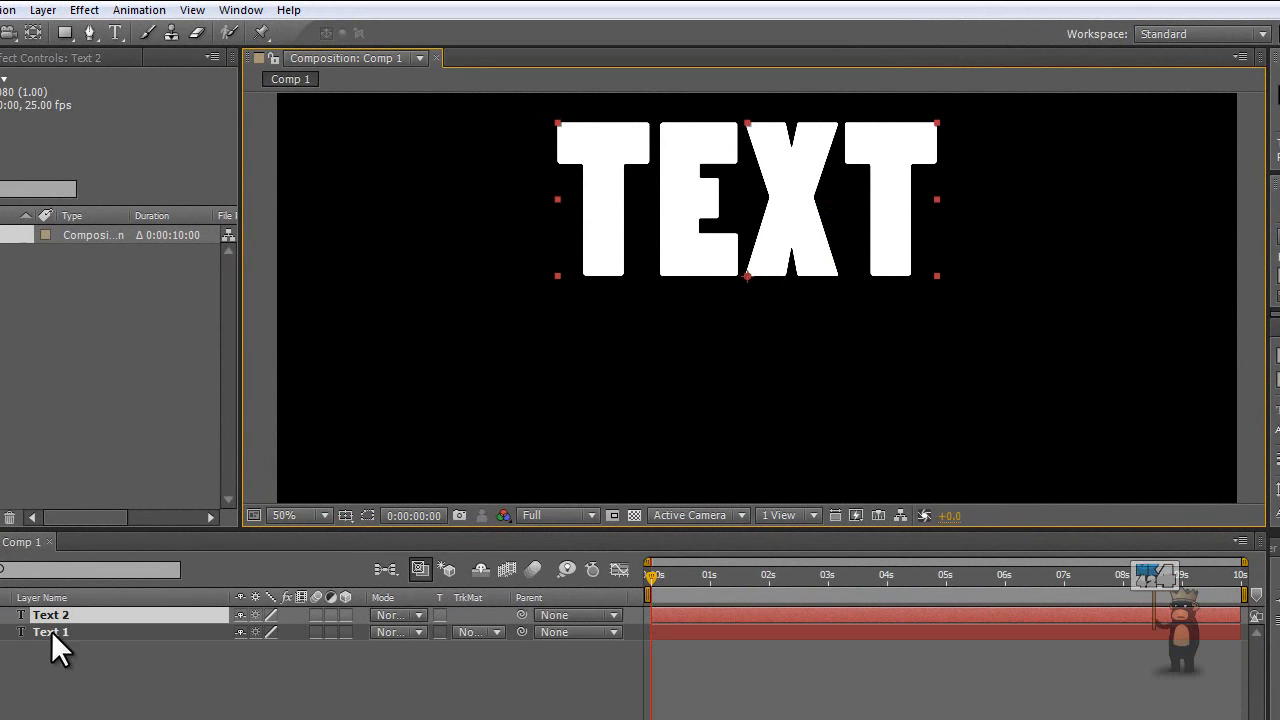
mouse_move(800, 180)
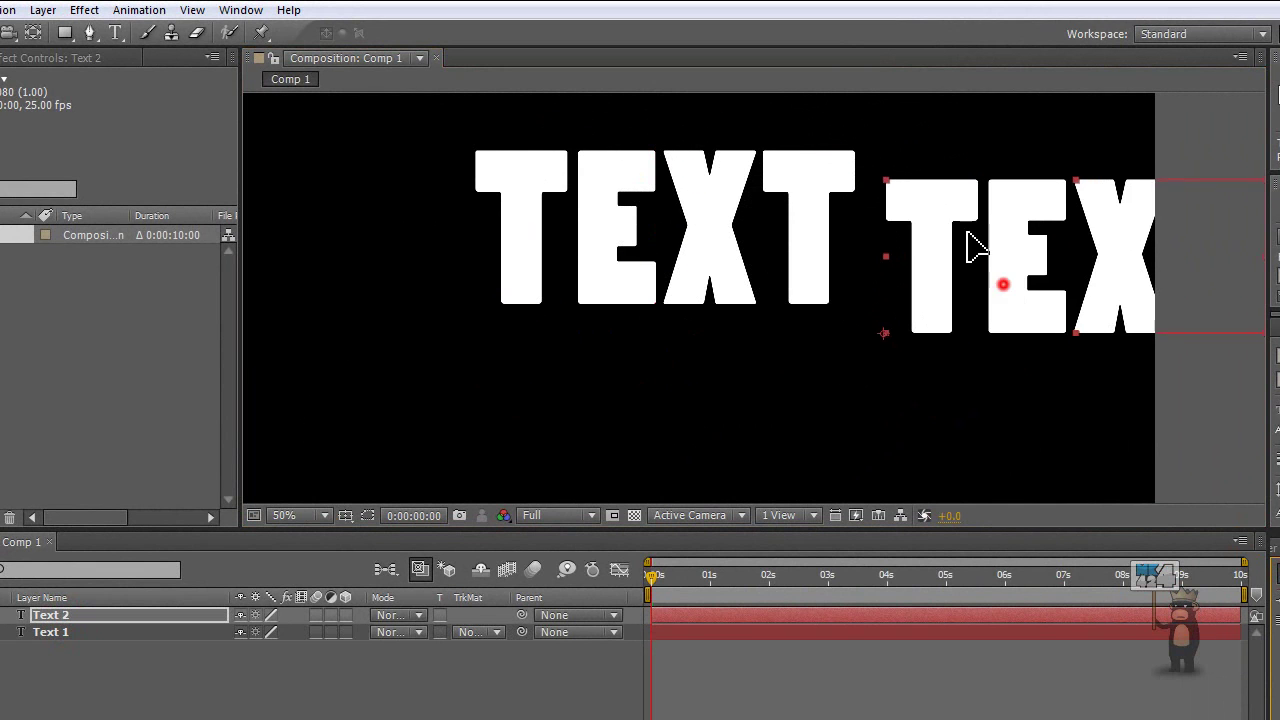
drag(1003, 285, 983, 150)
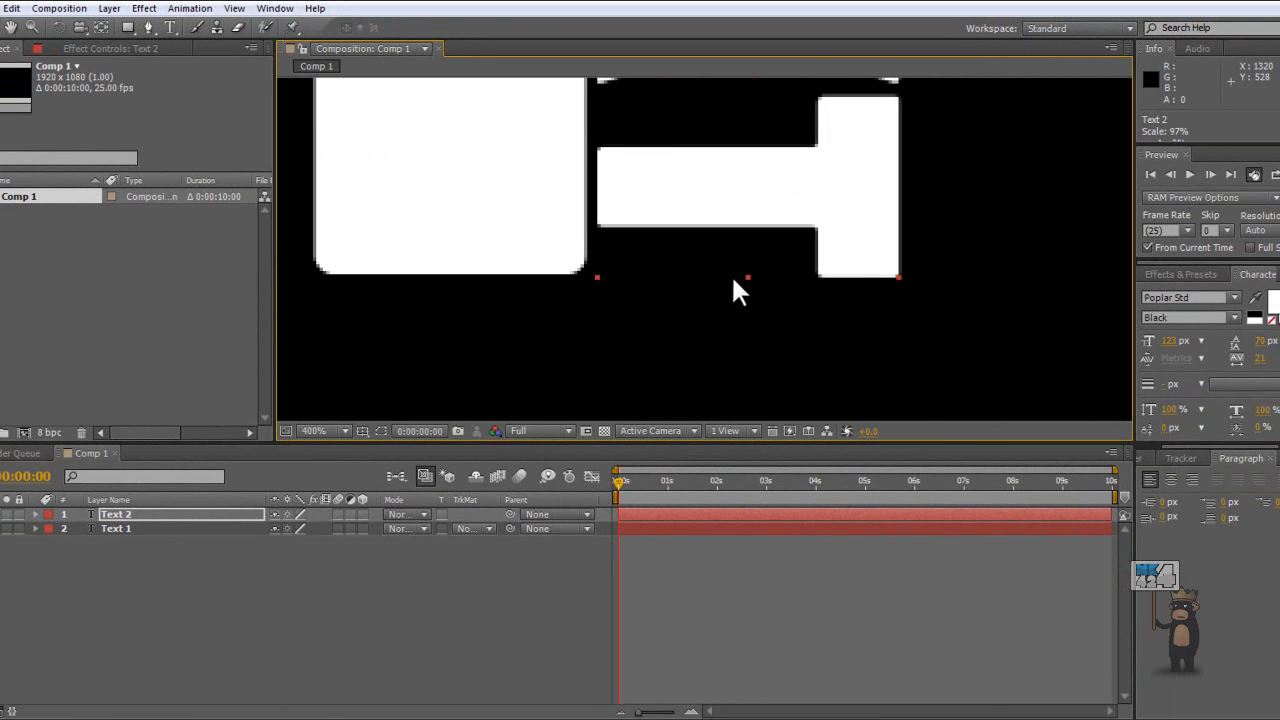
click(313, 431)
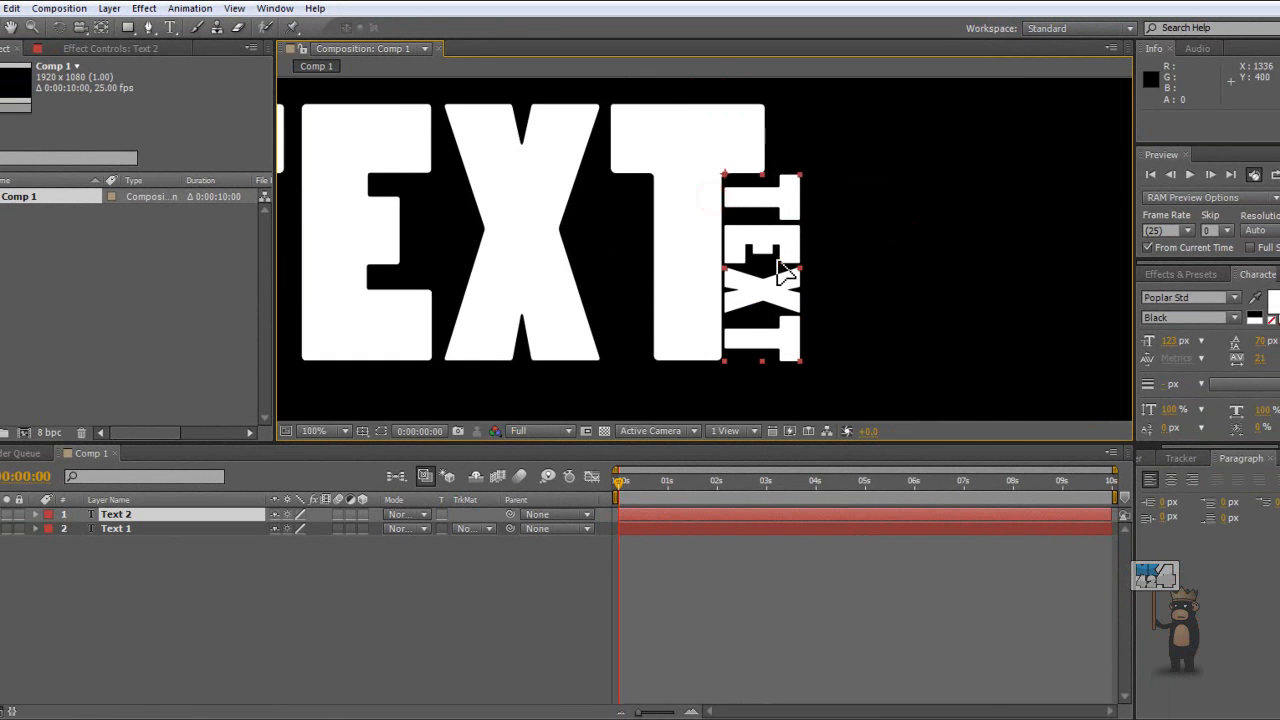
click(322, 431)
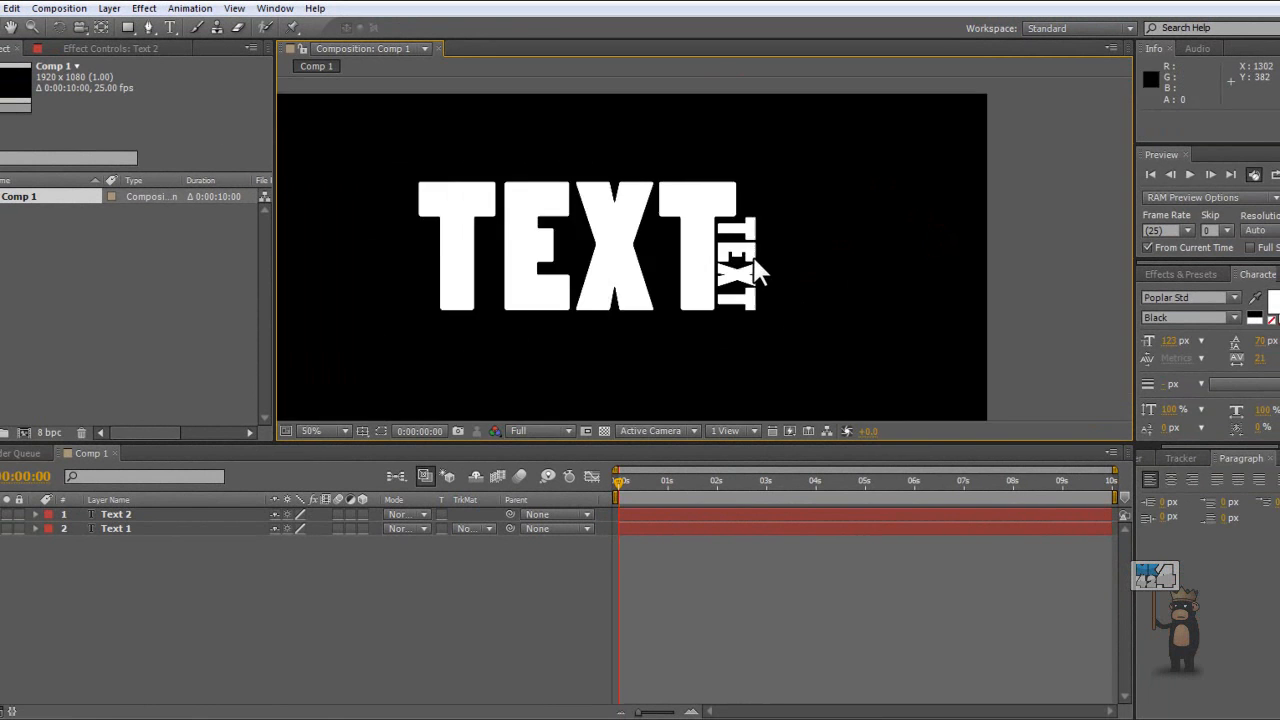
- Delete the Text 2 layer, leaving Text 1 as the only layer
click(735, 255)
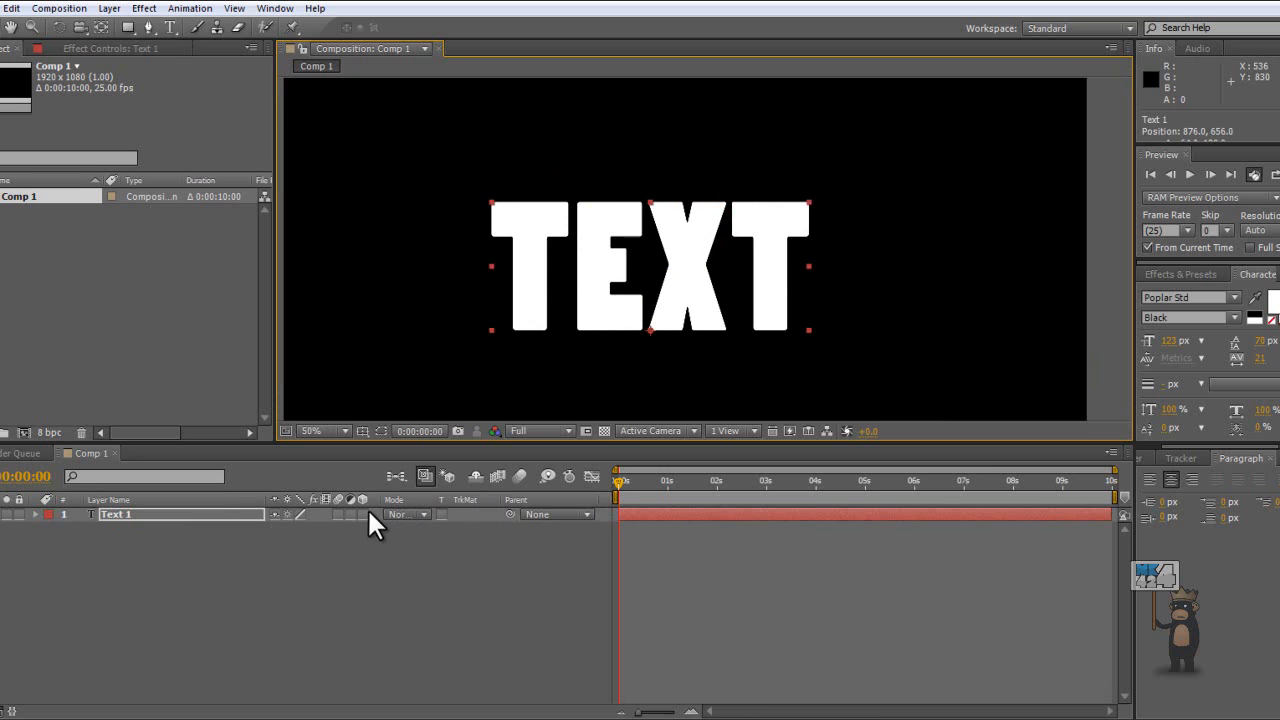
drag(648, 265, 695, 200)
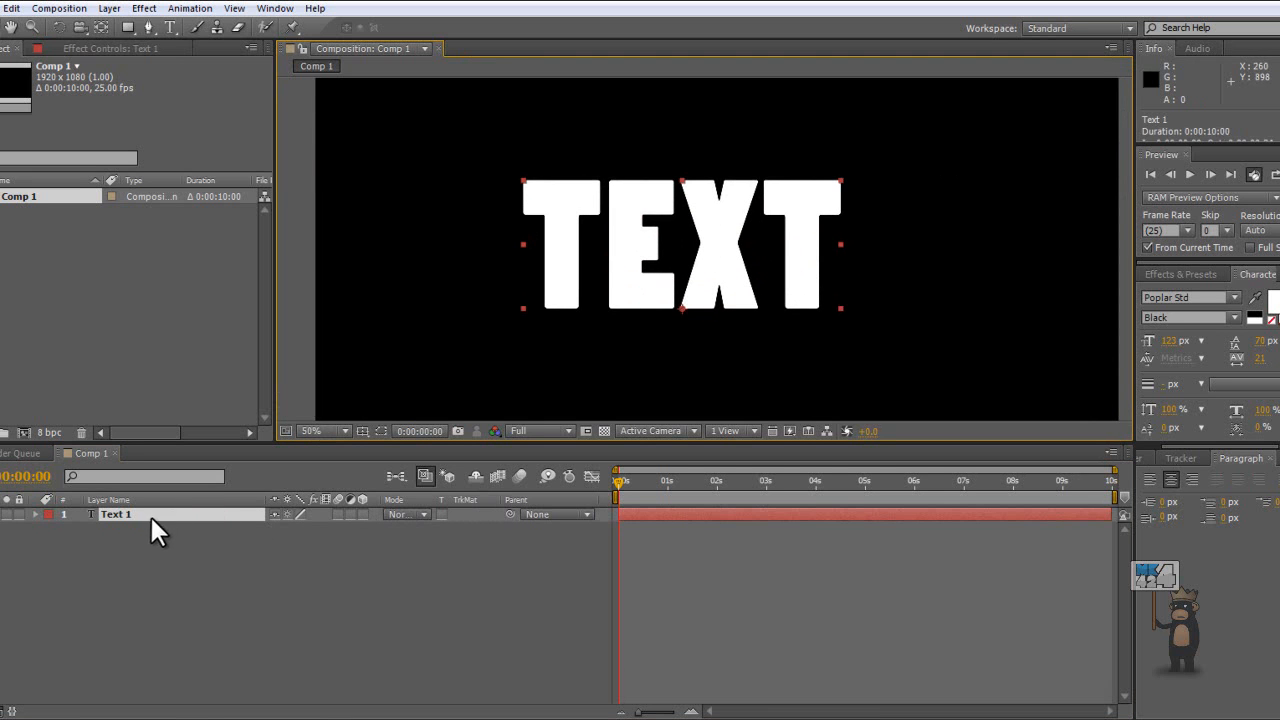
mouse_move(700, 320)
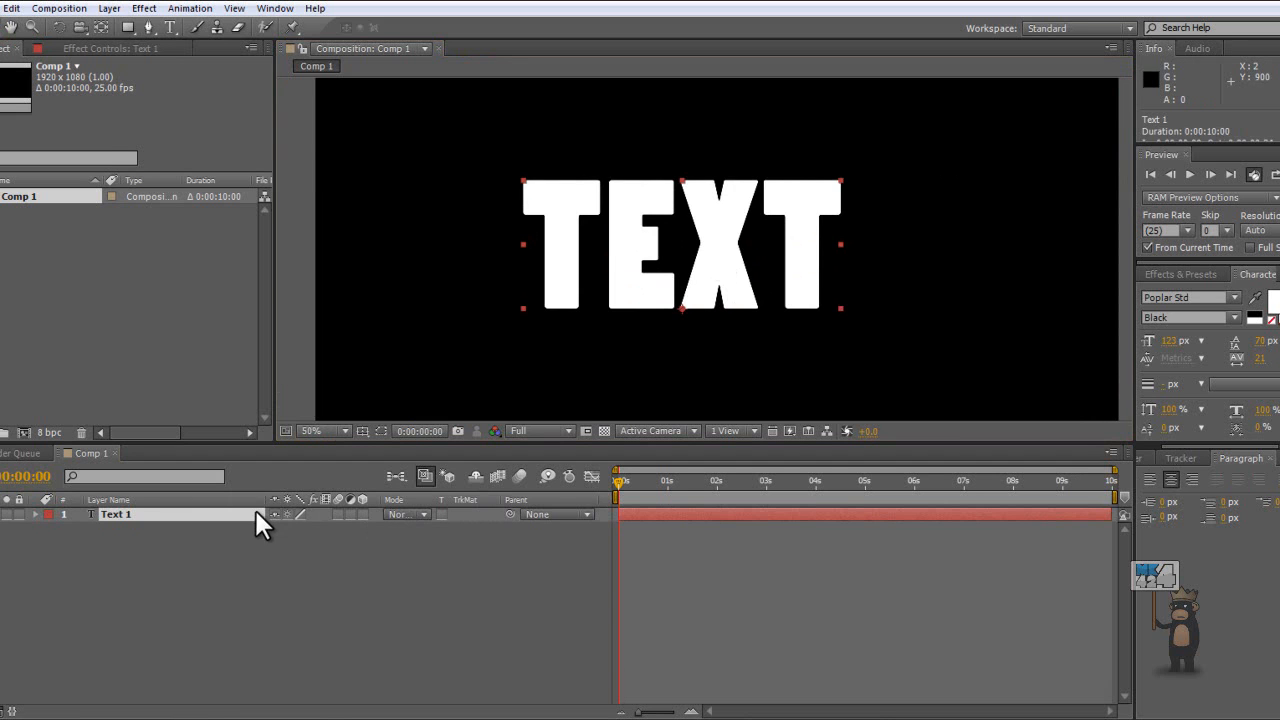
mouse_move(340, 535)
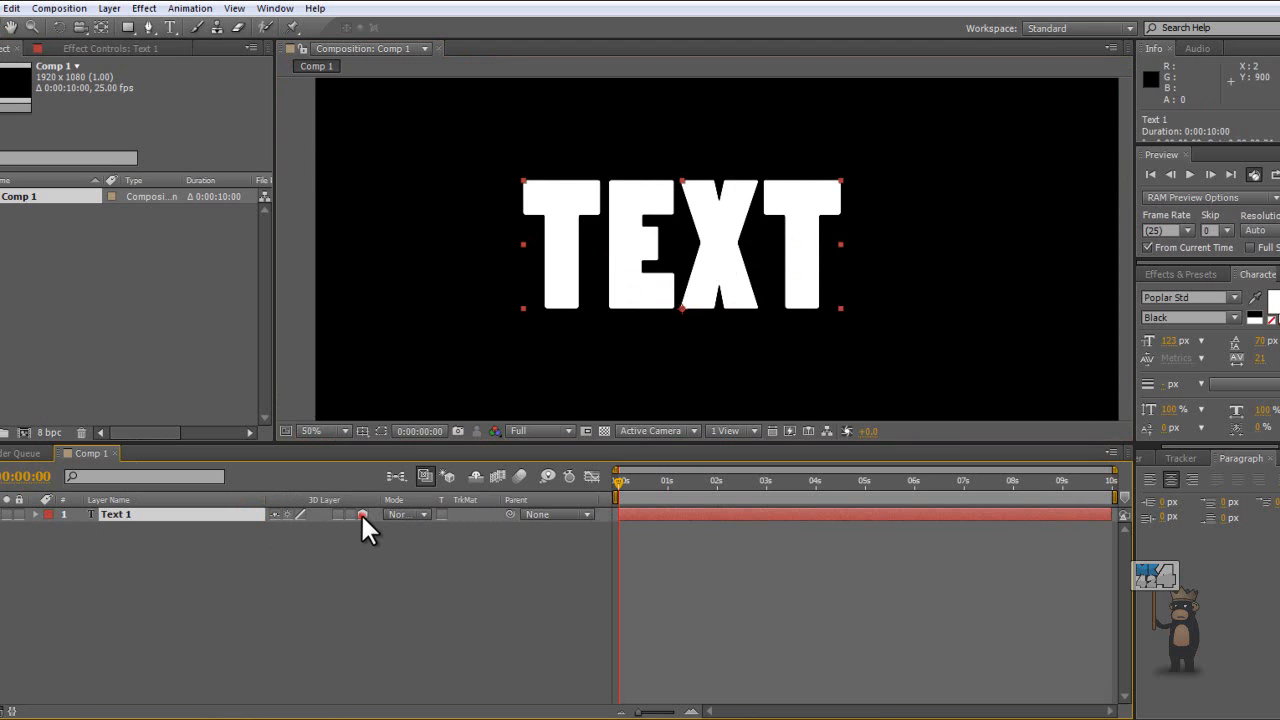
- Toggle the TEXT layer's 3D switch on, off, then on again
click(362, 514)
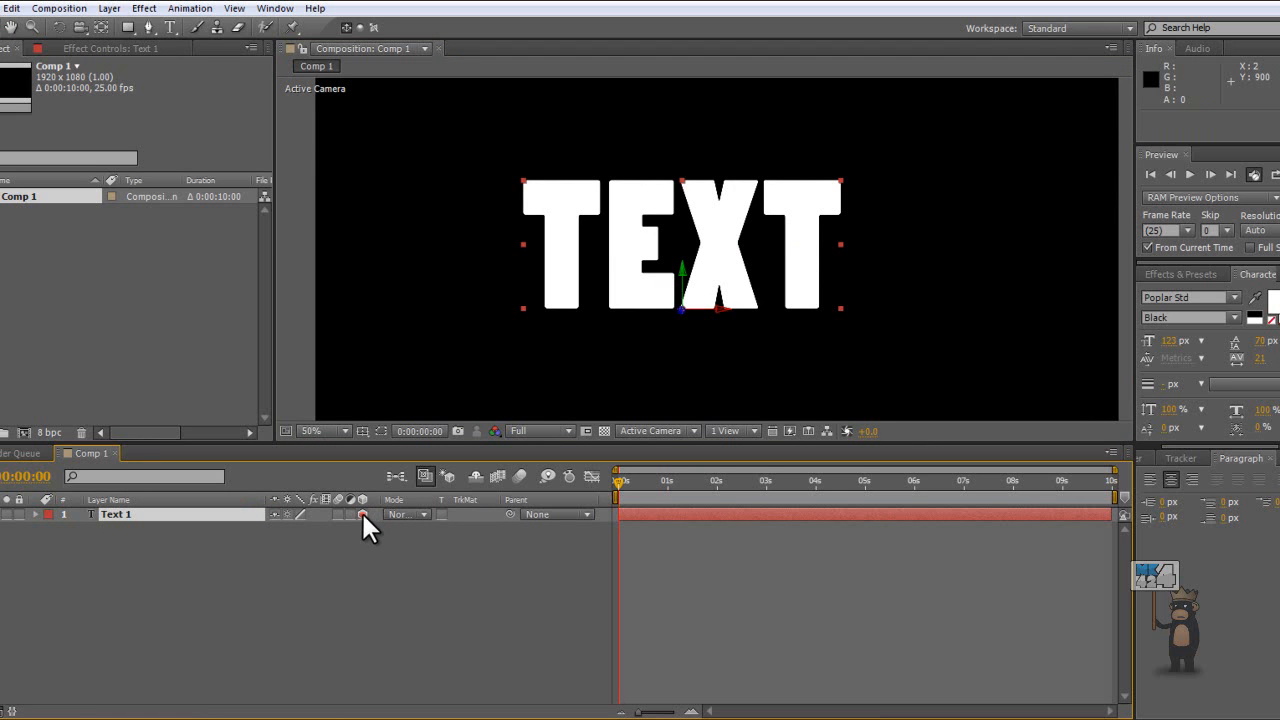
click(362, 514)
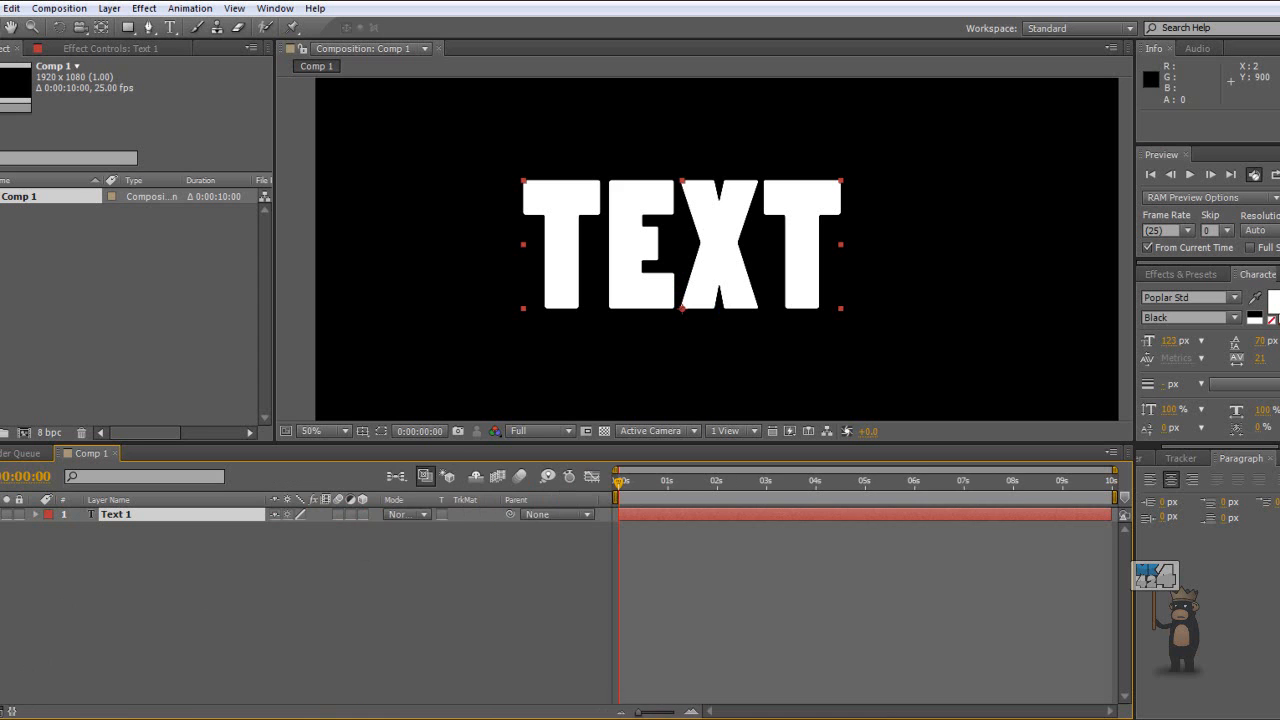
click(361, 514)
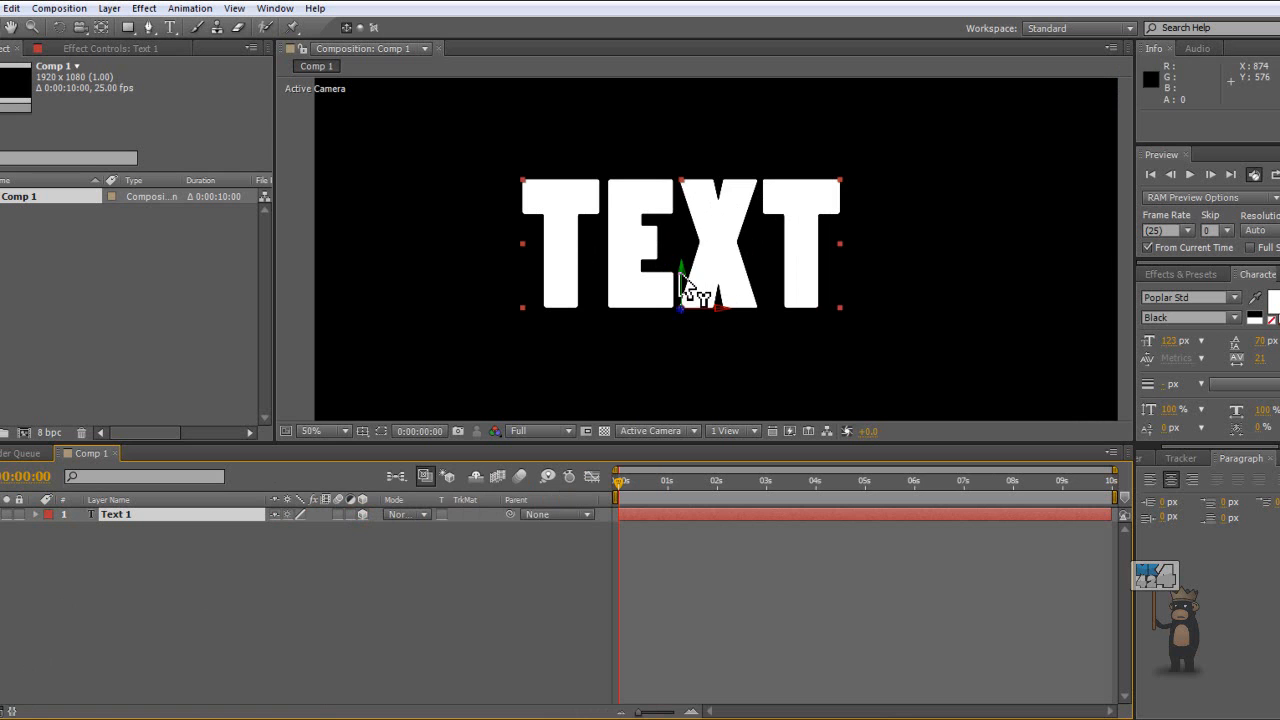
mouse_move(715, 320)
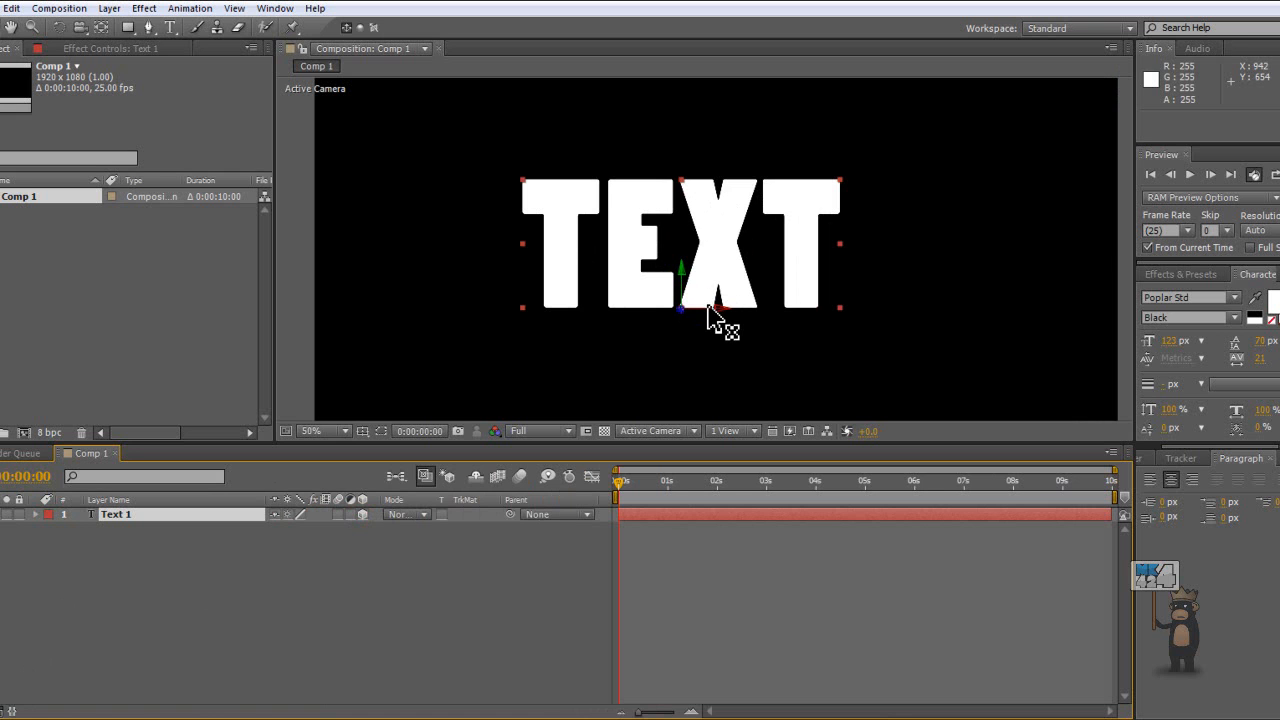
- Drag the TEXT title to the left edge and the top of frame, then settle it at centre
click(325, 431)
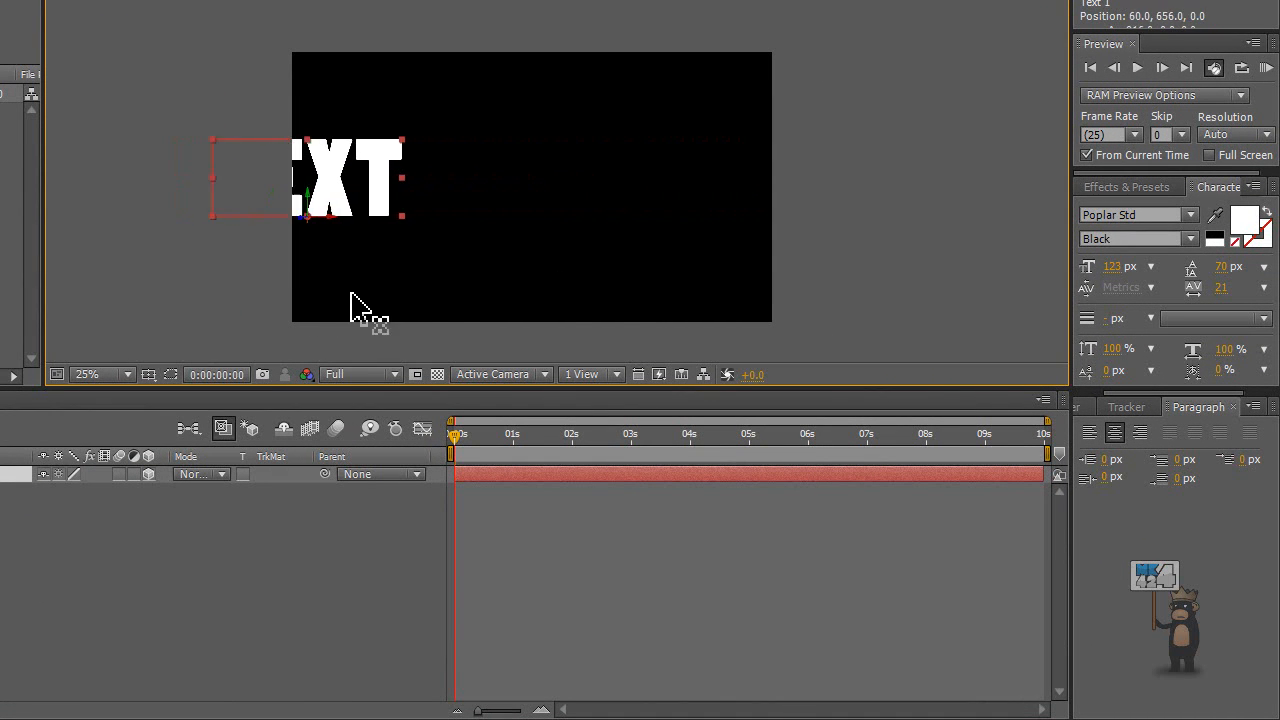
drag(340, 180, 545, 185)
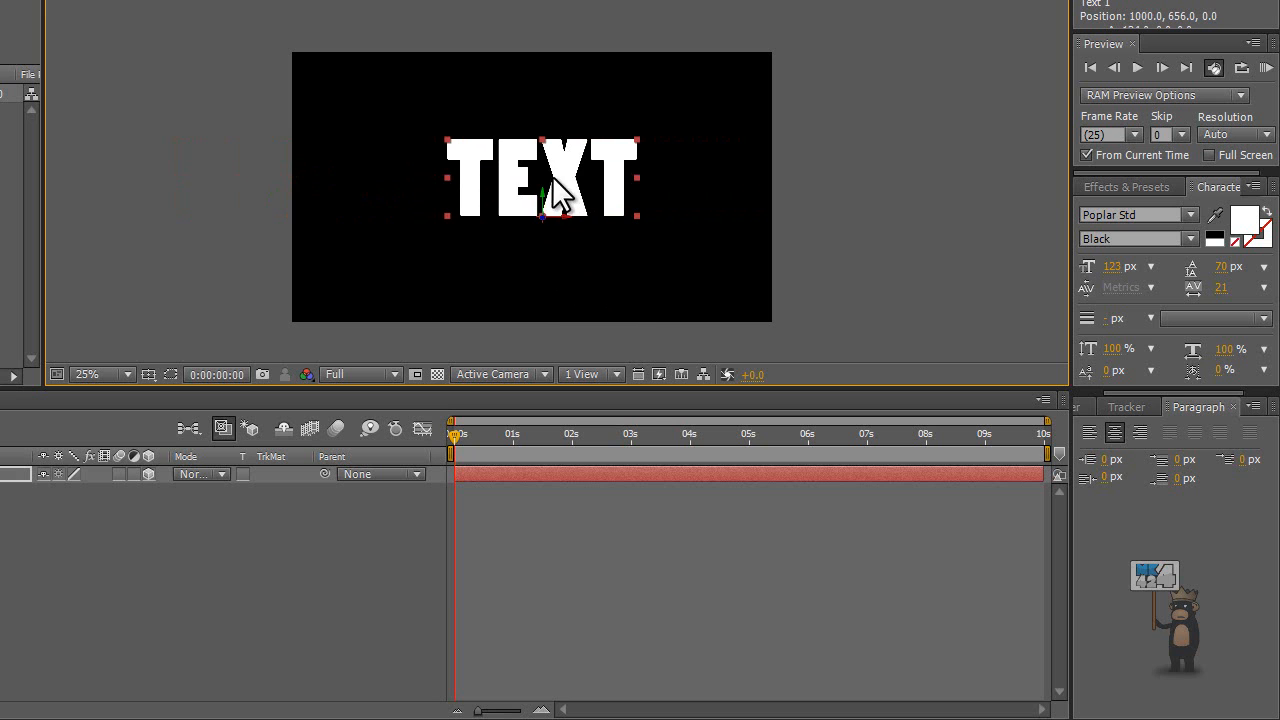
drag(543, 178, 543, 95)
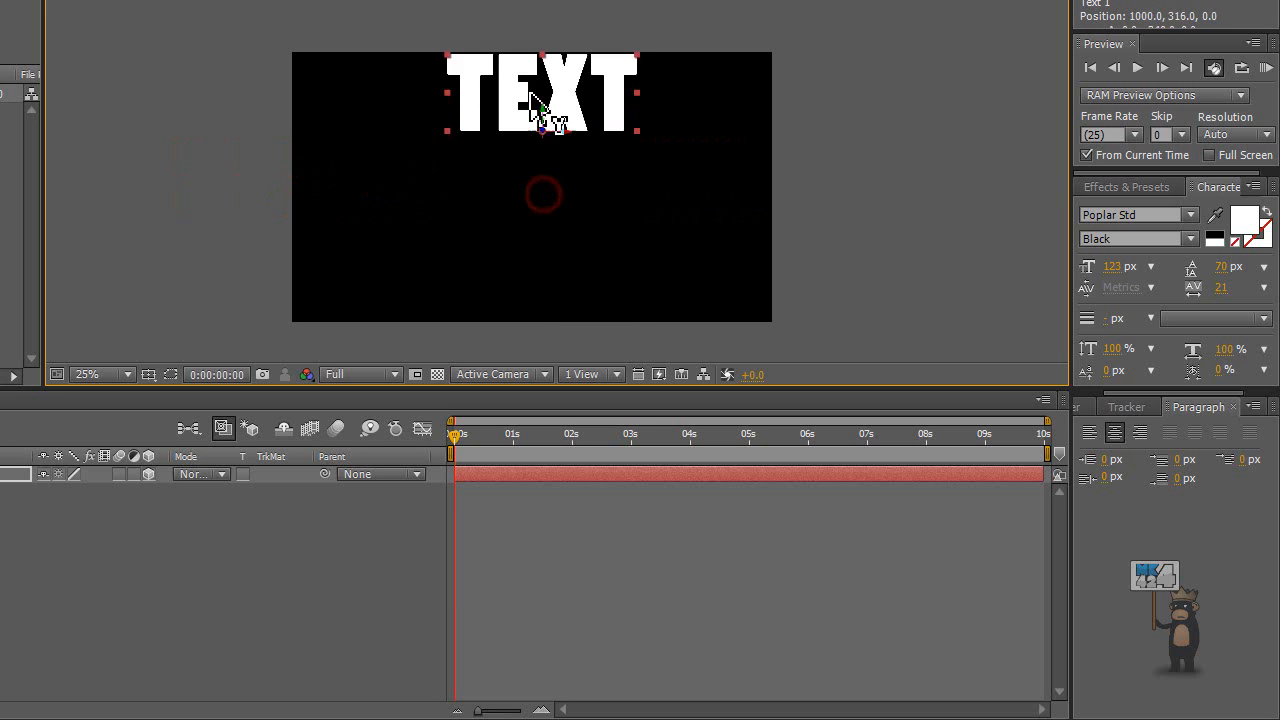
drag(540, 95, 545, 145)
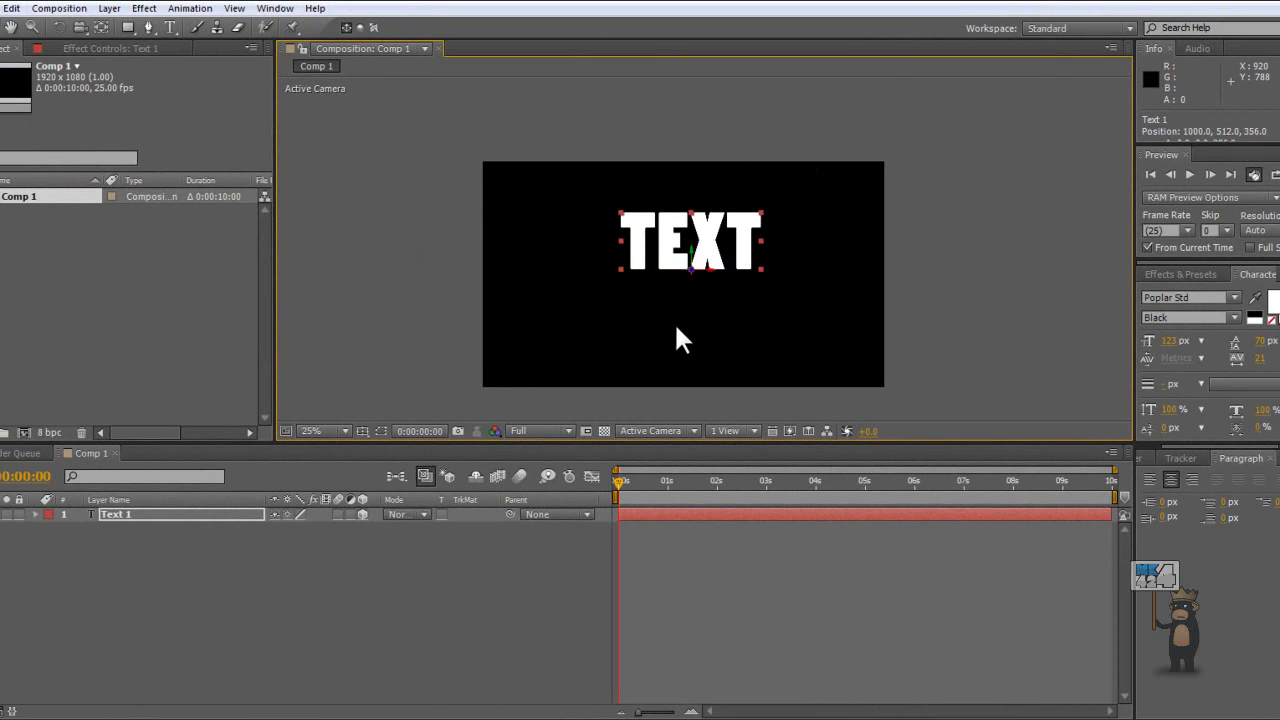
drag(680, 340, 700, 255)
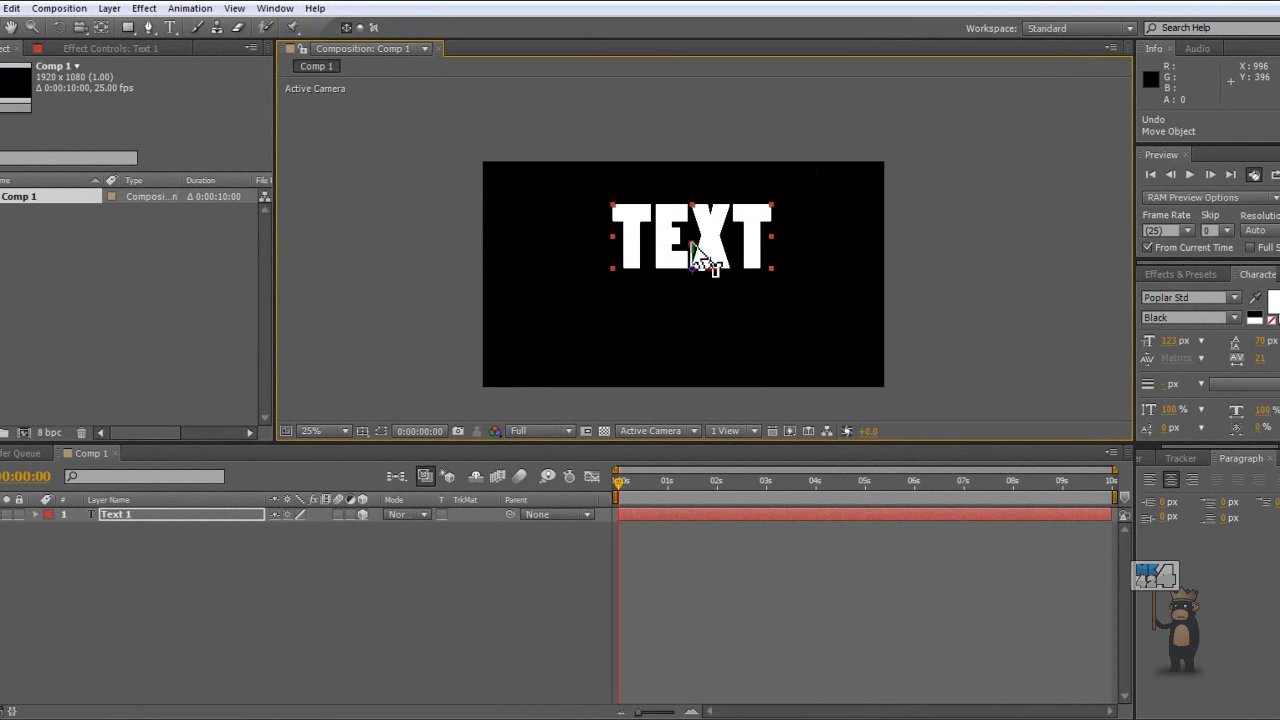
drag(690, 240, 720, 290)
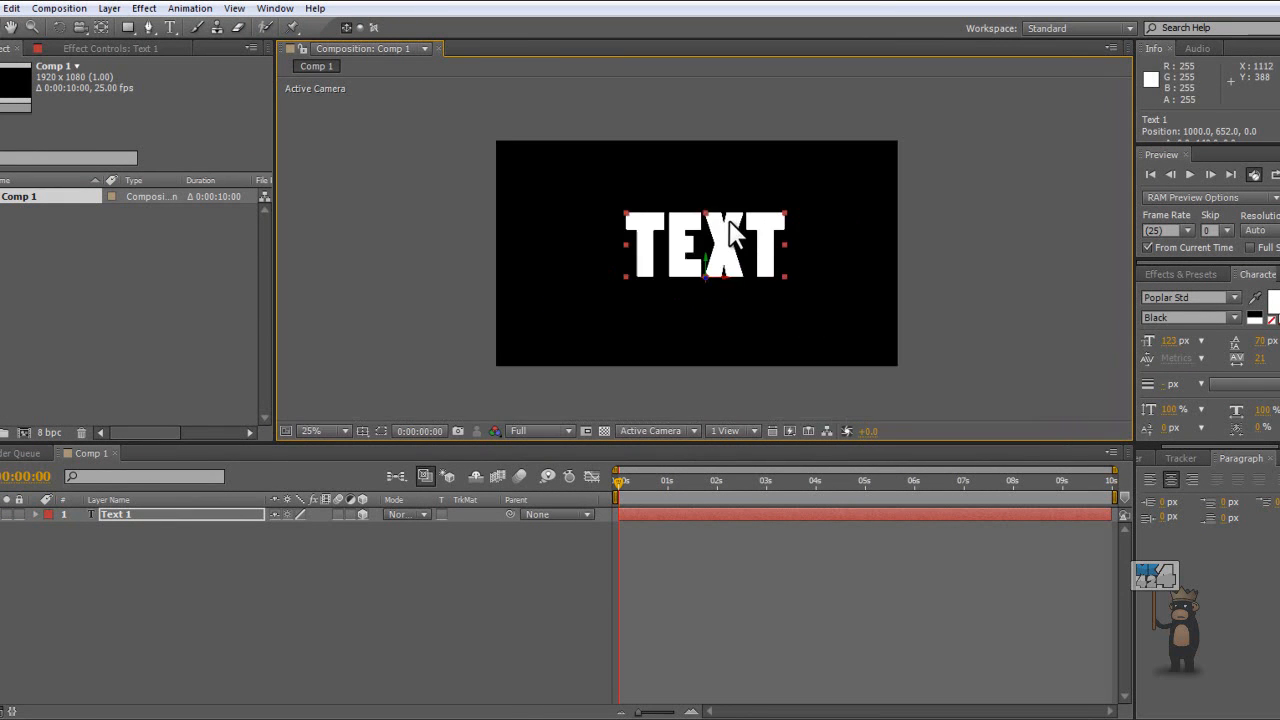
drag(735, 235, 720, 290)
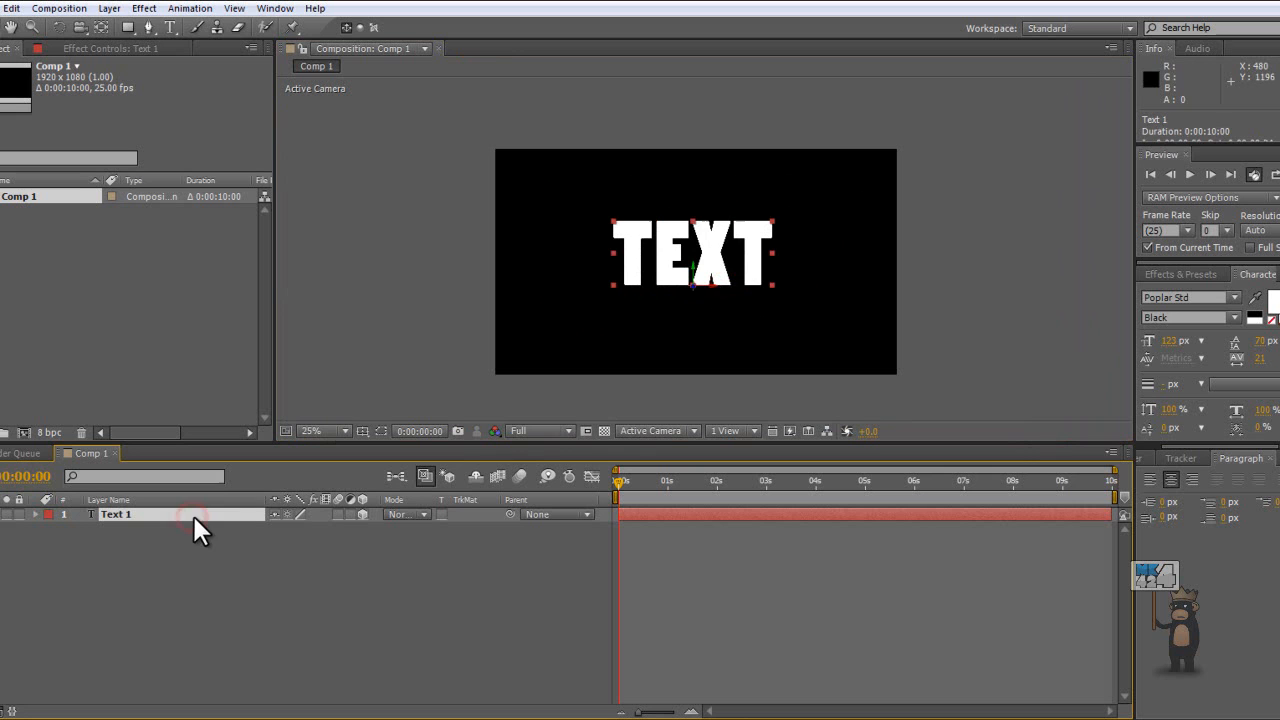
mouse_move(160, 130)
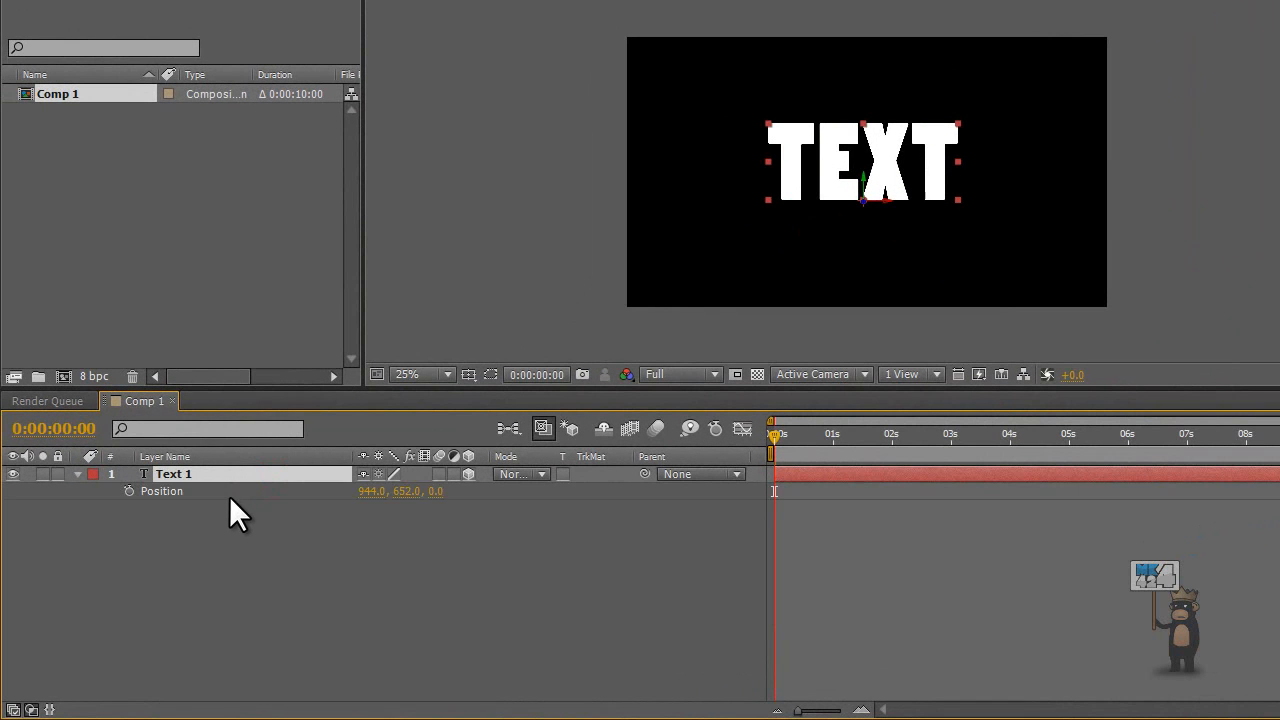
mouse_move(180, 520)
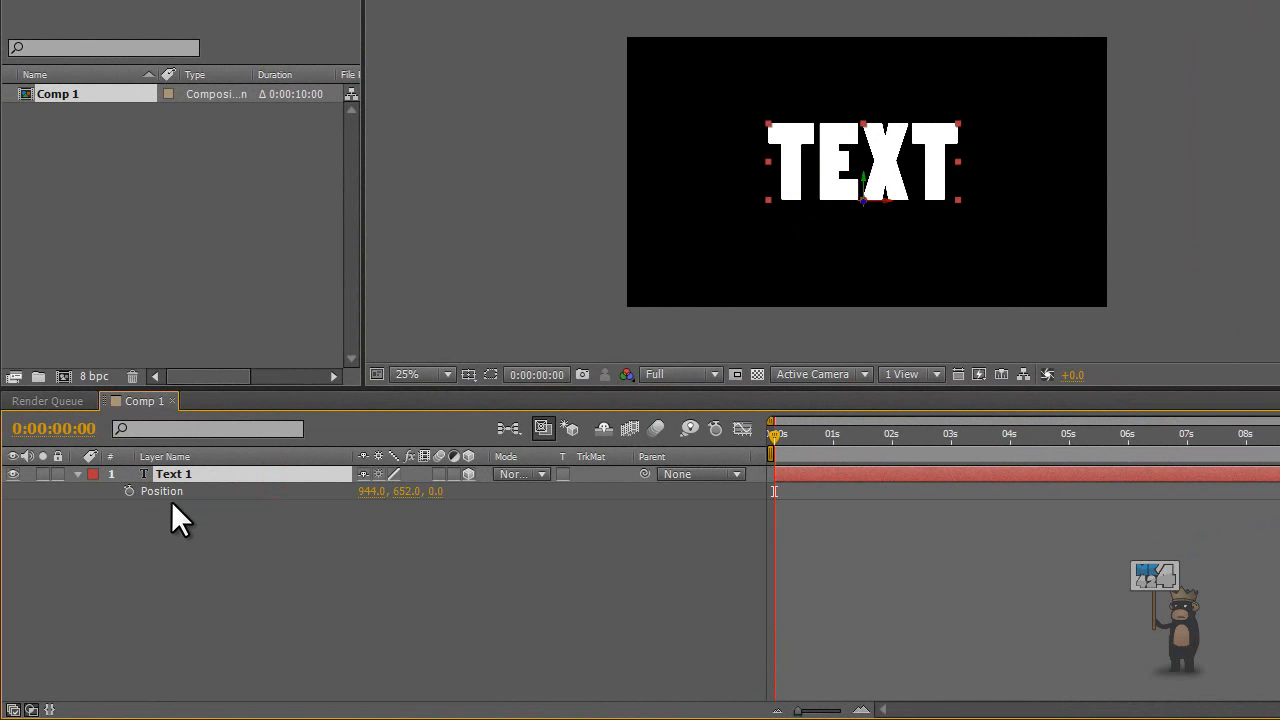
- Keyframe TEXT Position from off-screen left at 0f to (944, 652) at 6f
click(129, 491)
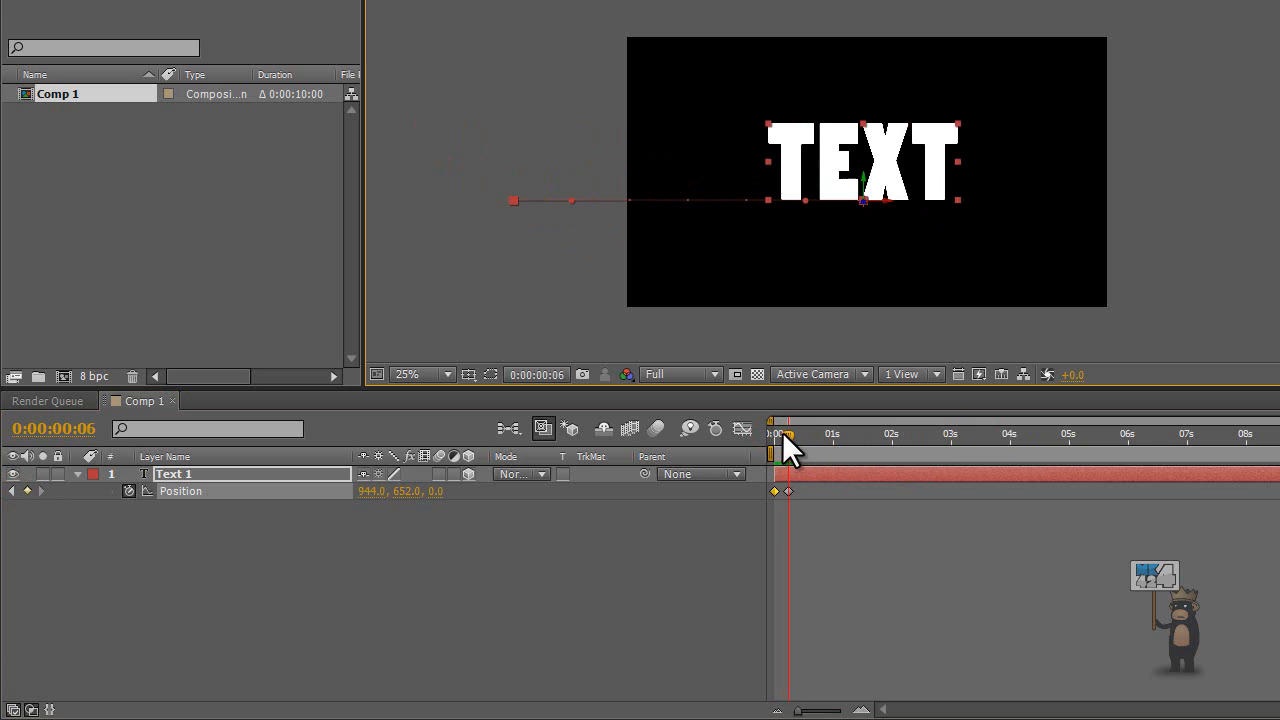
mouse_move(790, 437)
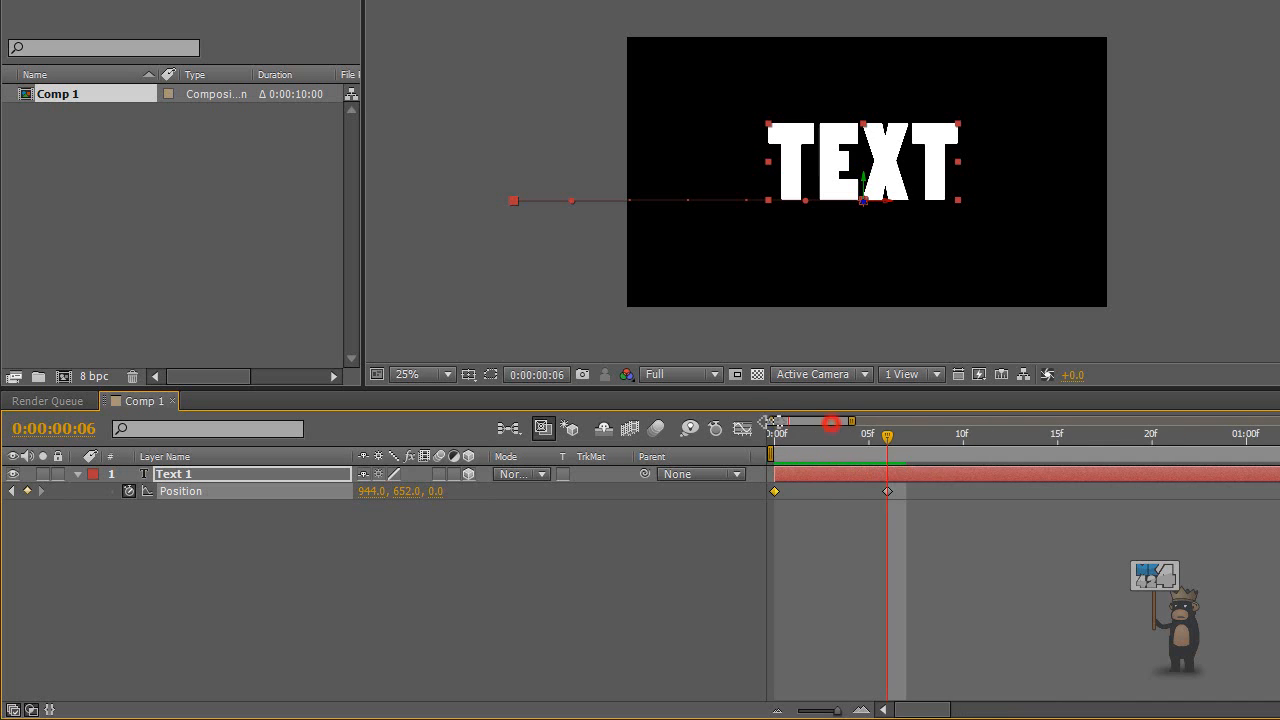
mouse_move(887, 468)
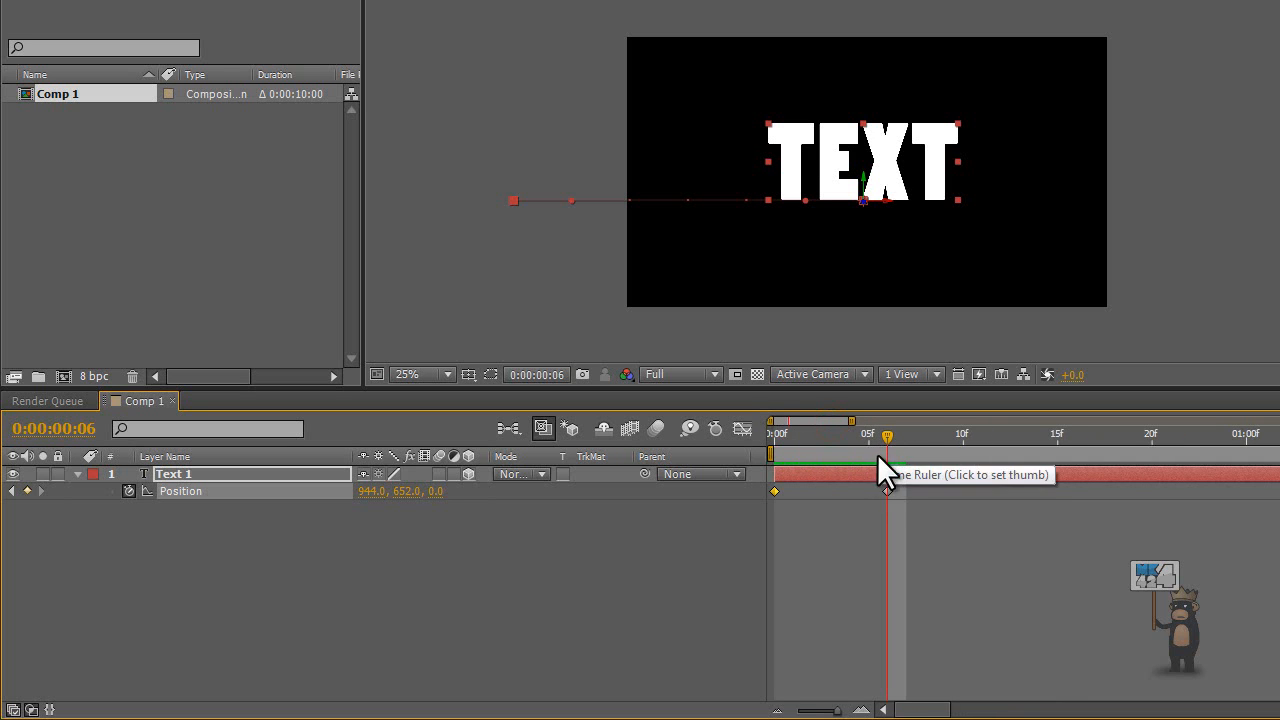
mouse_move(890, 505)
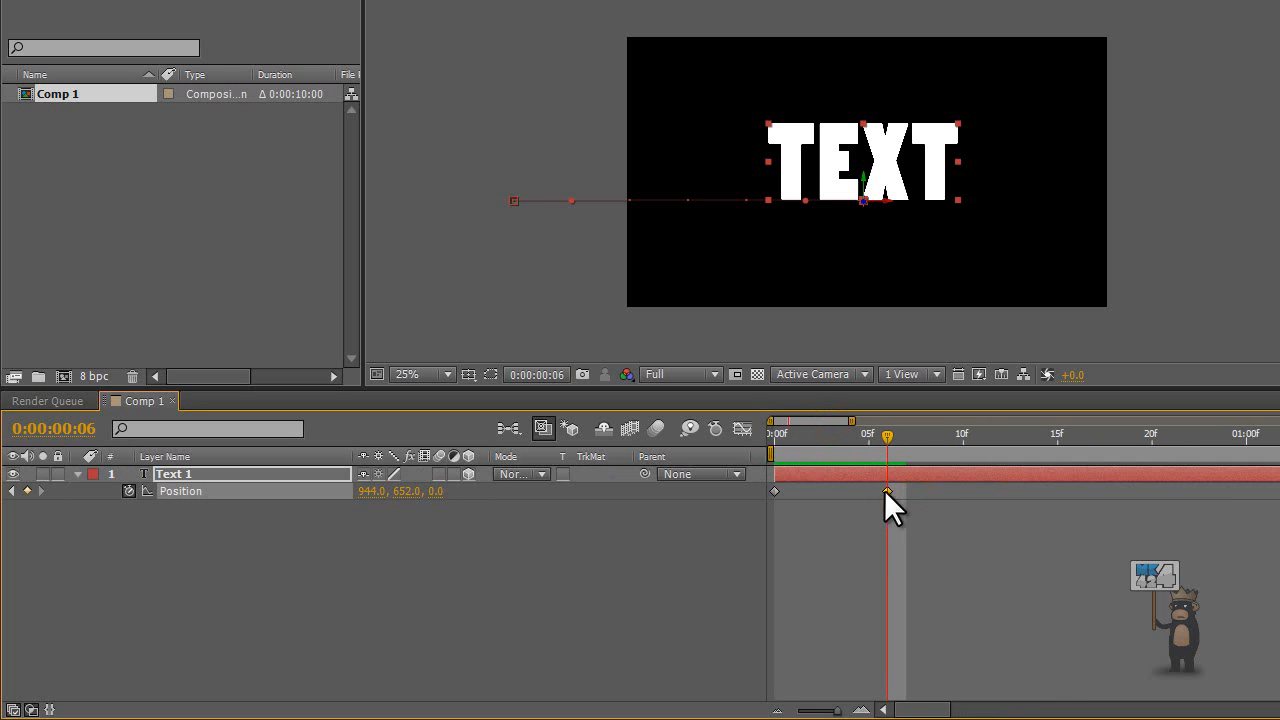
click(886, 491)
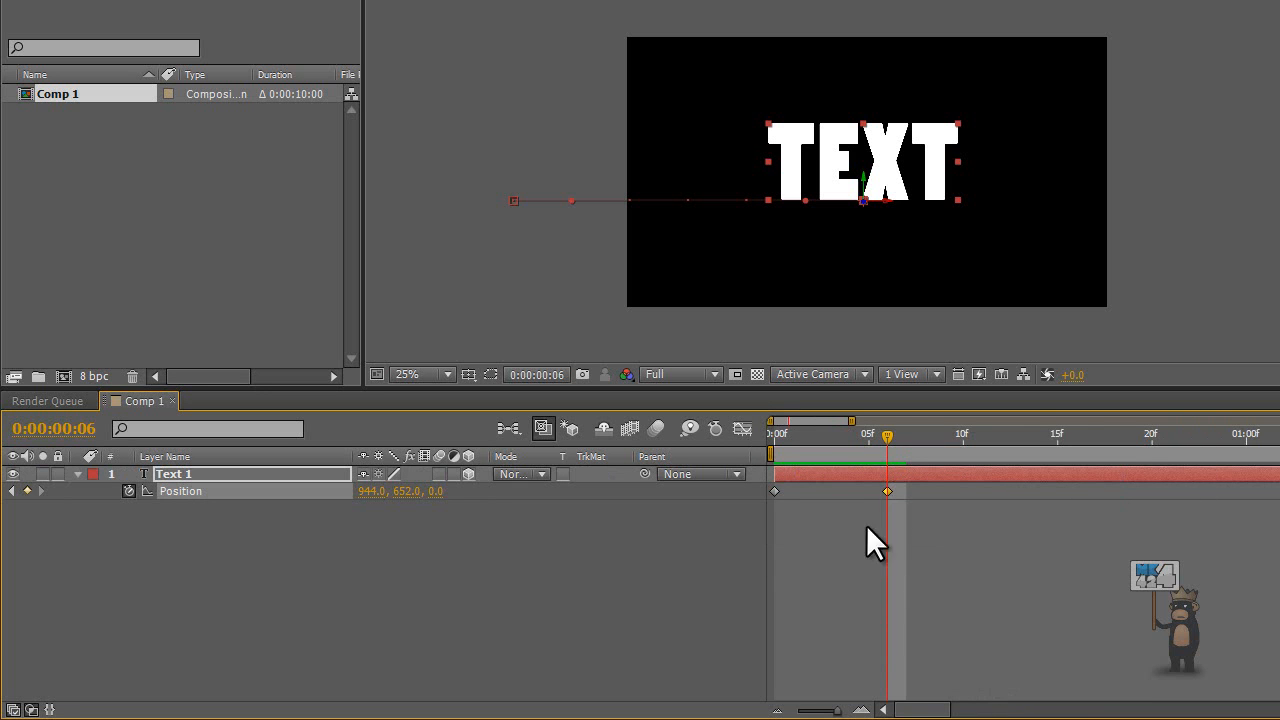
right_click(886, 491)
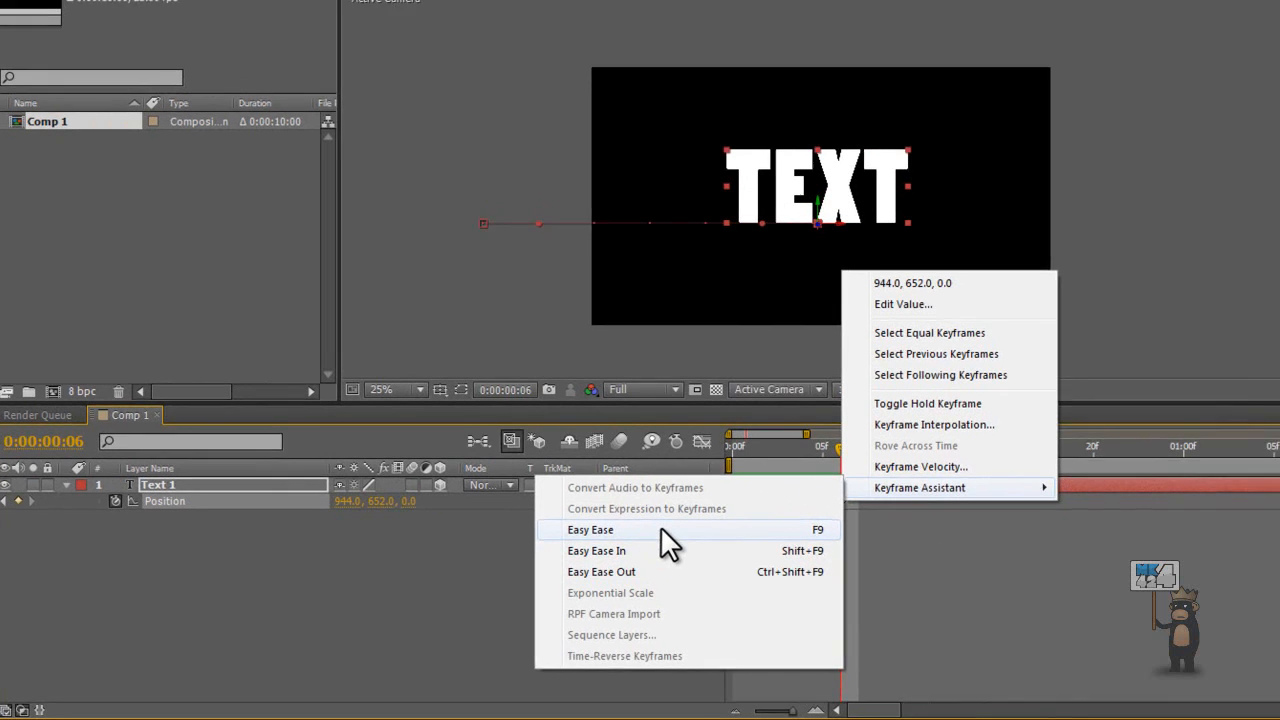
- Apply Easy Ease to the 6f Position keyframe, then scrub the slide-in back to frame 0
click(590, 529)
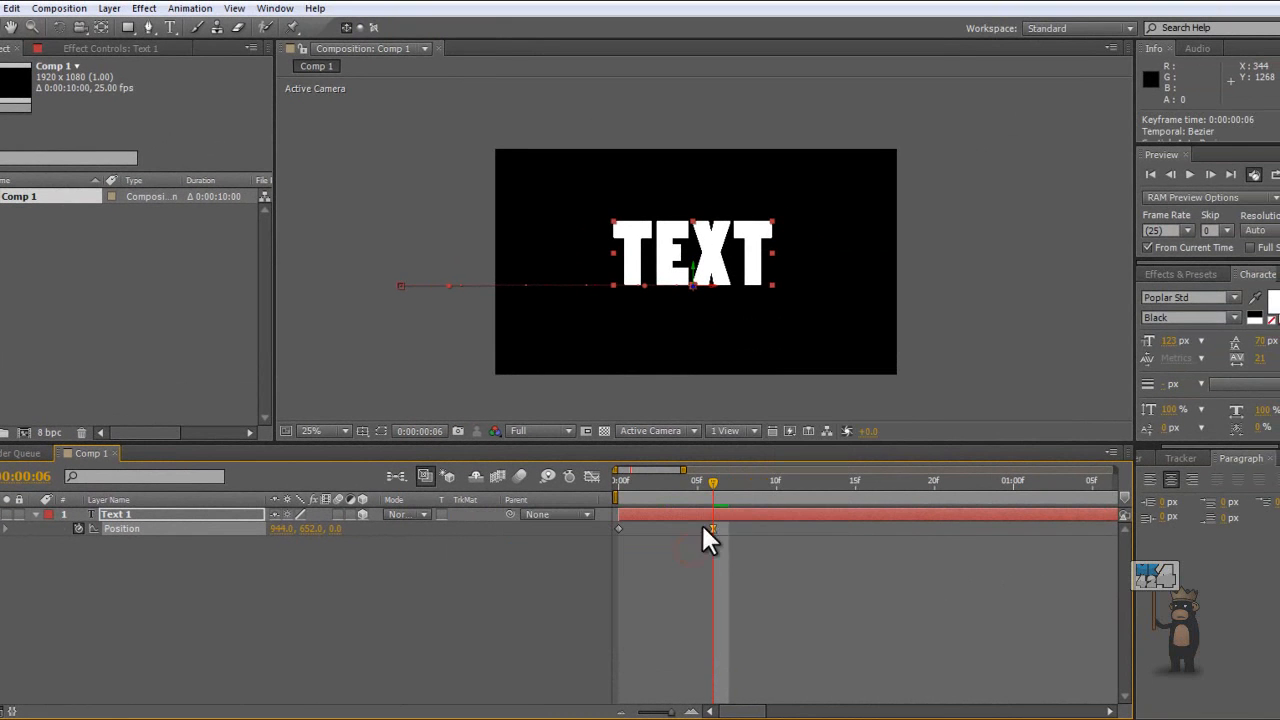
drag(712, 483, 698, 483)
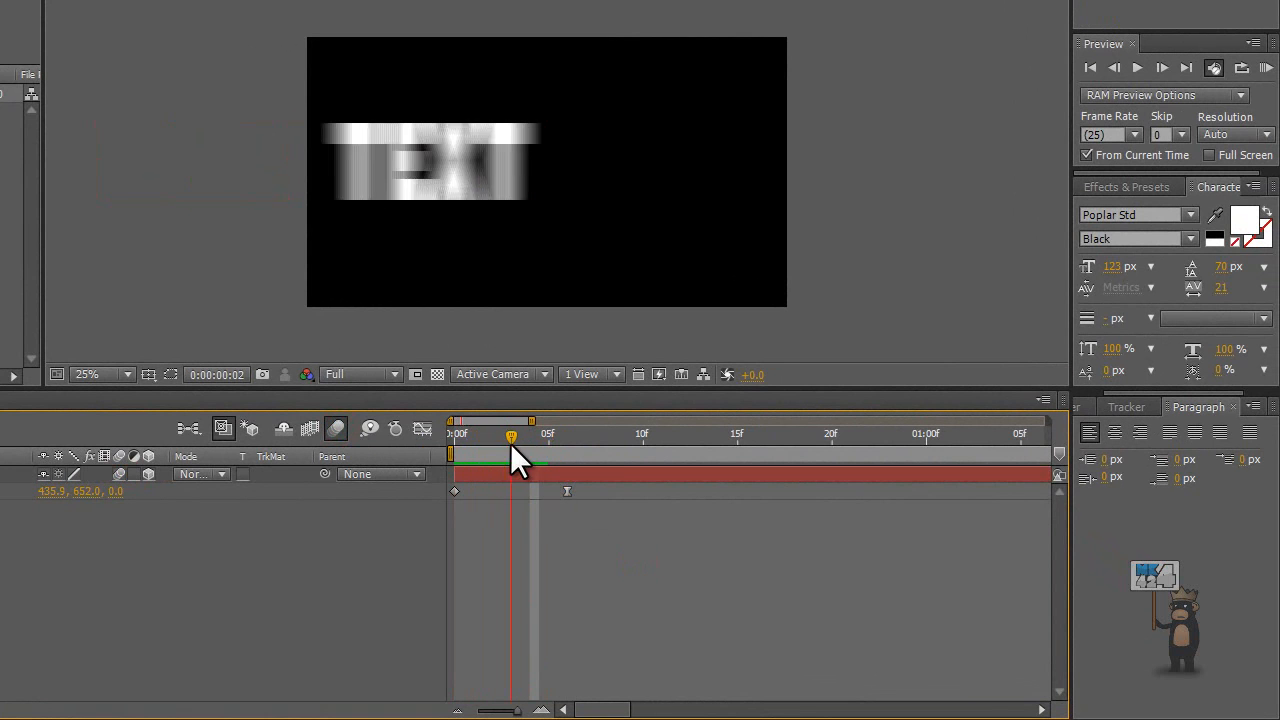
drag(511, 435, 548, 435)
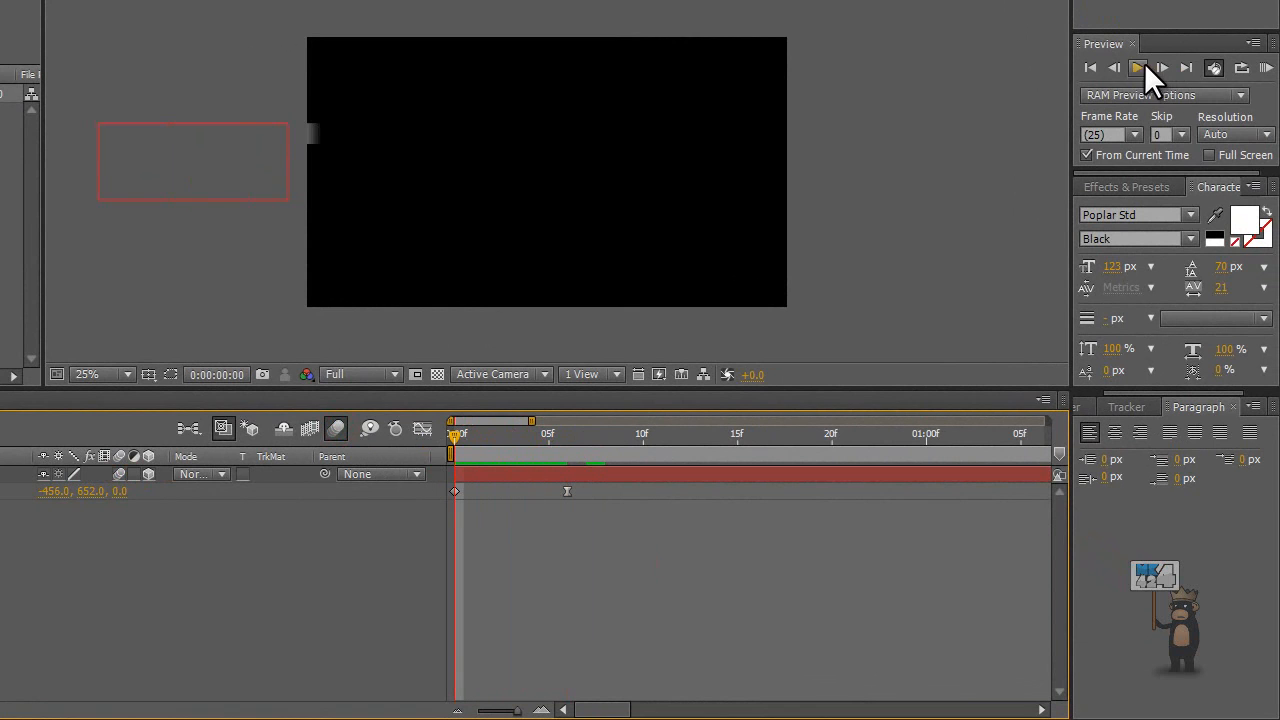
- Preview the slide-in, zoom the timeline to the first seconds, and move to 0:00:01:20
click(1137, 67)
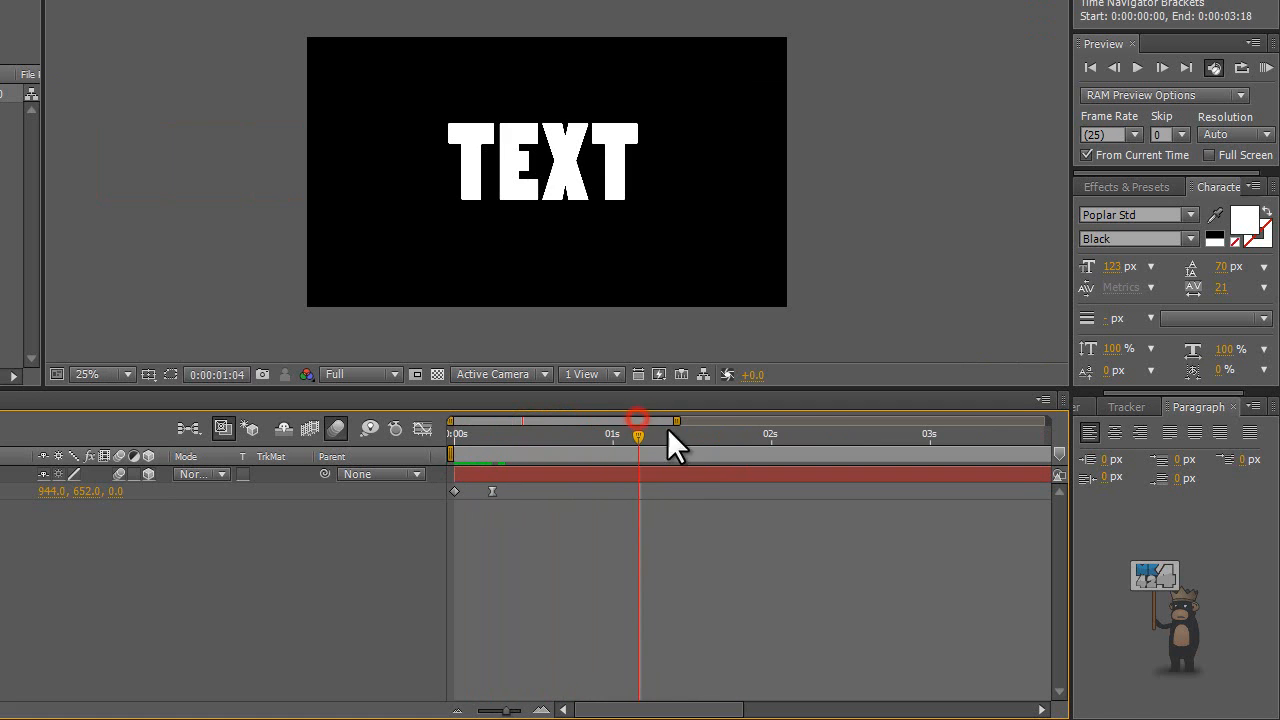
drag(638, 420, 492, 420)
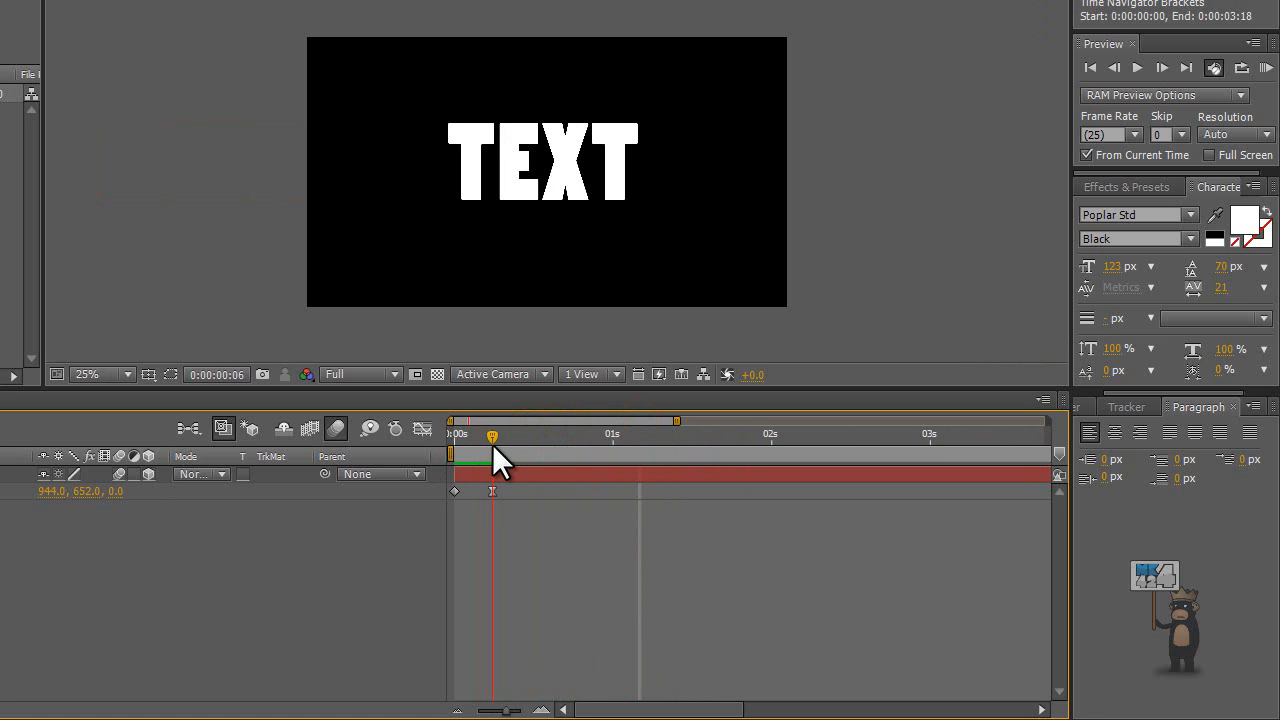
drag(492, 434, 652, 434)
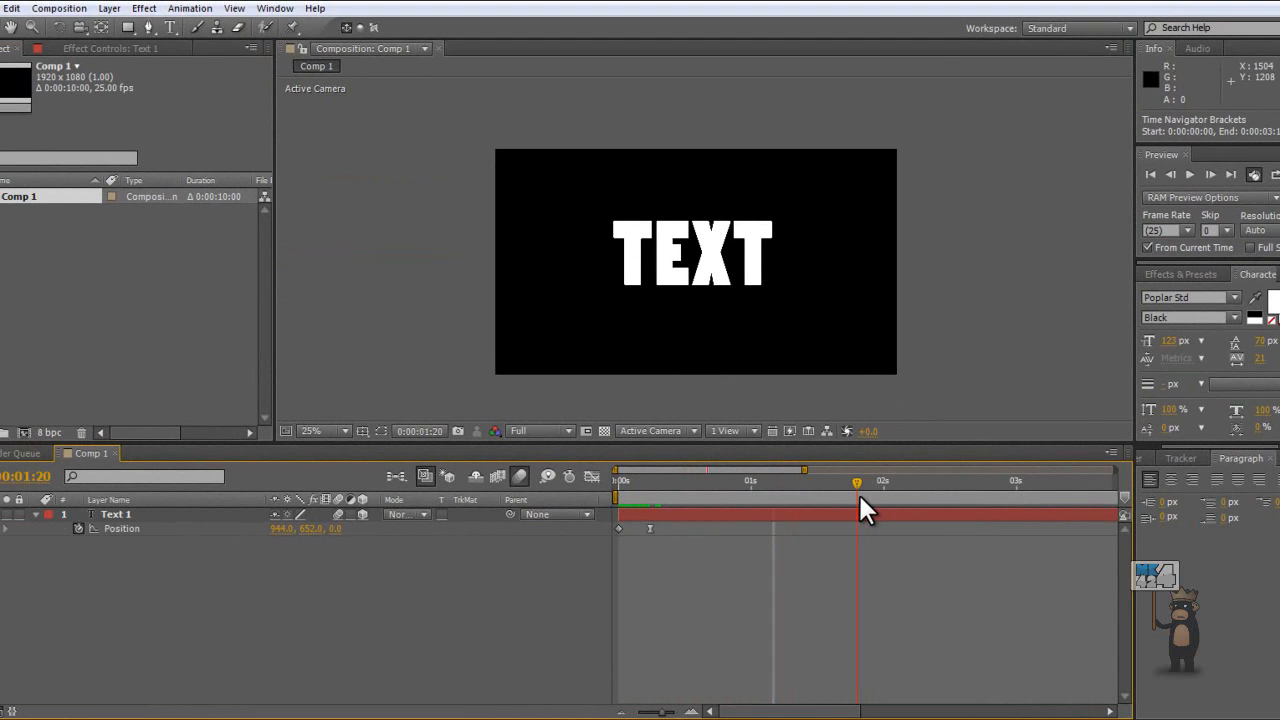
click(116, 514)
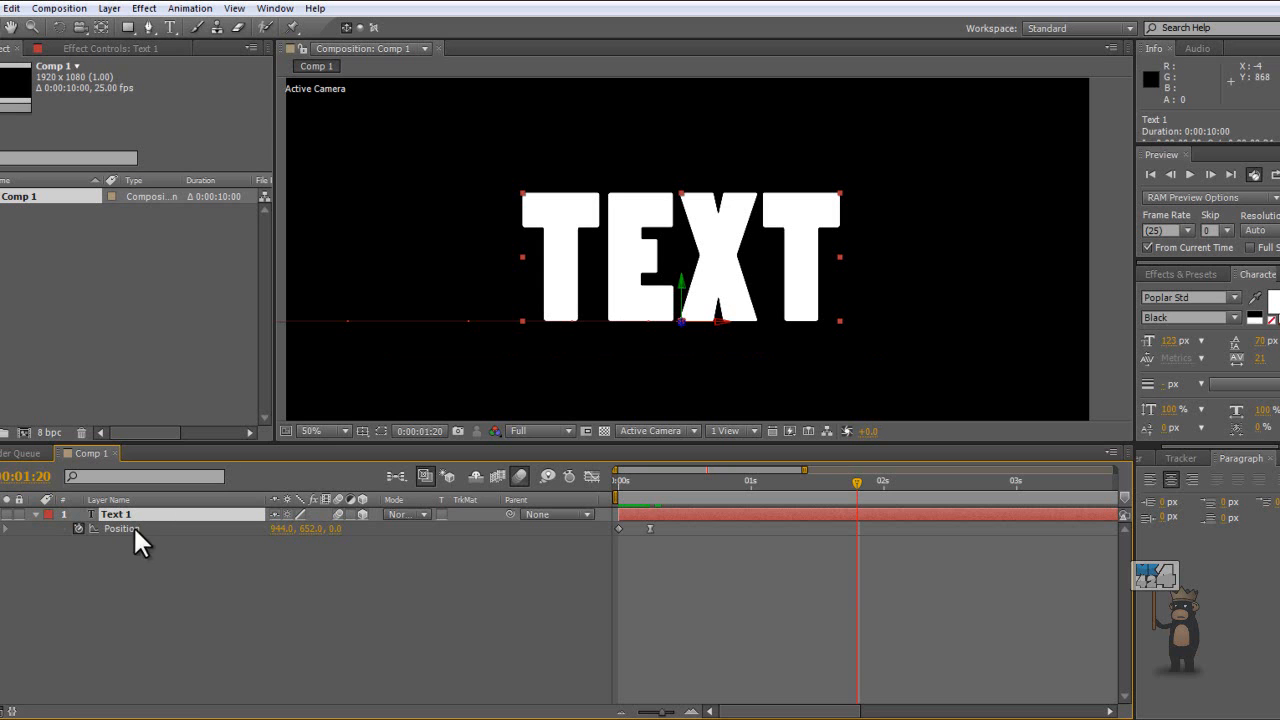
- Keyframe Orientation at 1:20 with Easy Ease Out, then tilt TEXT 32° on X at 2:01
click(7, 528)
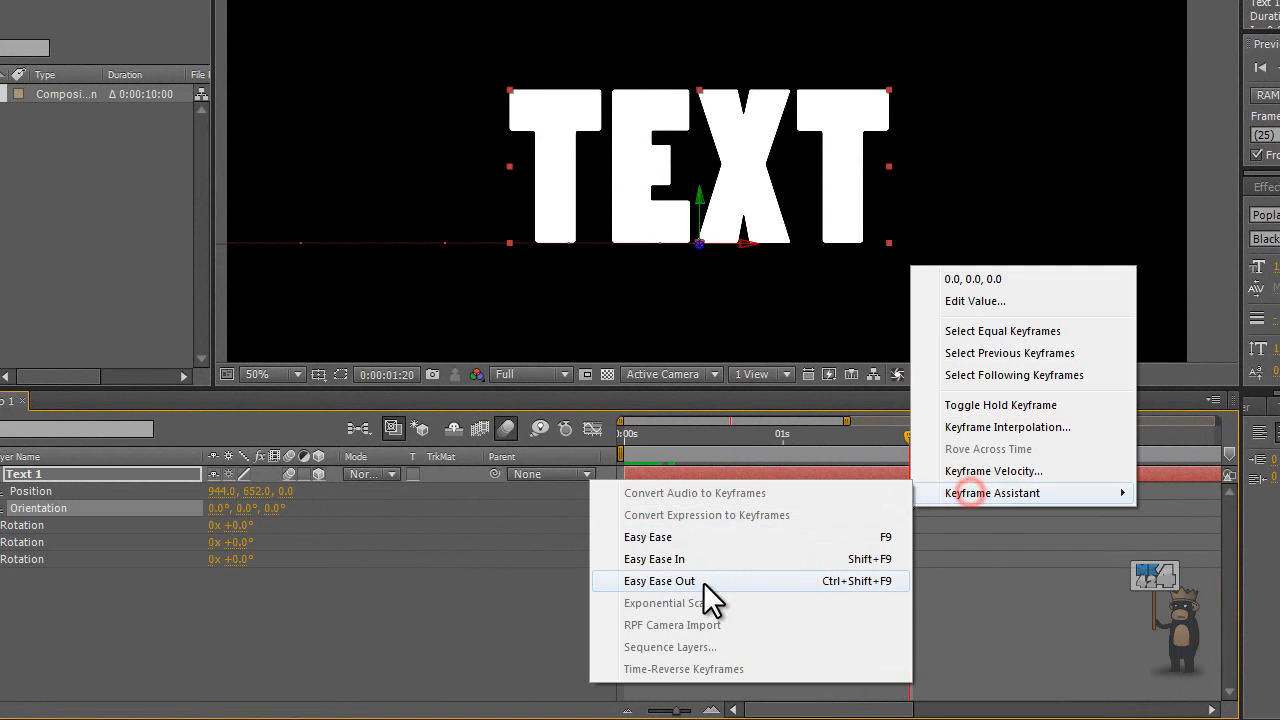
click(659, 581)
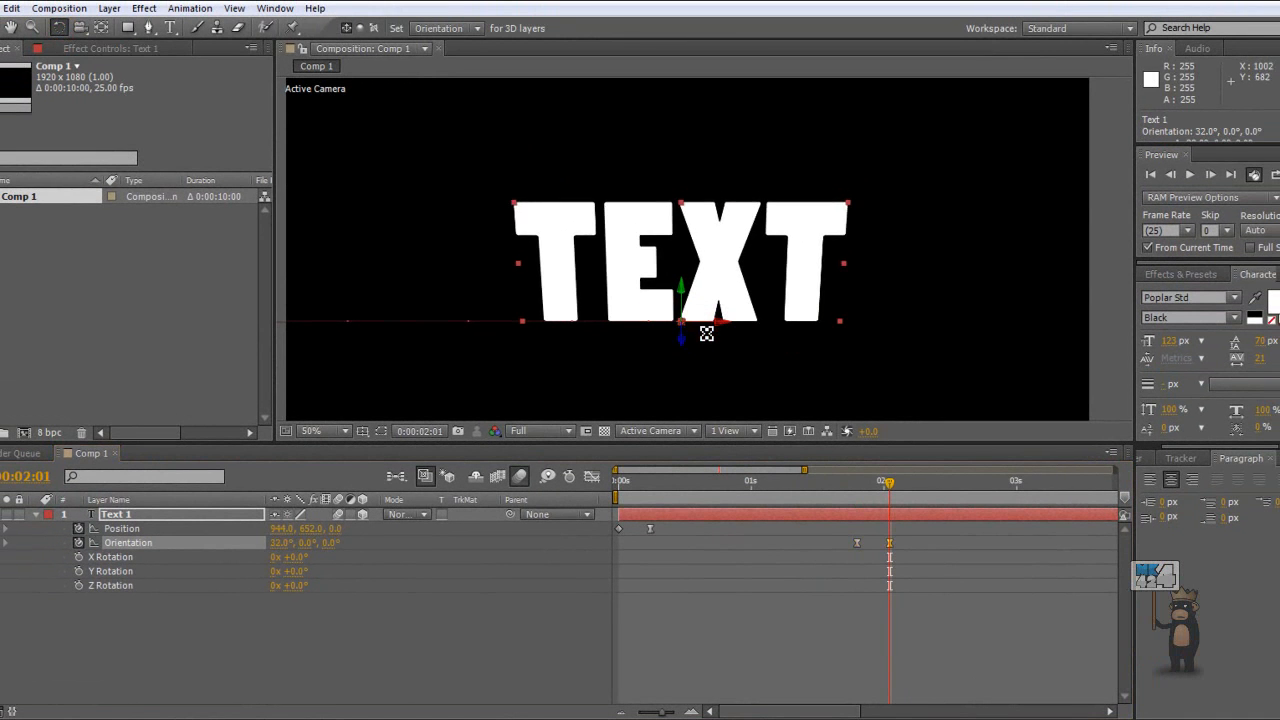
drag(707, 335, 710, 365)
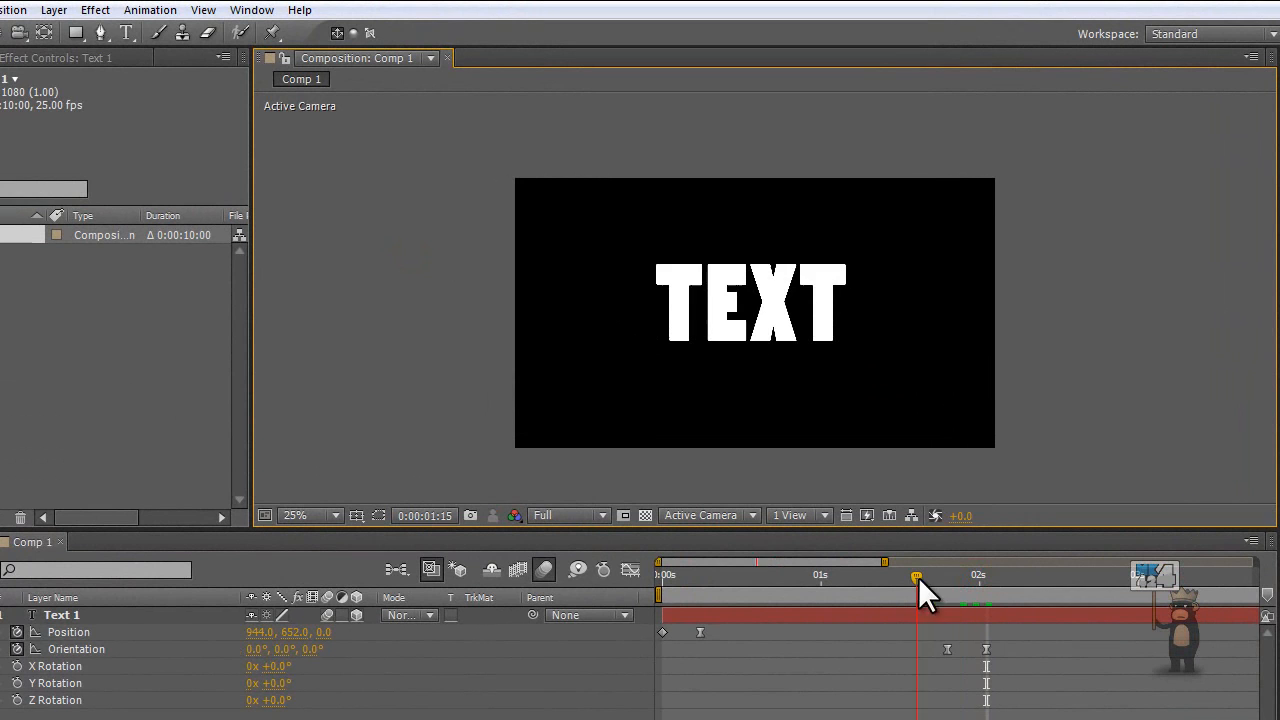
- Scrub back and forth through Text 1's slide-in and its flip near two seconds
drag(916, 576, 978, 576)
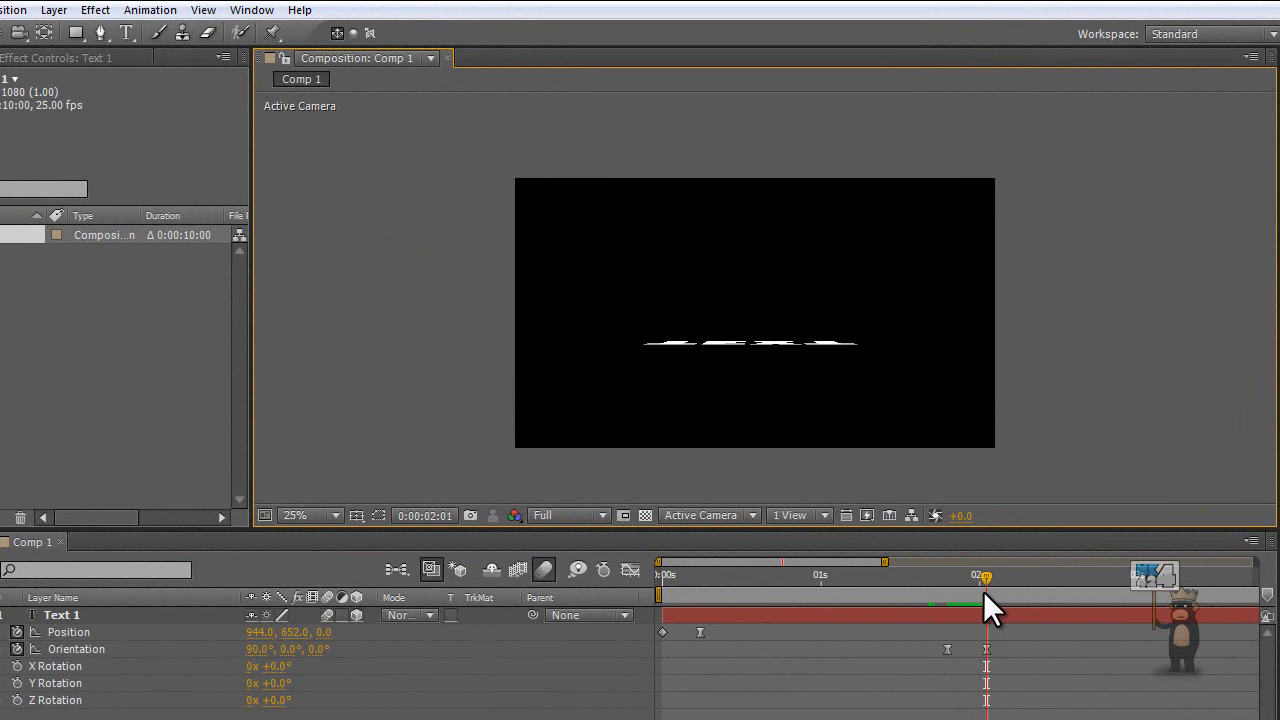
drag(985, 575, 978, 575)
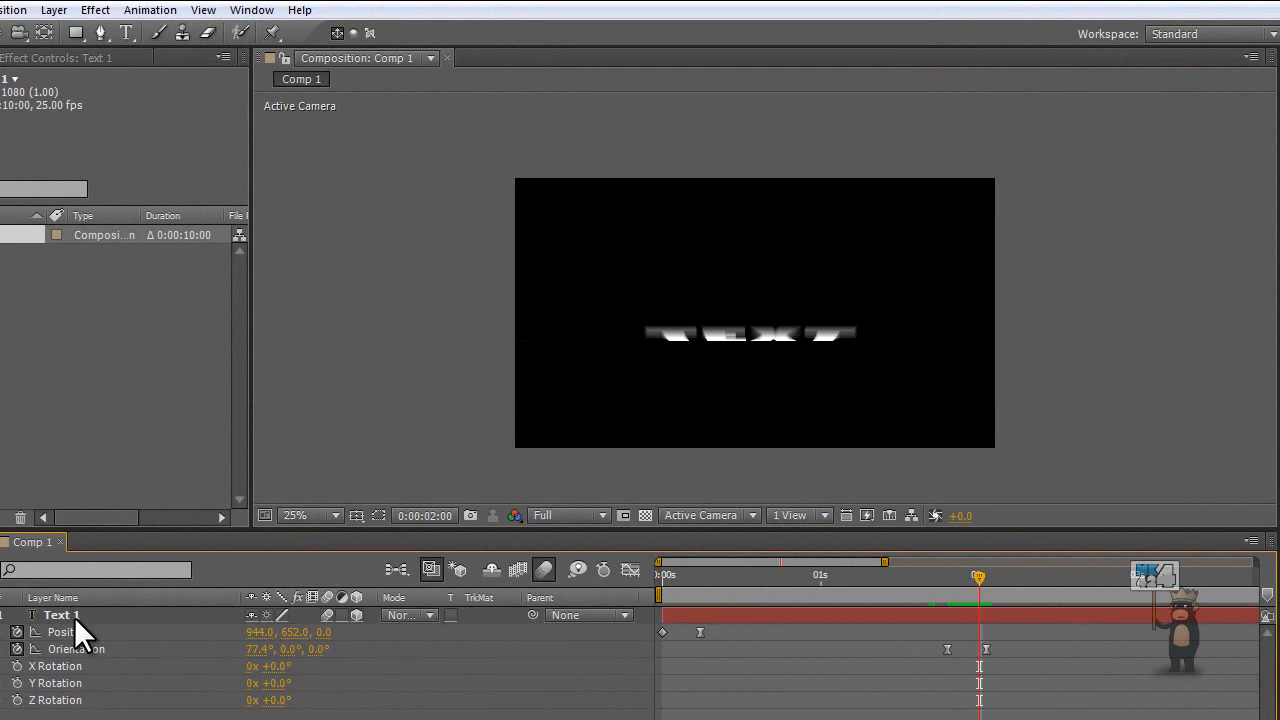
click(61, 614)
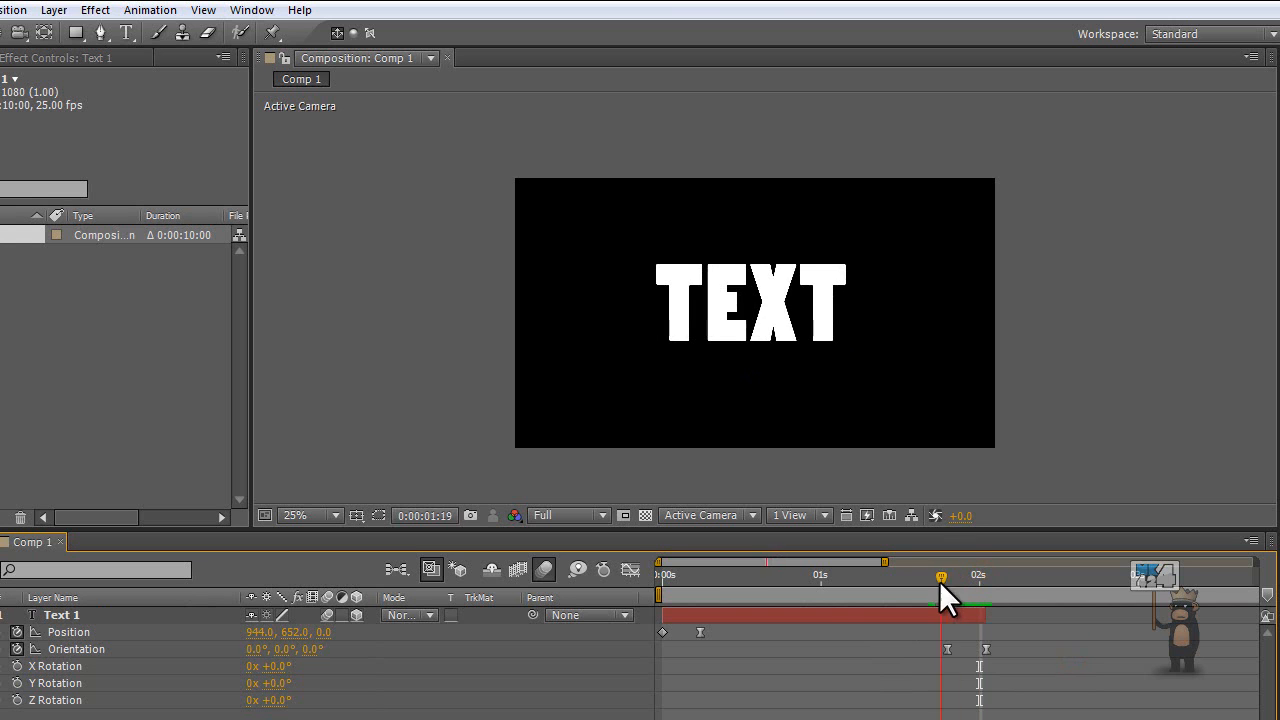
drag(940, 575, 675, 575)
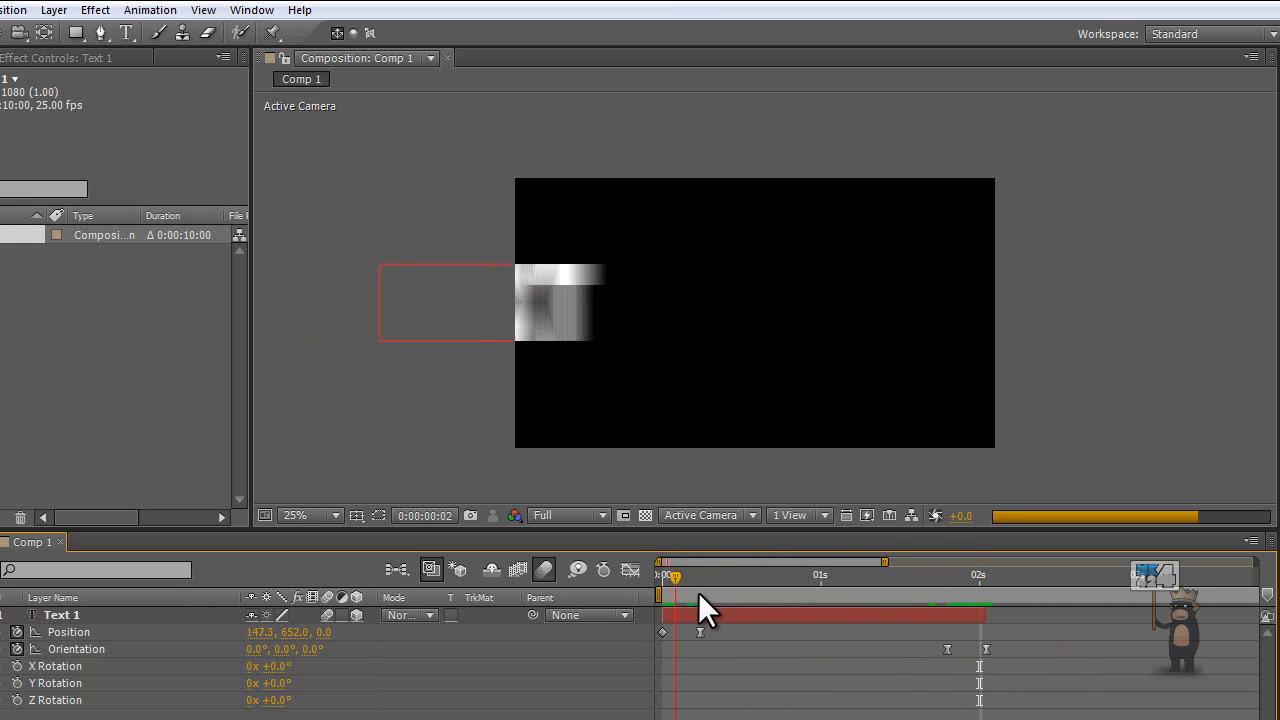
drag(675, 575, 712, 575)
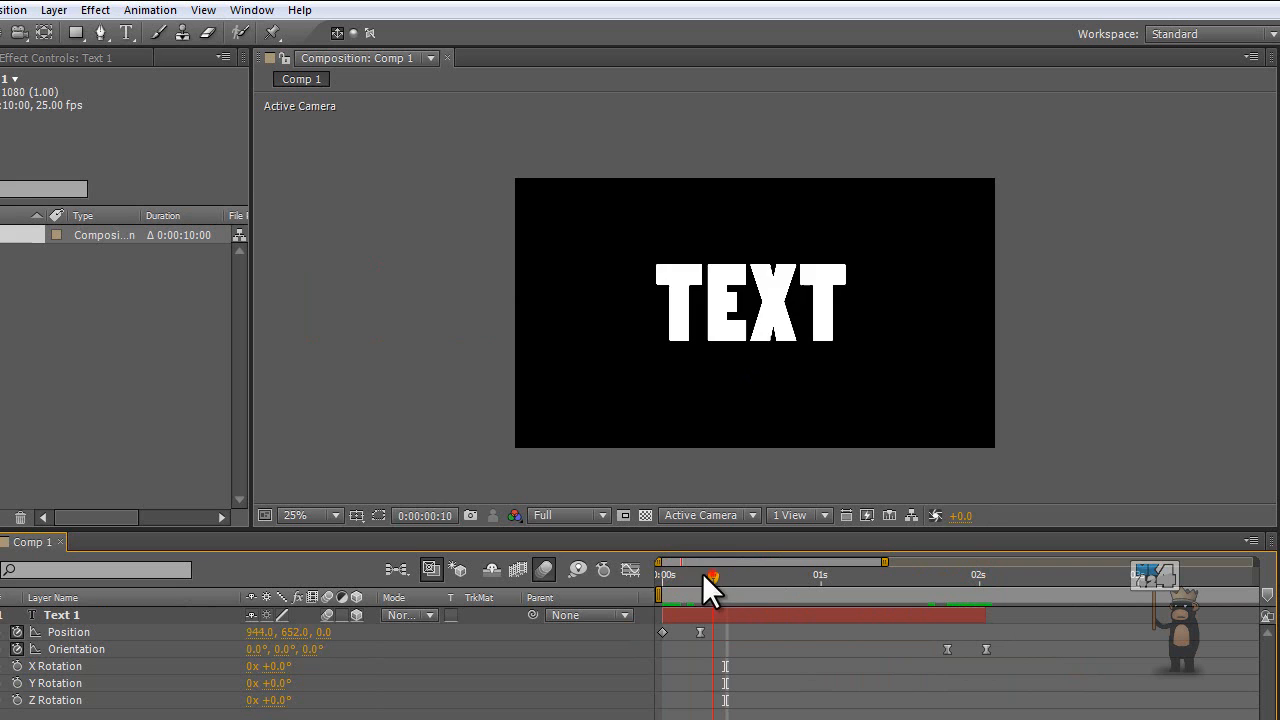
drag(712, 575, 960, 575)
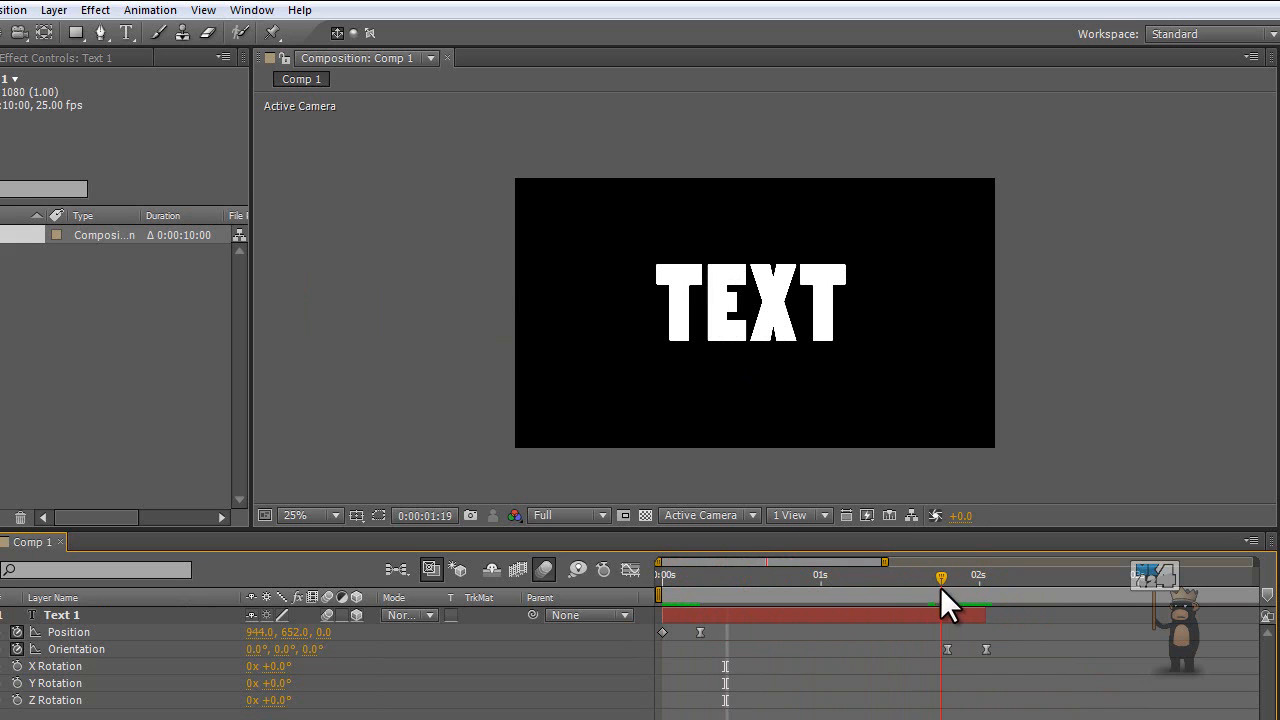
drag(941, 575, 665, 575)
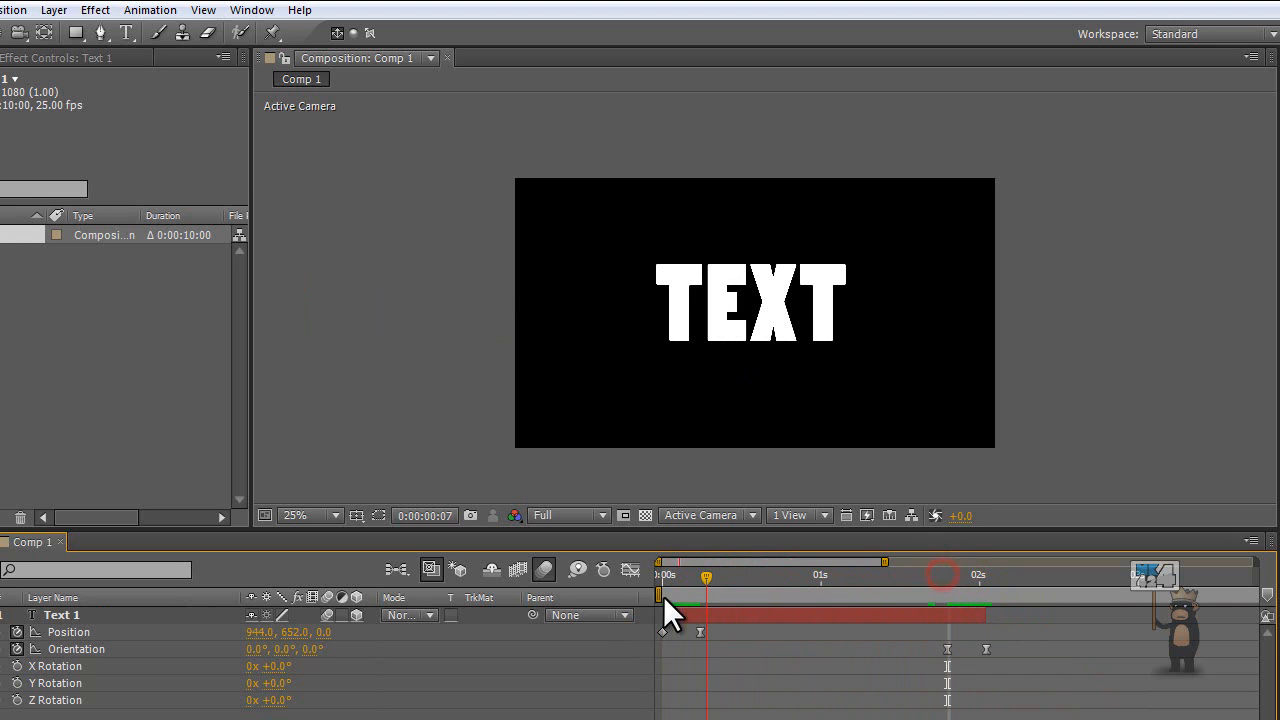
drag(707, 561, 662, 561)
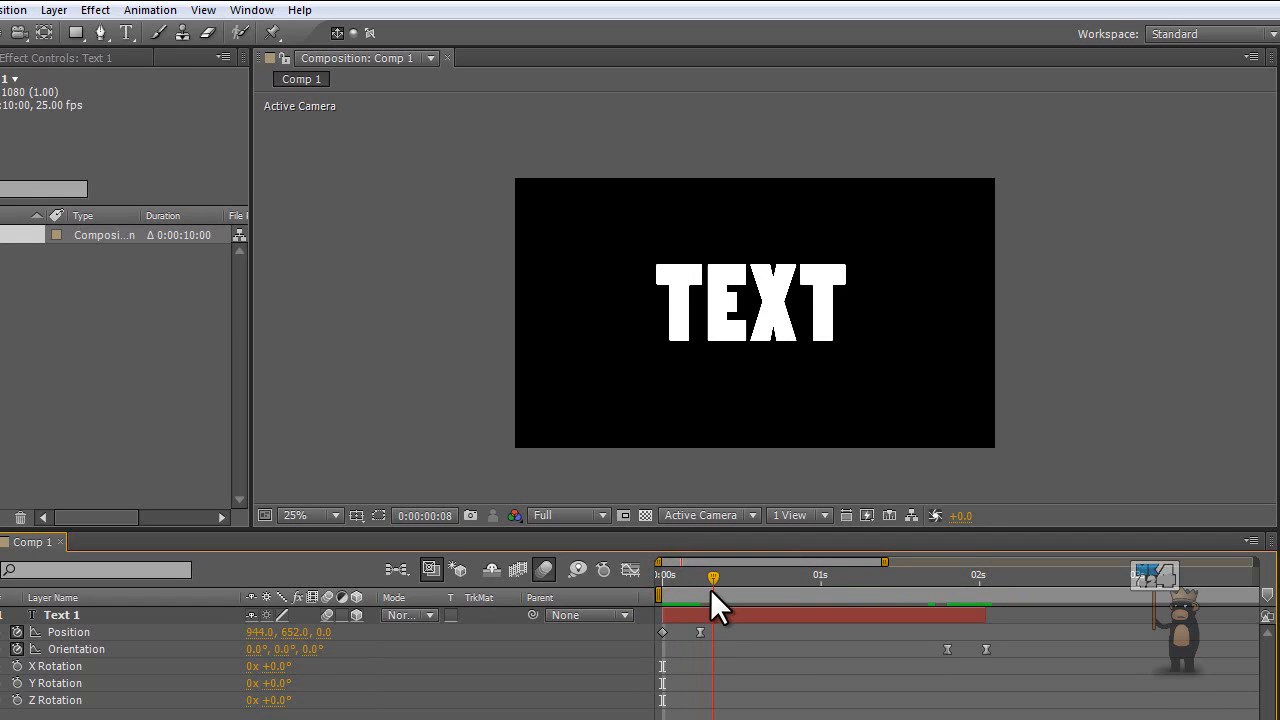
drag(712, 576, 948, 576)
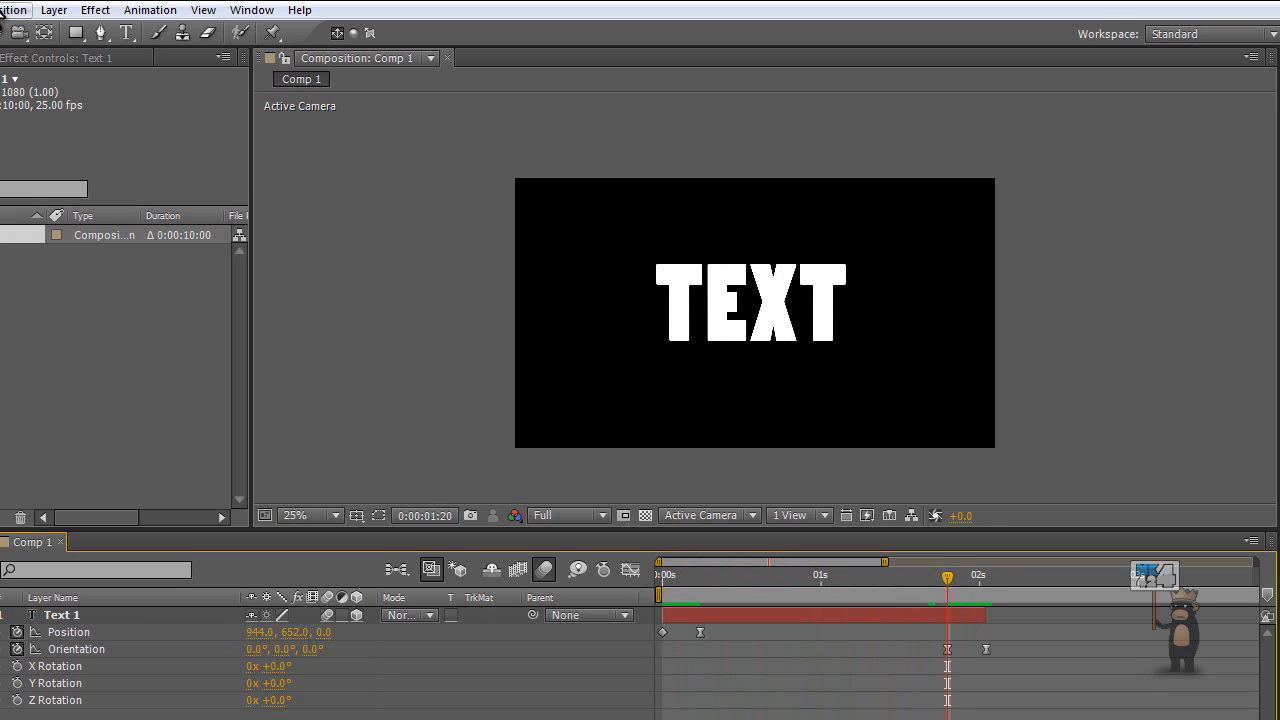
click(294, 515)
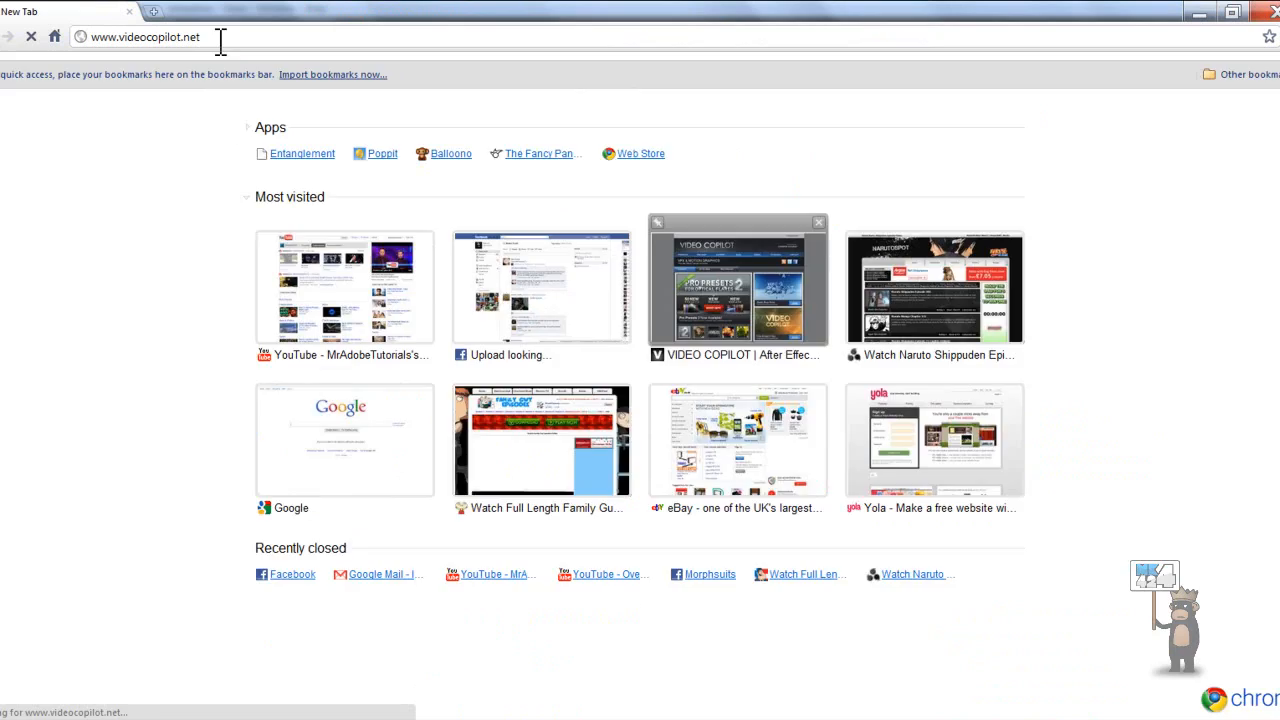
- Load videocopilot.net in Chrome and go to the site's Tutorials section
key(Return)
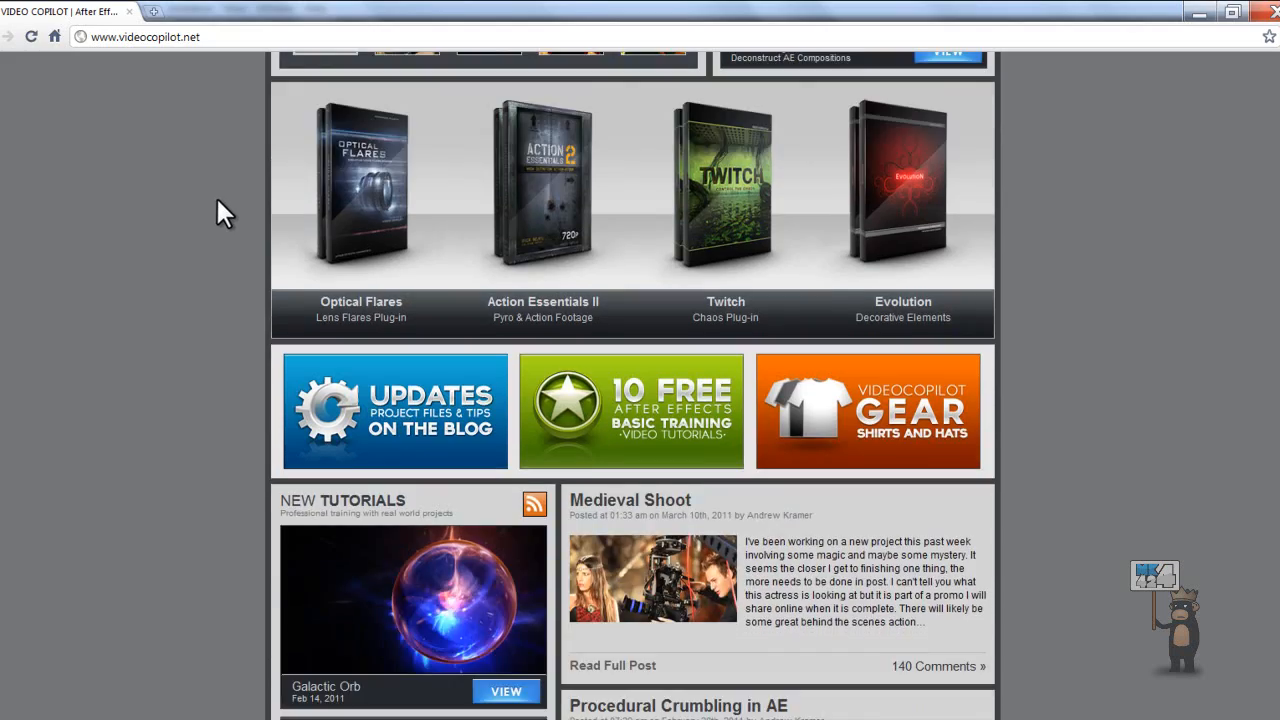
scroll(up, 3)
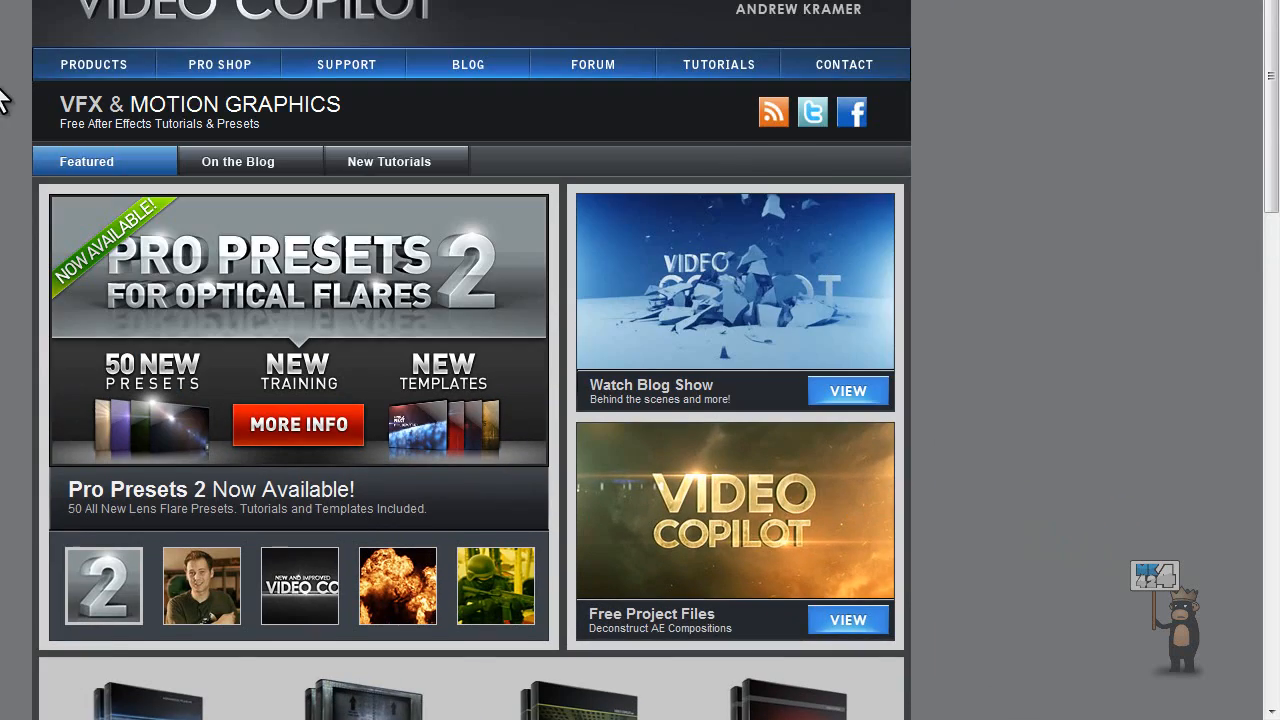
mouse_move(718, 64)
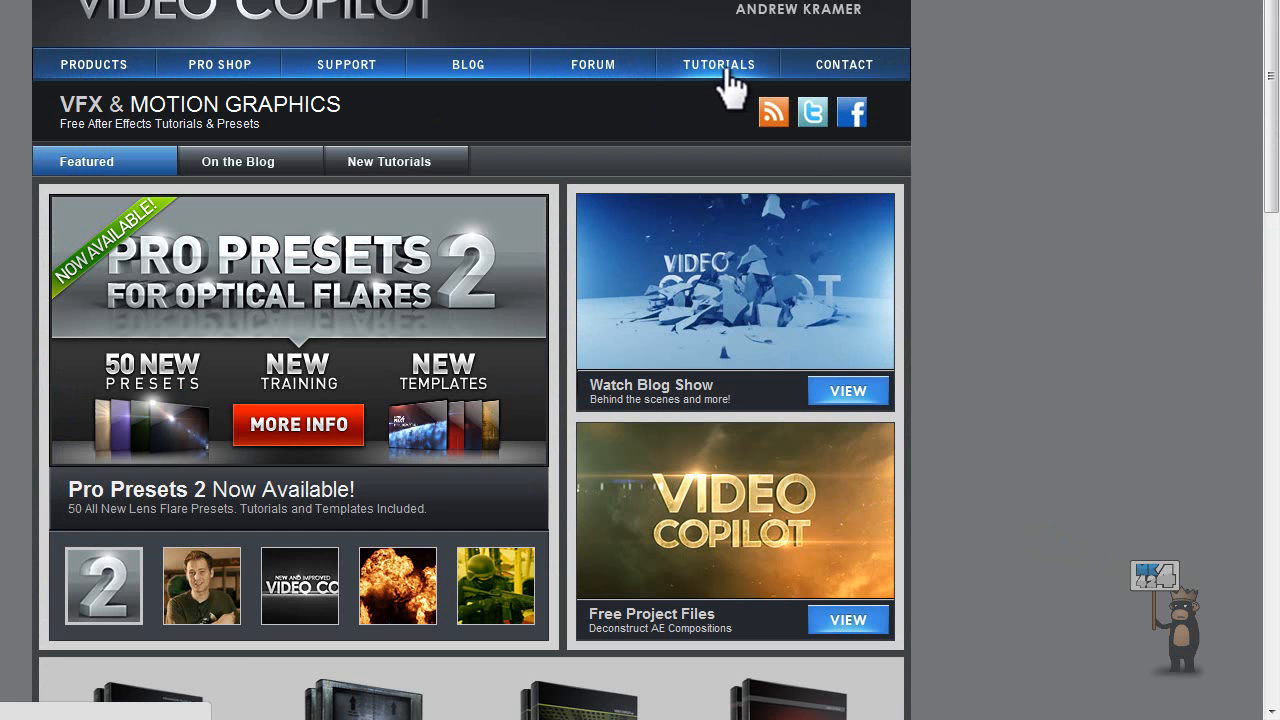
click(718, 64)
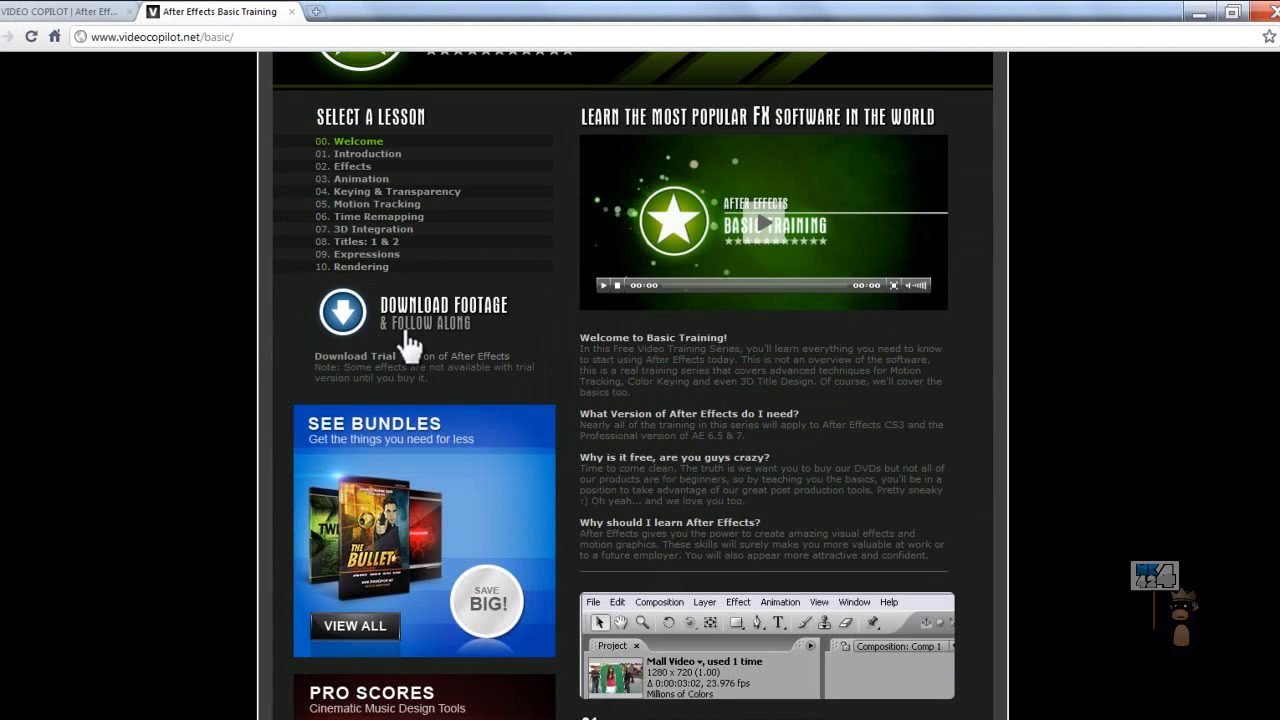
mouse_move(385, 205)
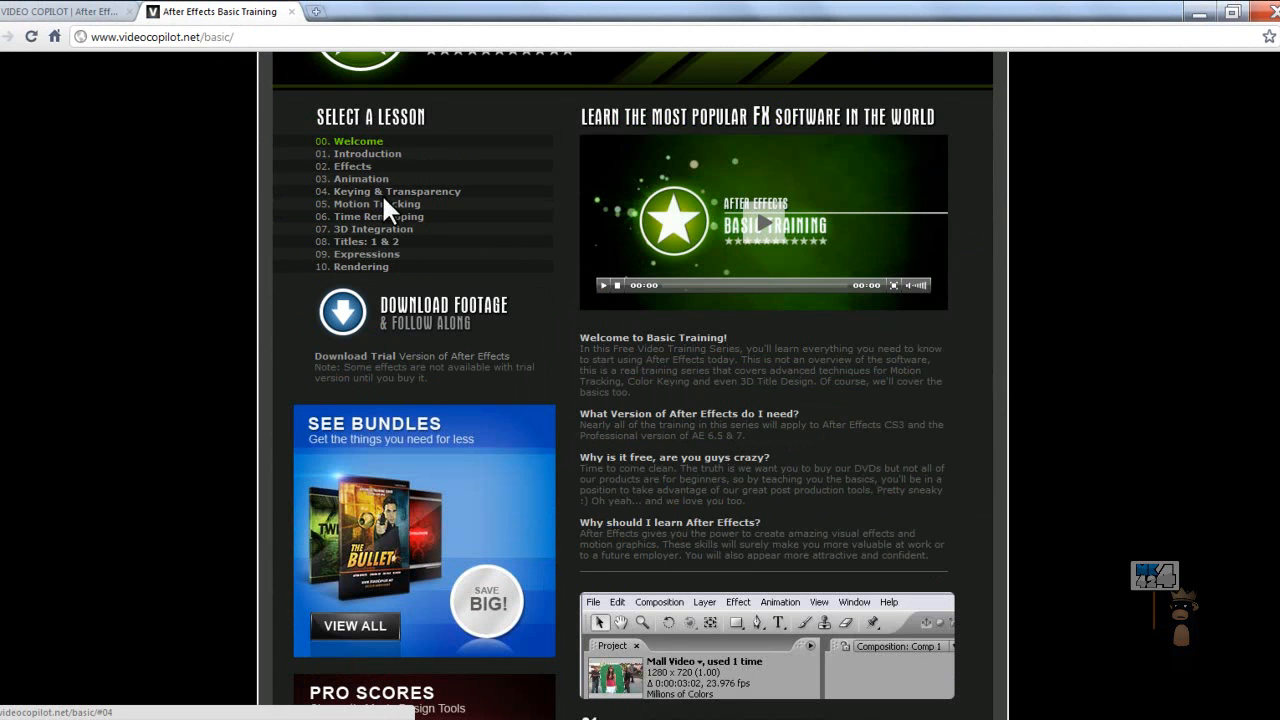
- Jump to the '08. Titles: 1 & 2' lesson and scroll through the Basic Training lesson list
click(356, 241)
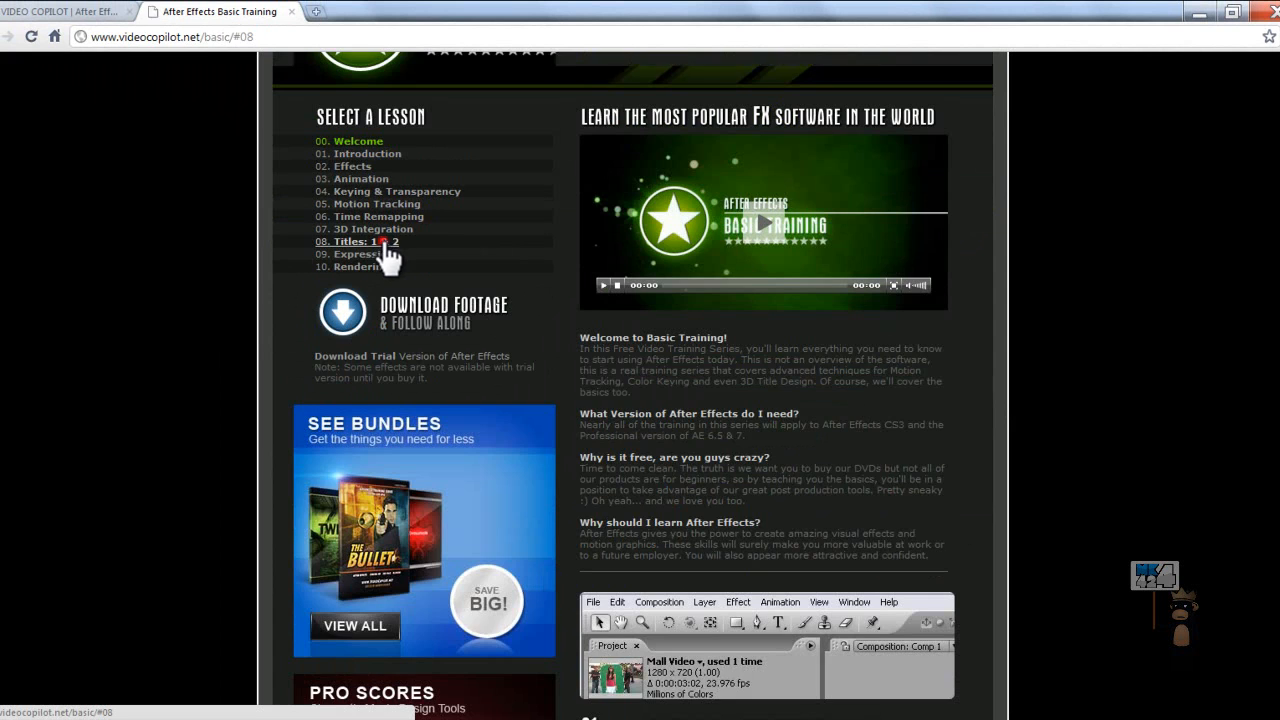
scroll(down, 3)
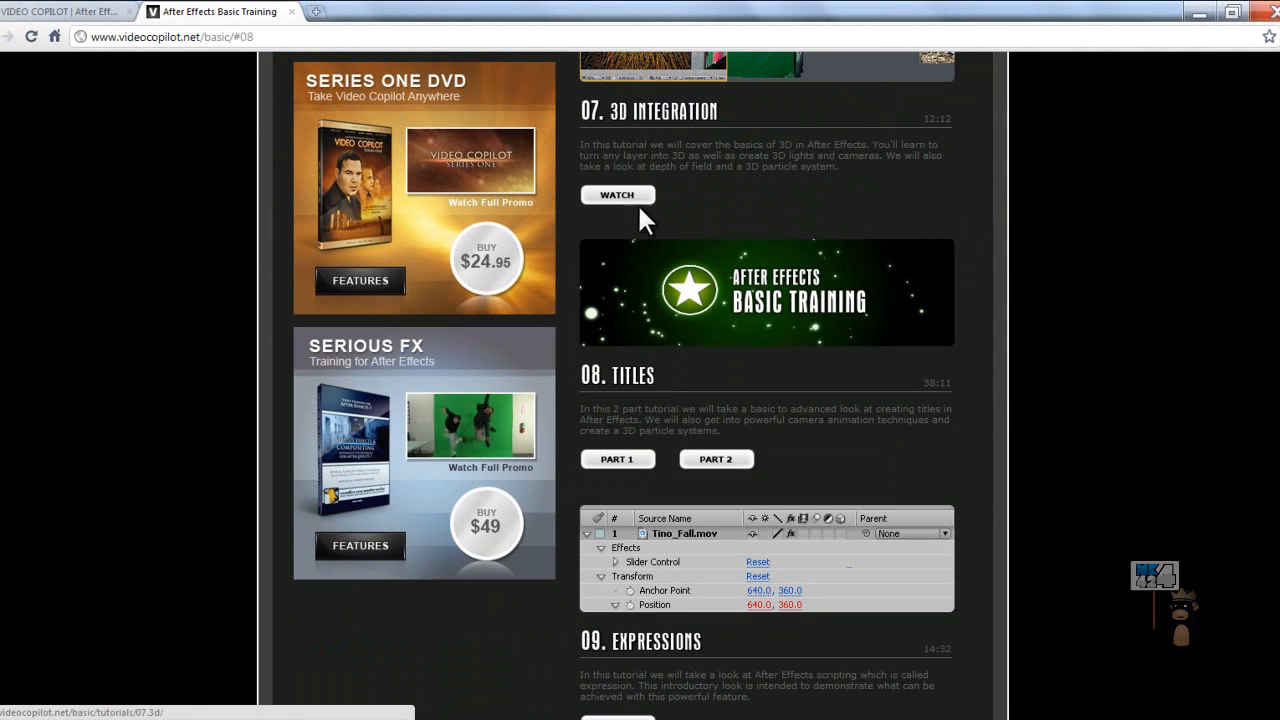
scroll(down, 3)
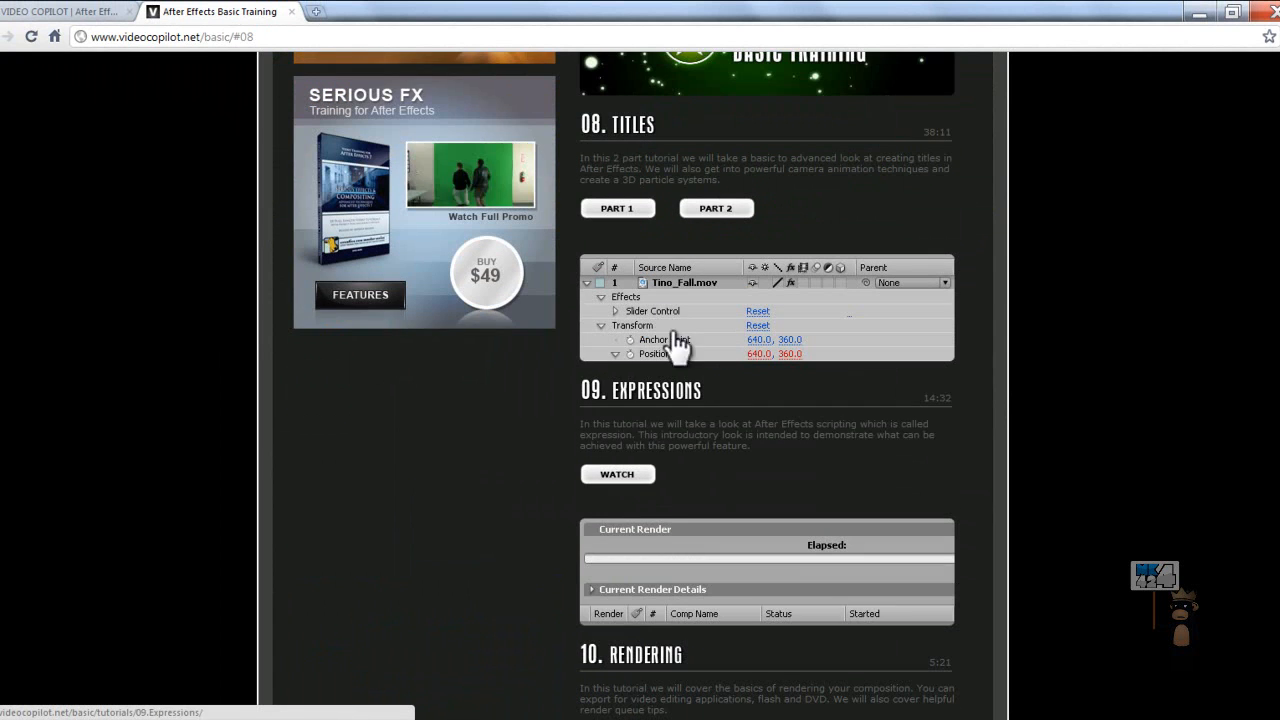
scroll(up, 3)
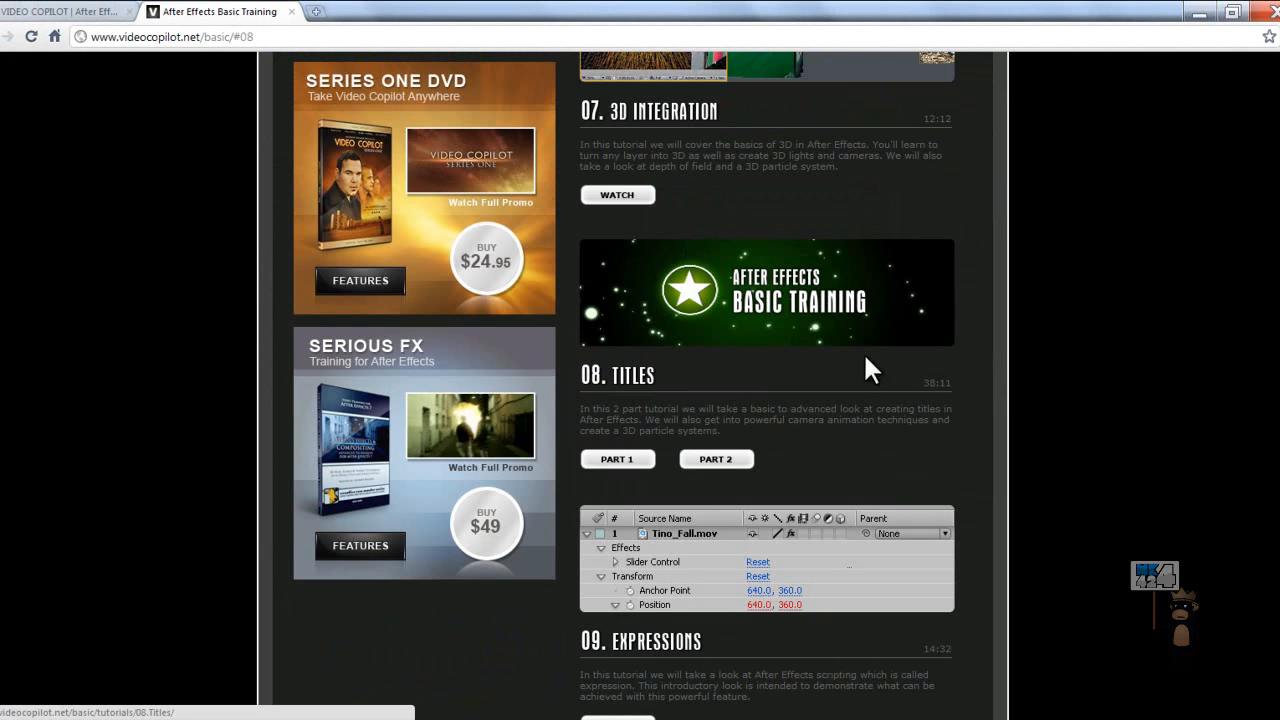
scroll(down, 3)
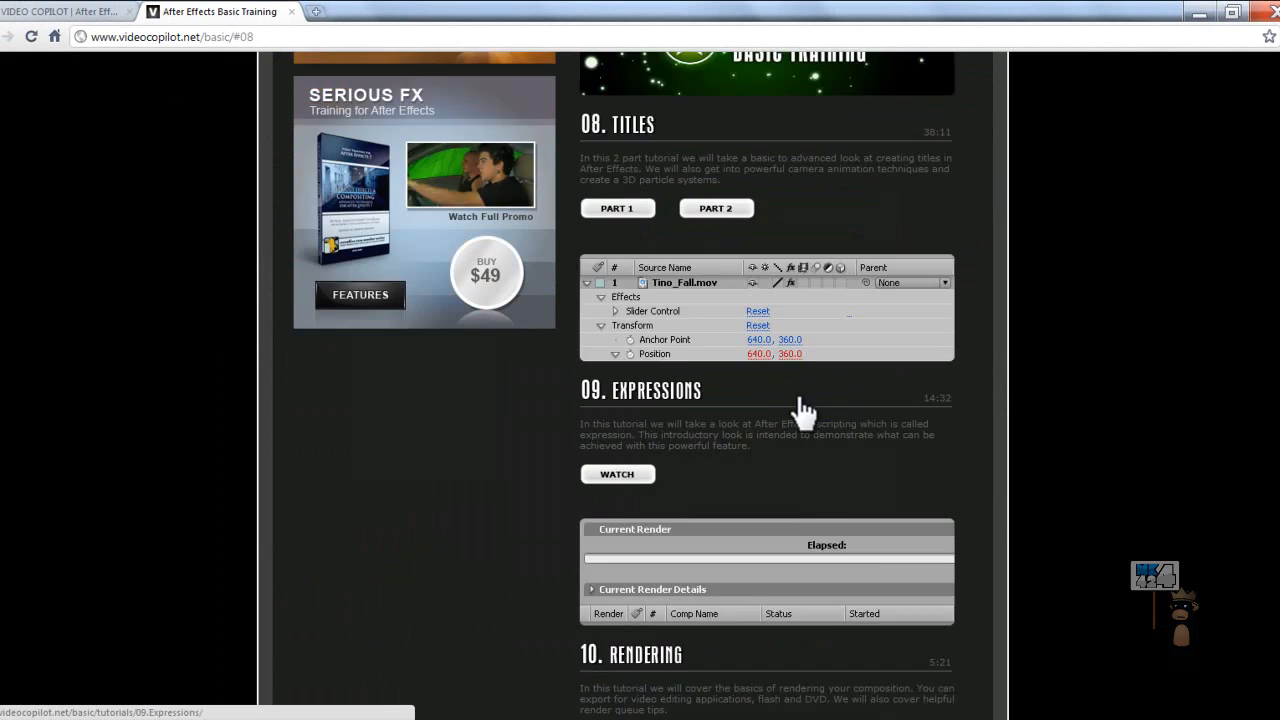
scroll(up, 3)
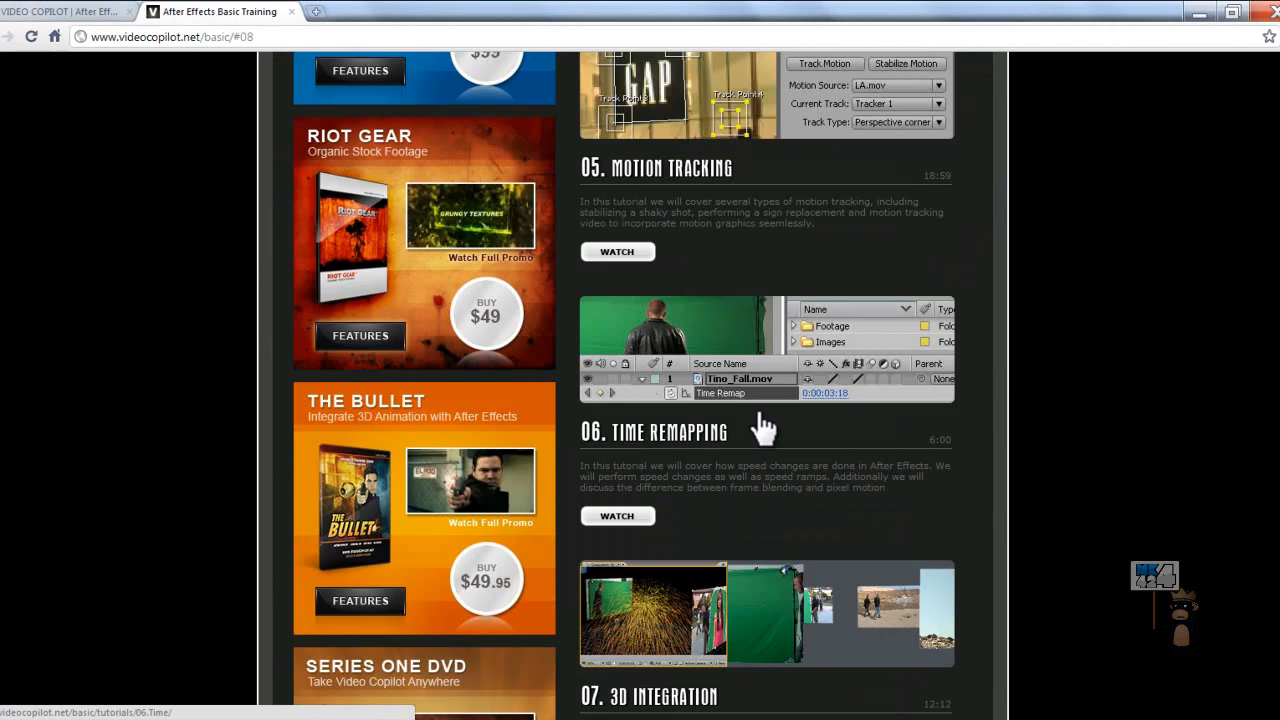
scroll(up, 3)
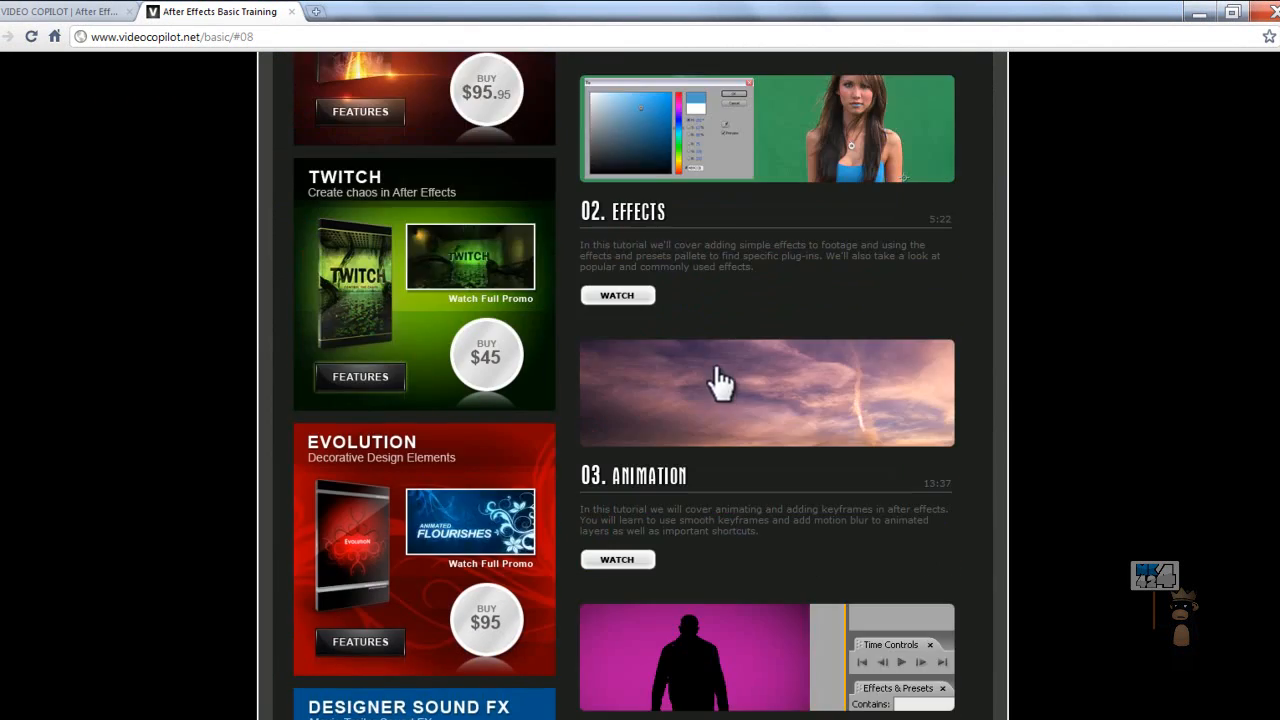
scroll(up, 3)
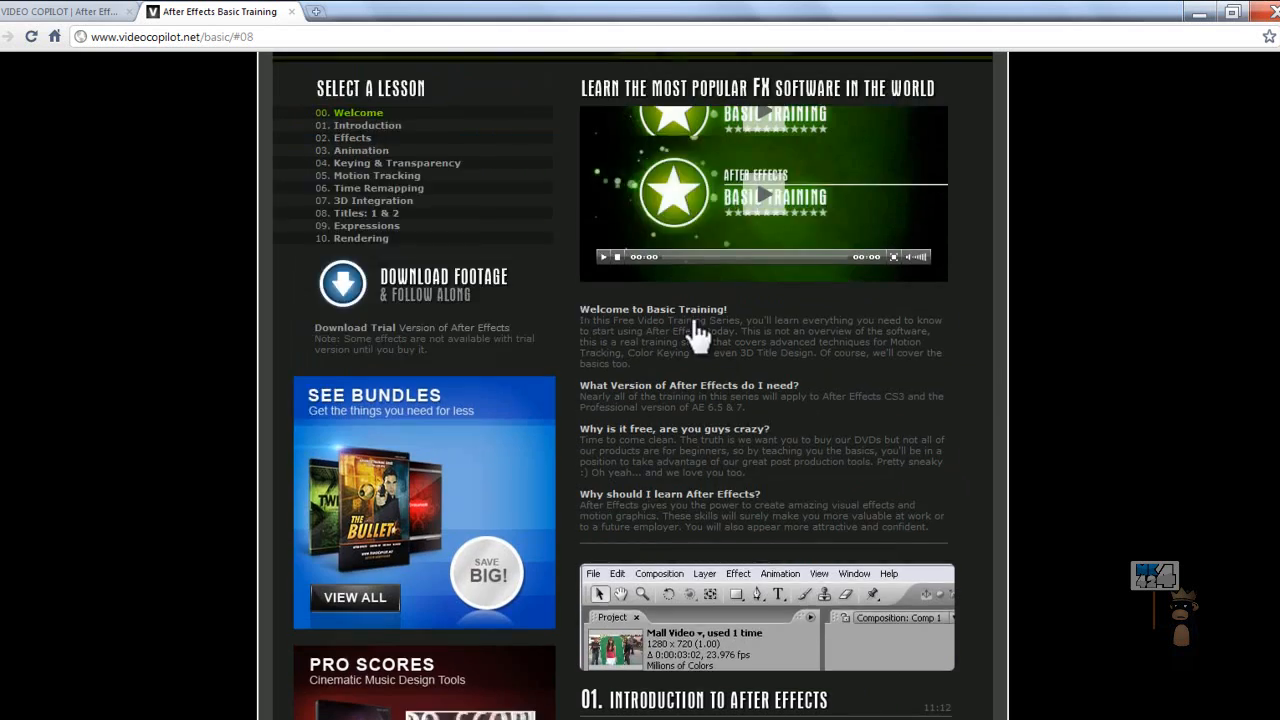
scroll(down, 3)
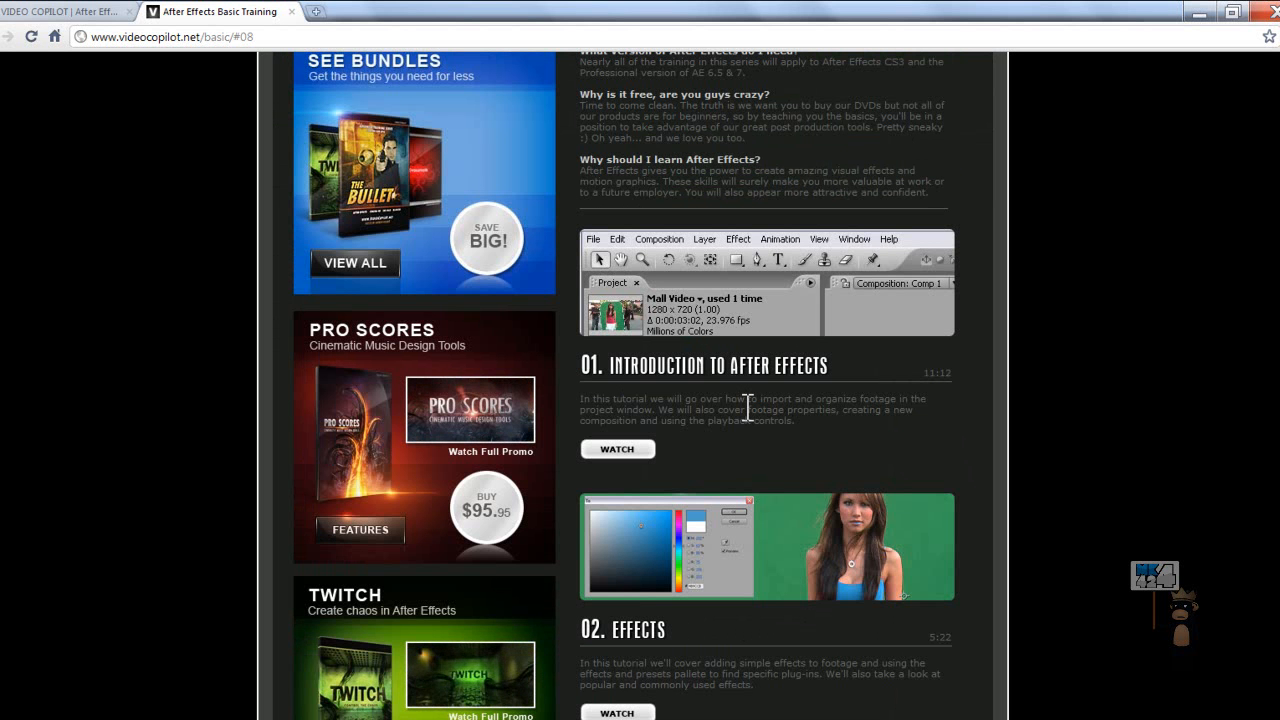
scroll(down, 3)
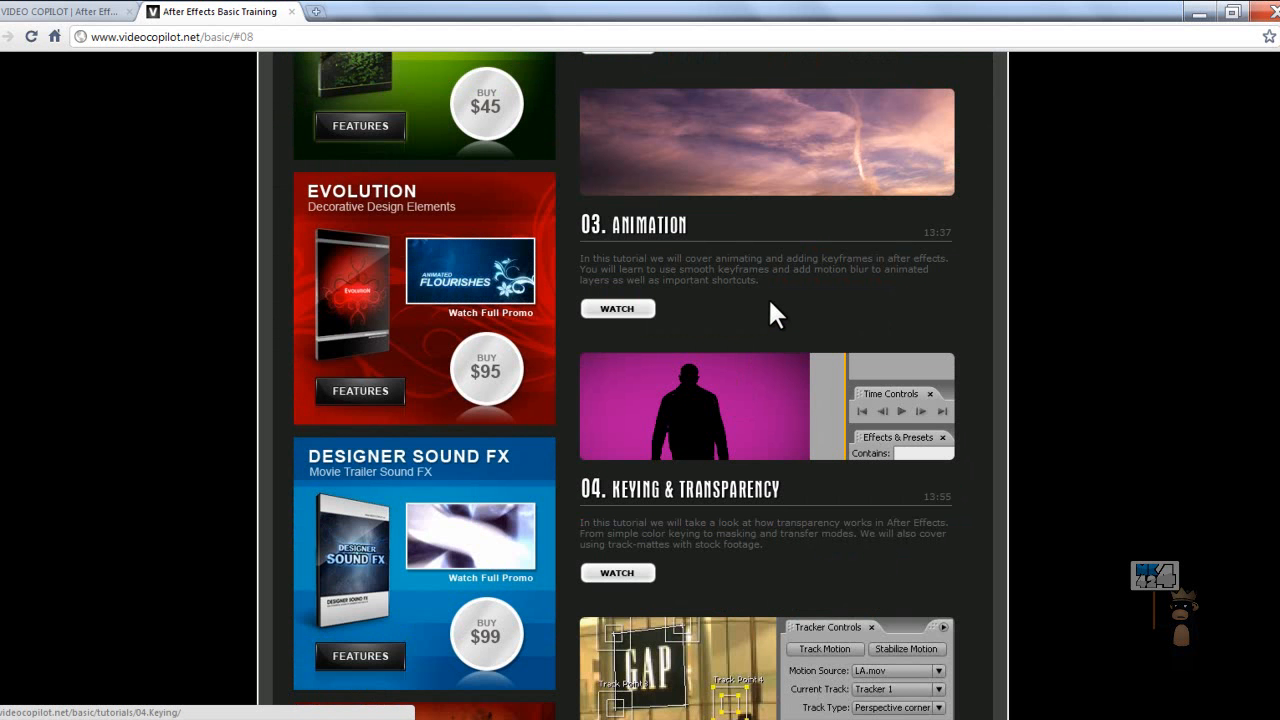
scroll(down, 3)
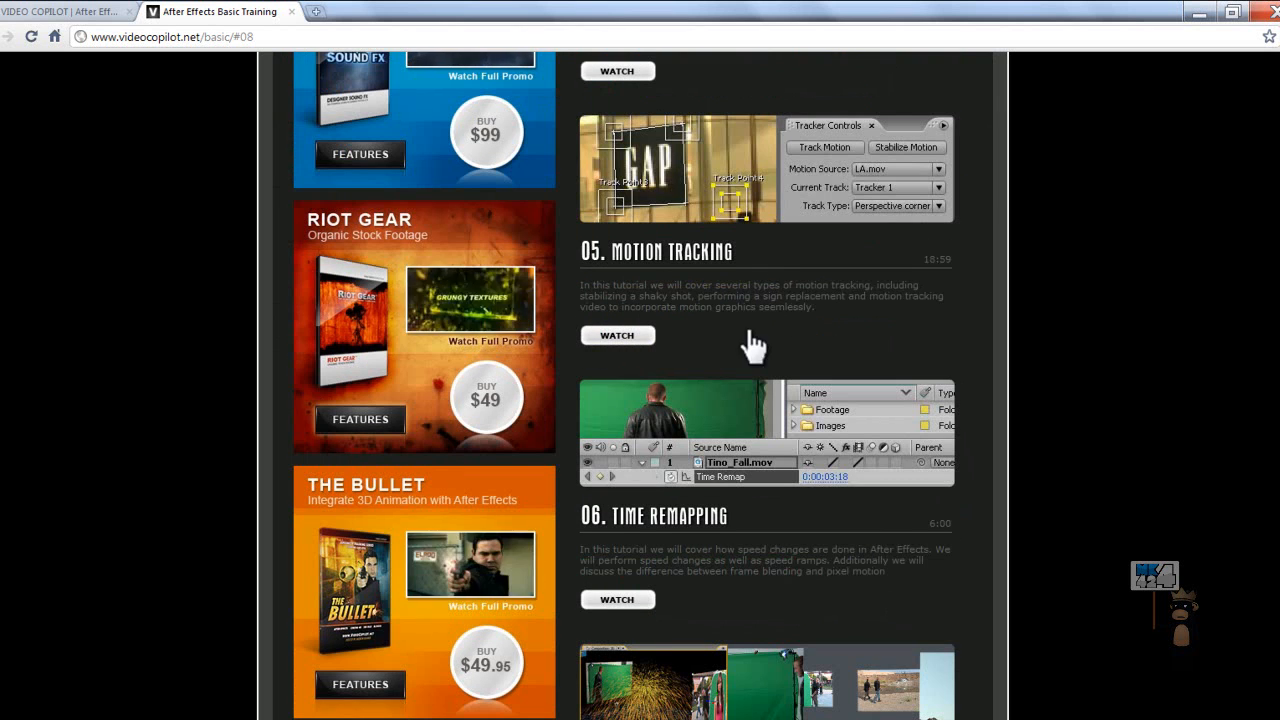
scroll(down, 3)
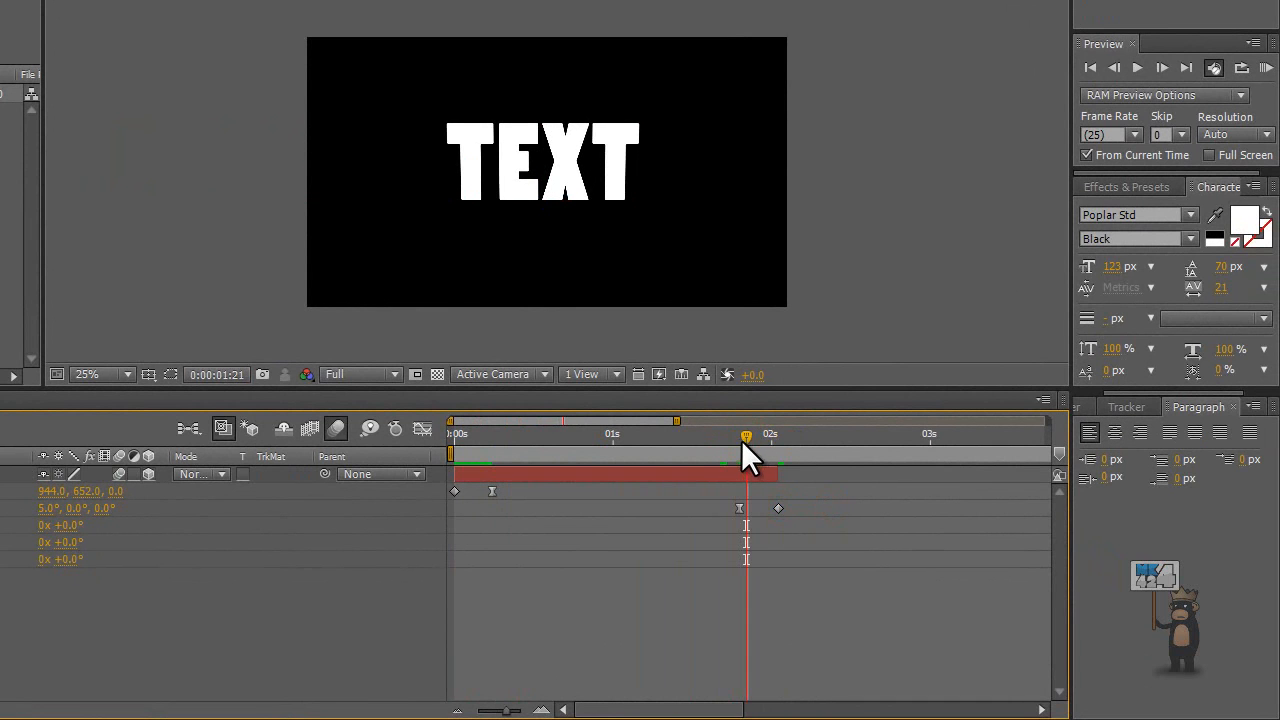
- Drag the time indicator to about 0:00:01:21 to view Text 1's flip
drag(746, 438, 733, 438)
text(T)
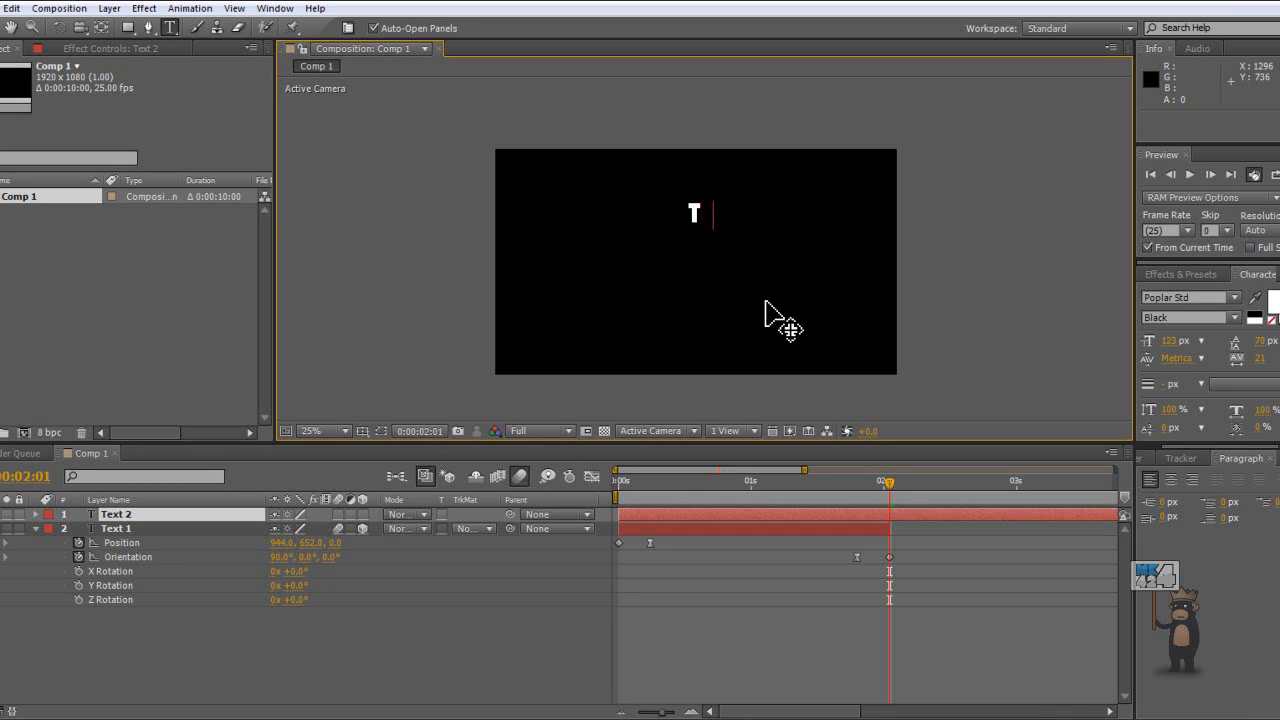
- Type a second 'TEXT' layer, make it 3D, and position it just above Text 1
text(EXT)
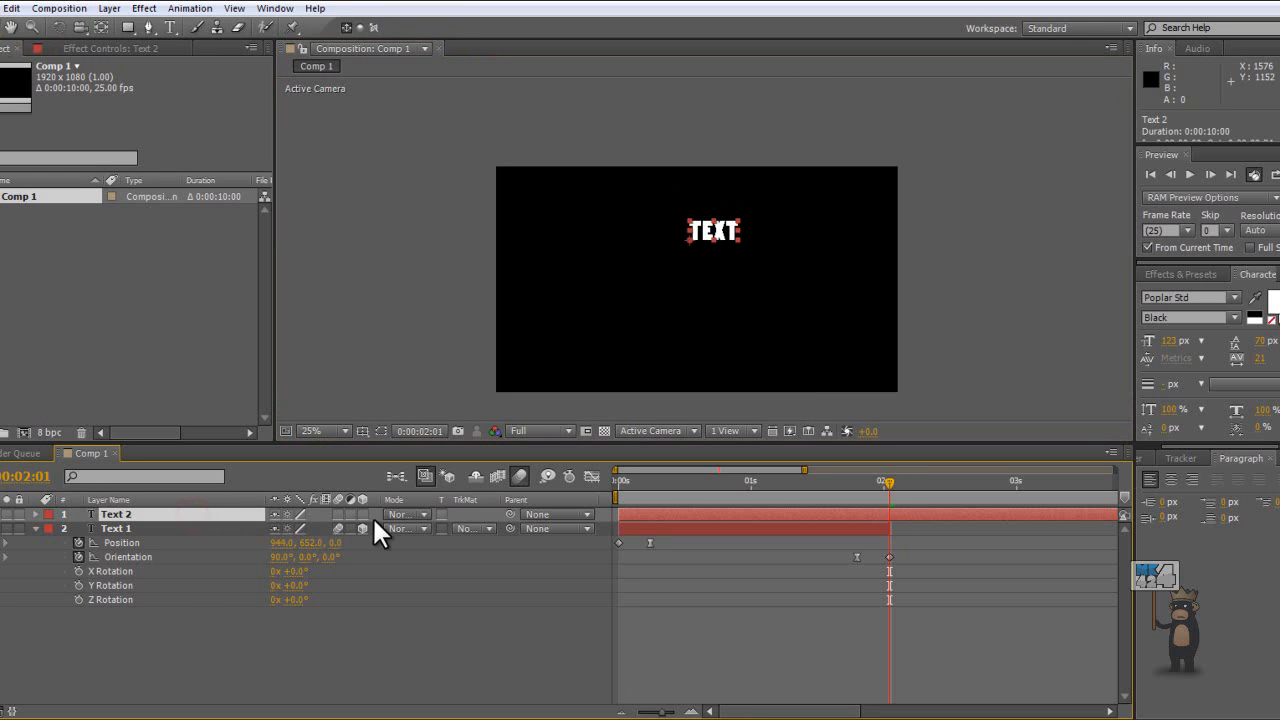
click(363, 528)
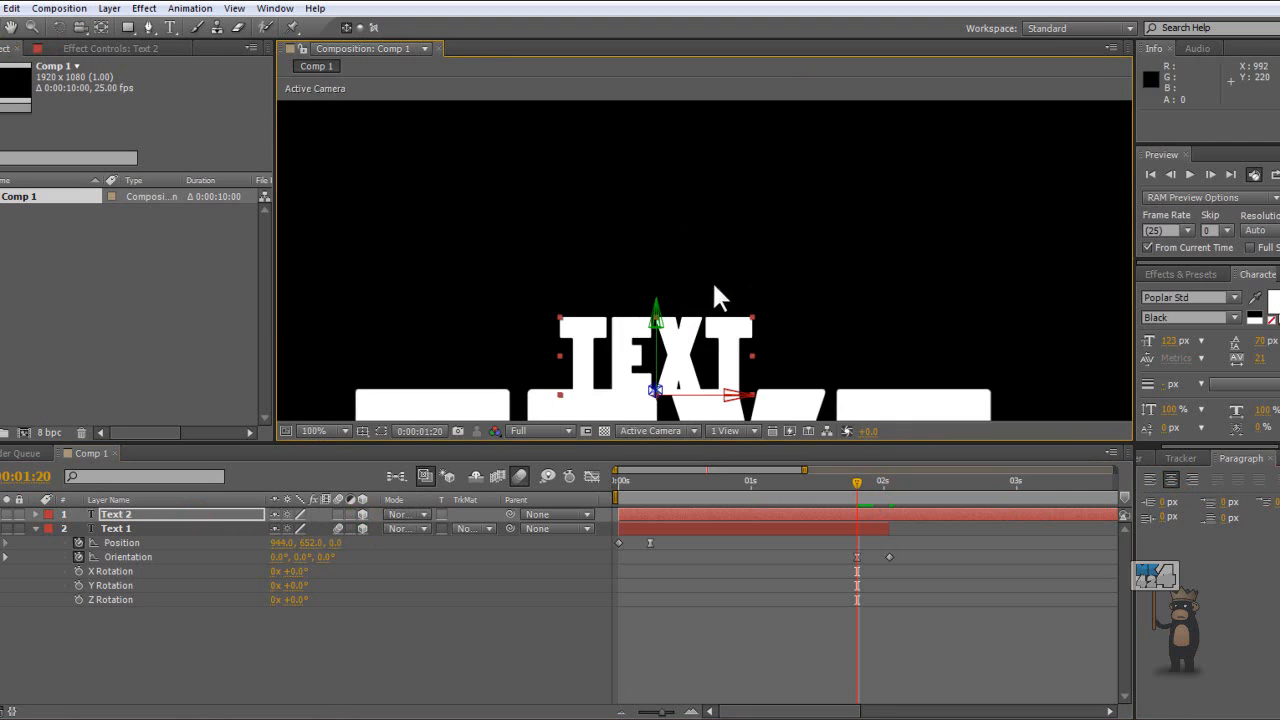
drag(655, 350, 690, 270)
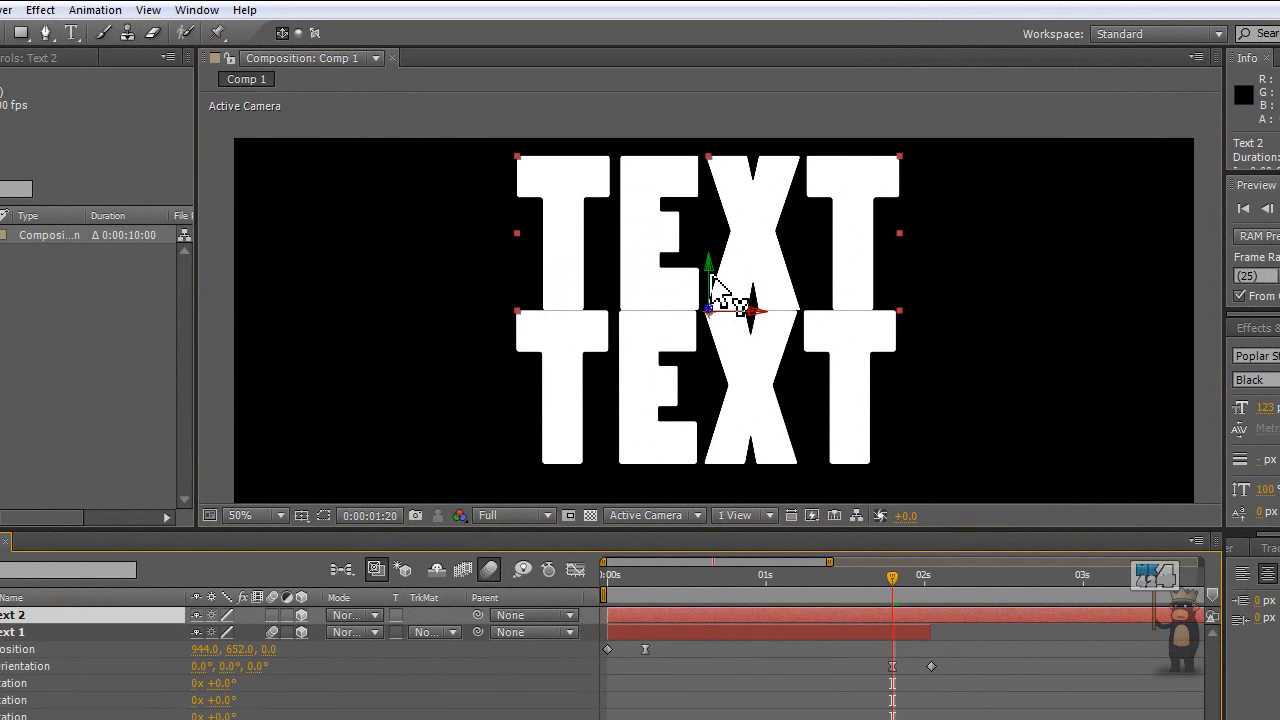
drag(710, 310, 710, 130)
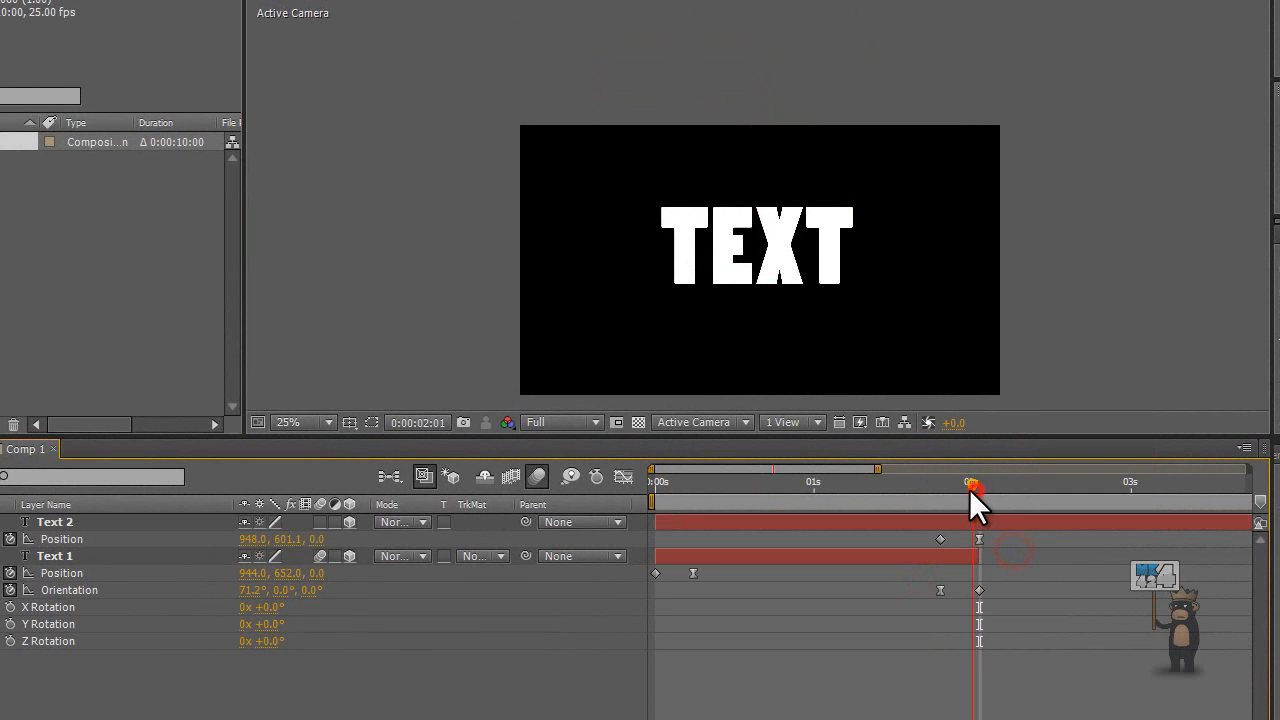
- Scrub Text 2's drop-in over Text 1's flip and enable Motion Blur on Text 2
drag(972, 484, 947, 484)
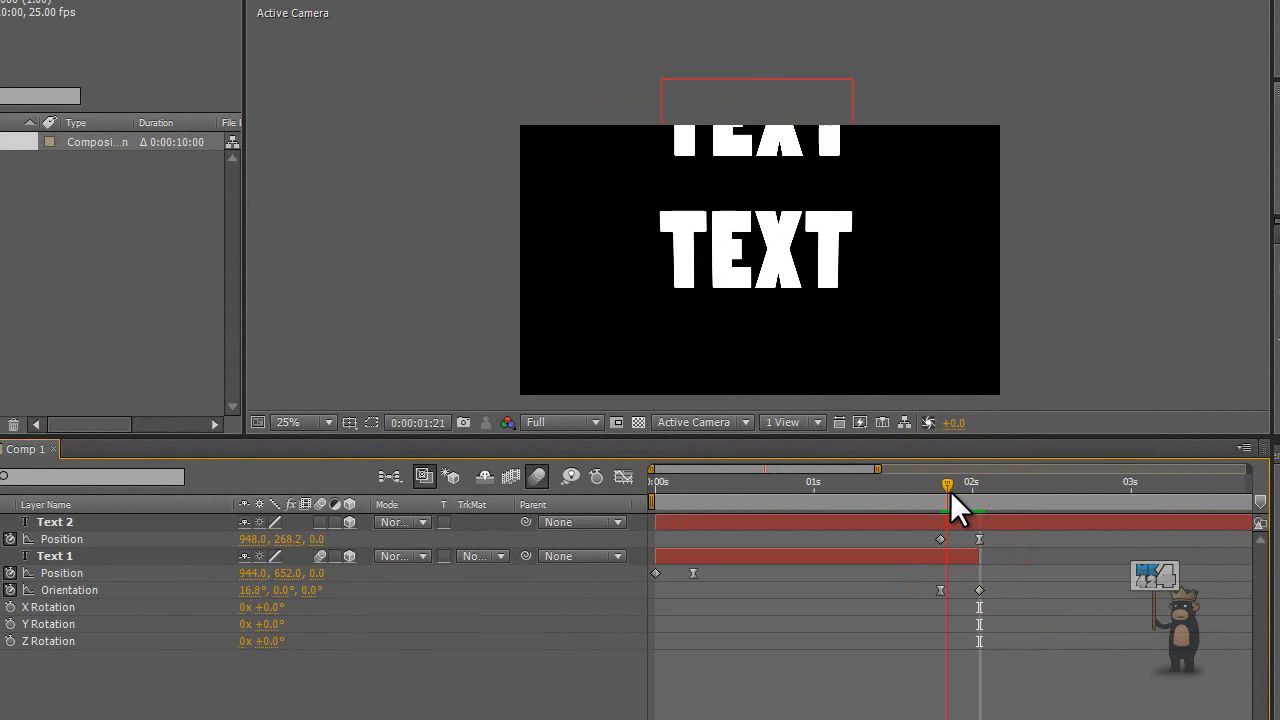
drag(947, 484, 971, 484)
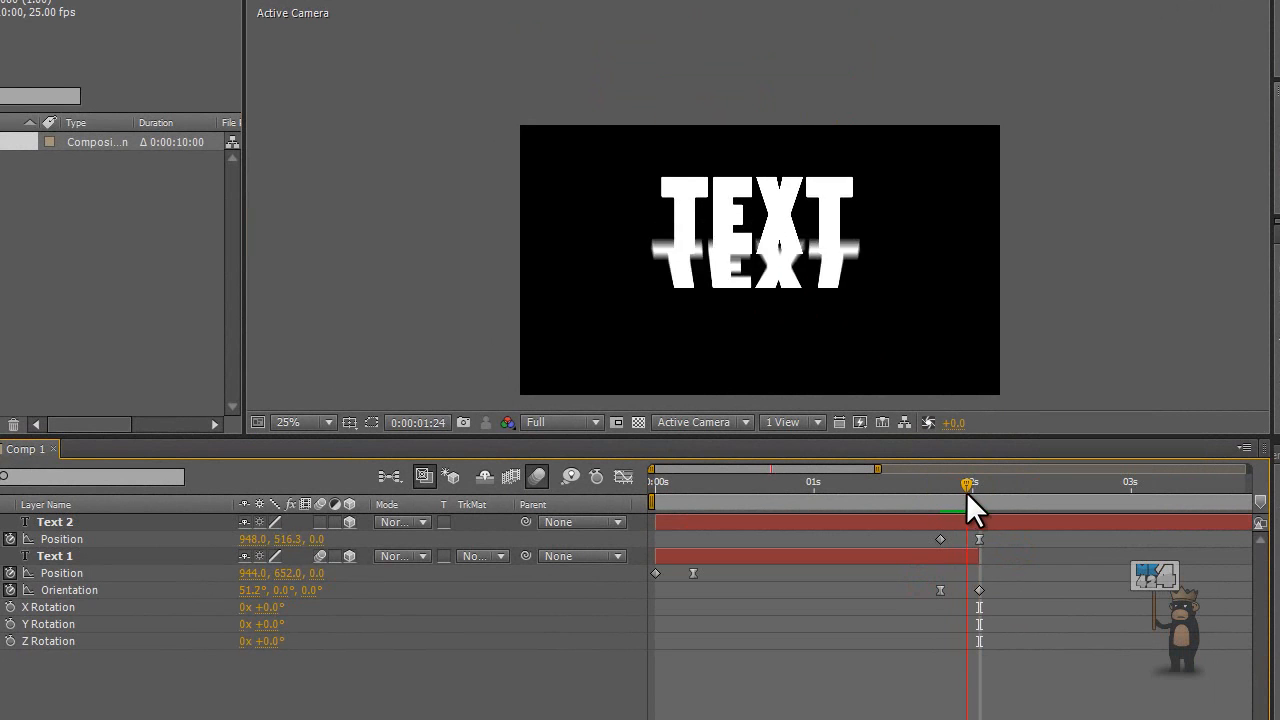
drag(968, 484, 985, 484)
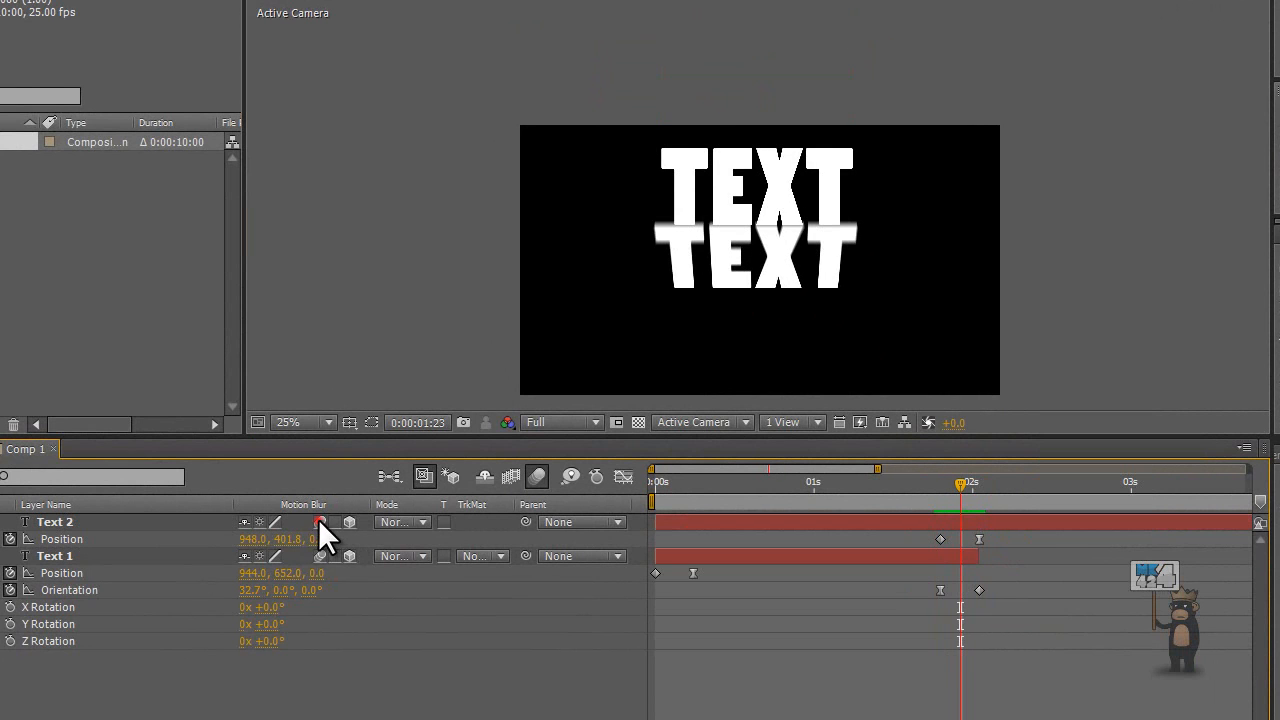
click(55, 521)
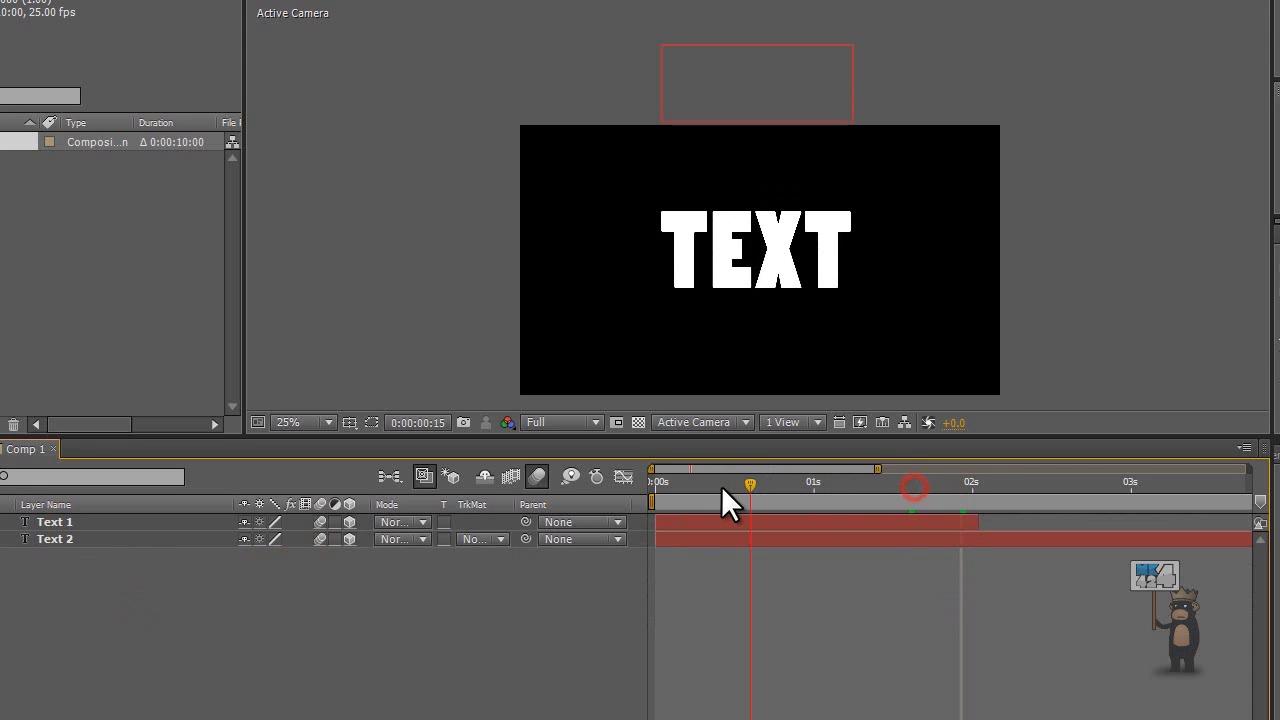
- Scrub the timeline around the two-second mark to preview the titles sliding into place
drag(750, 482, 915, 482)
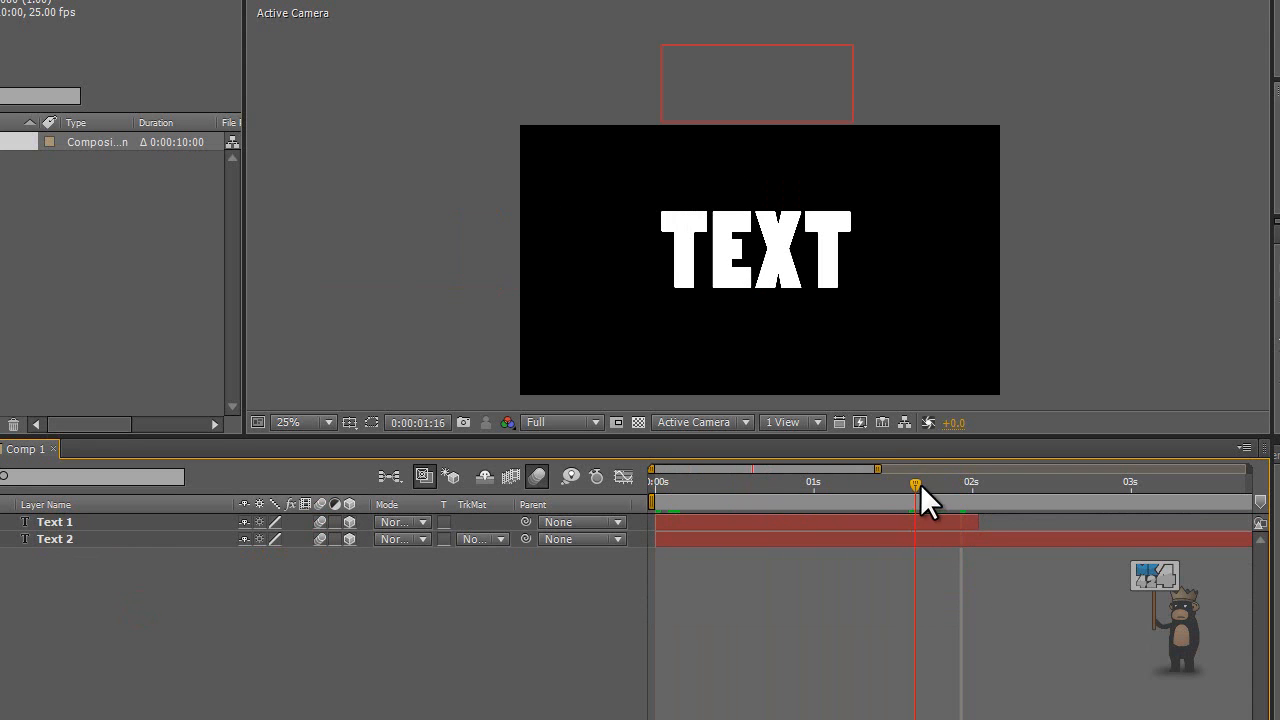
drag(915, 483, 968, 483)
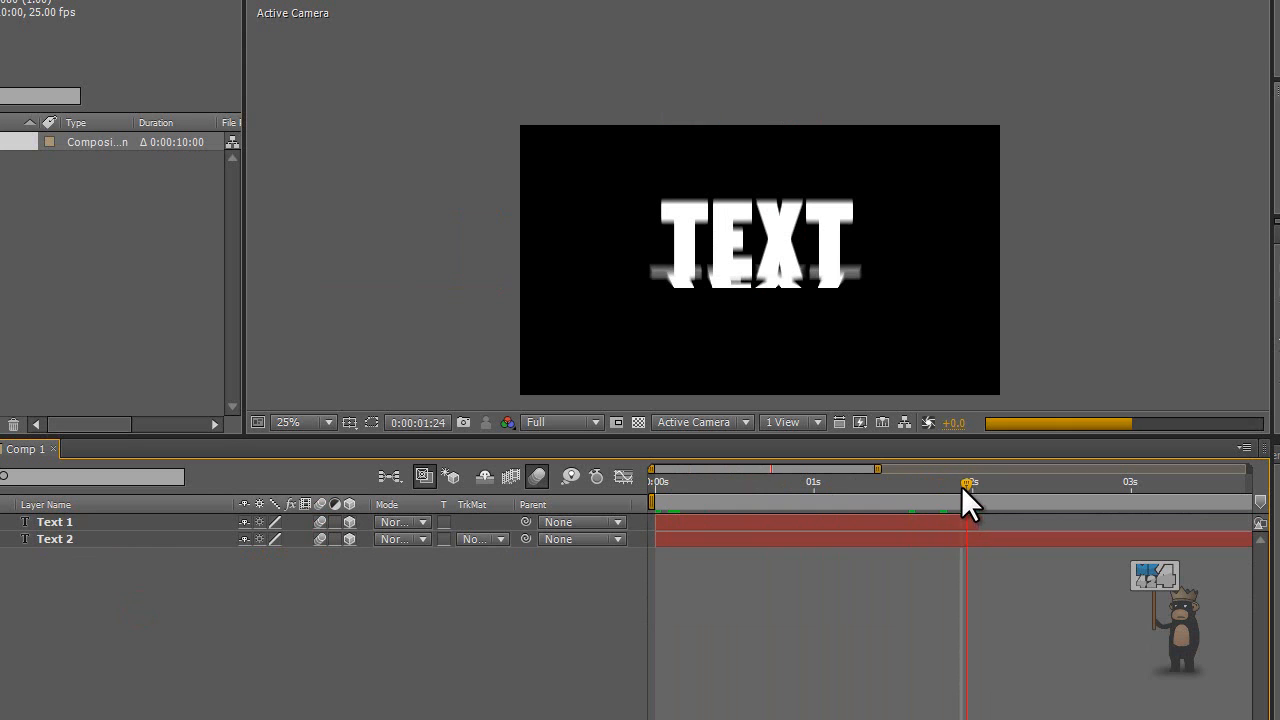
drag(970, 483, 947, 483)
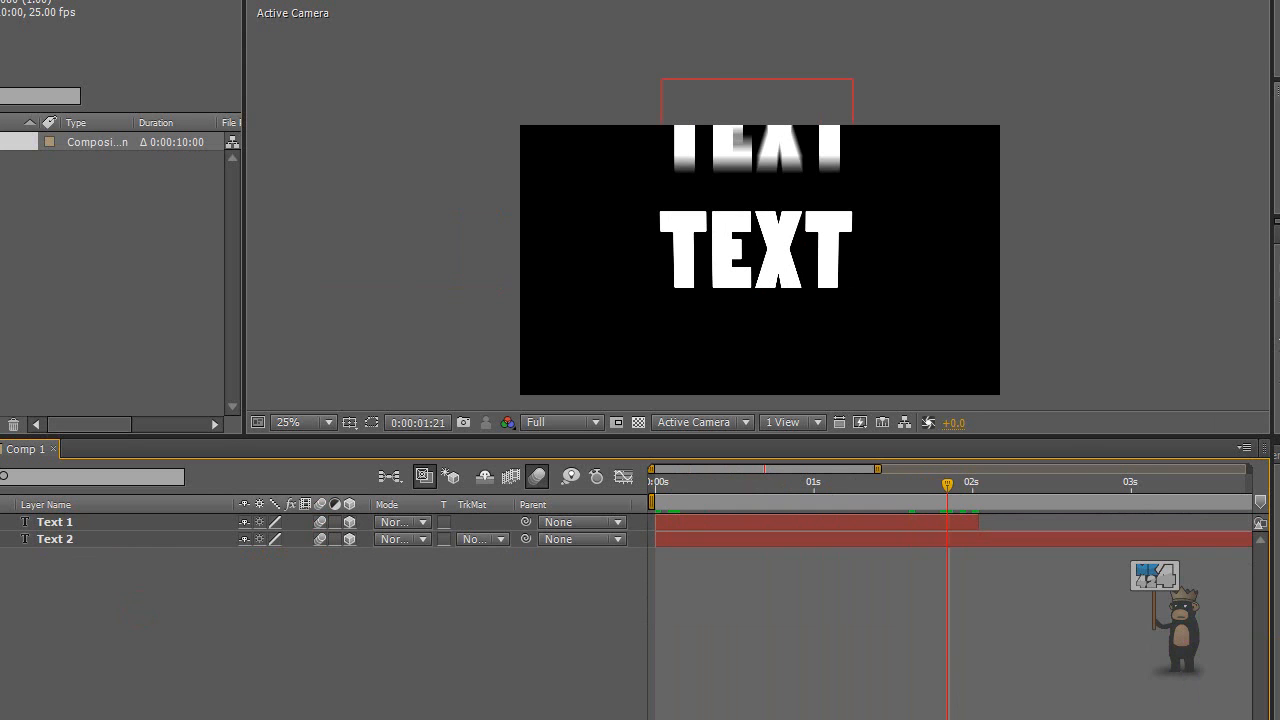
mouse_move(950, 500)
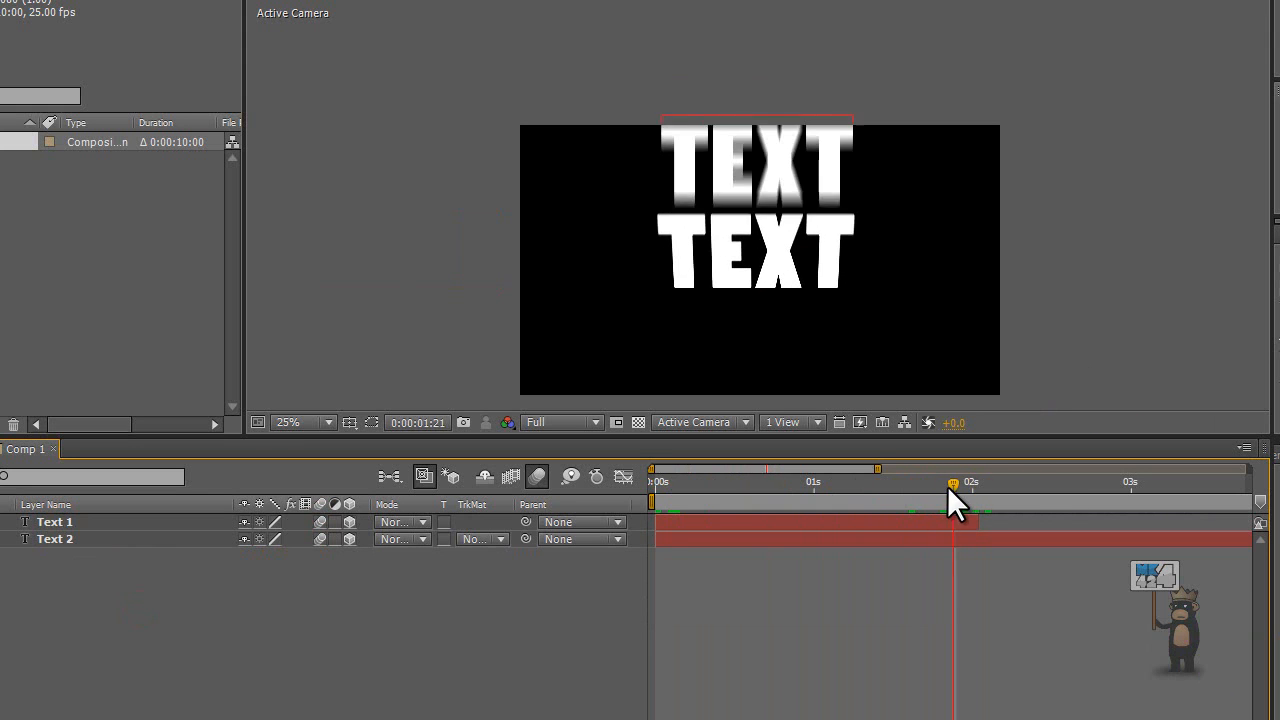
drag(953, 483, 967, 483)
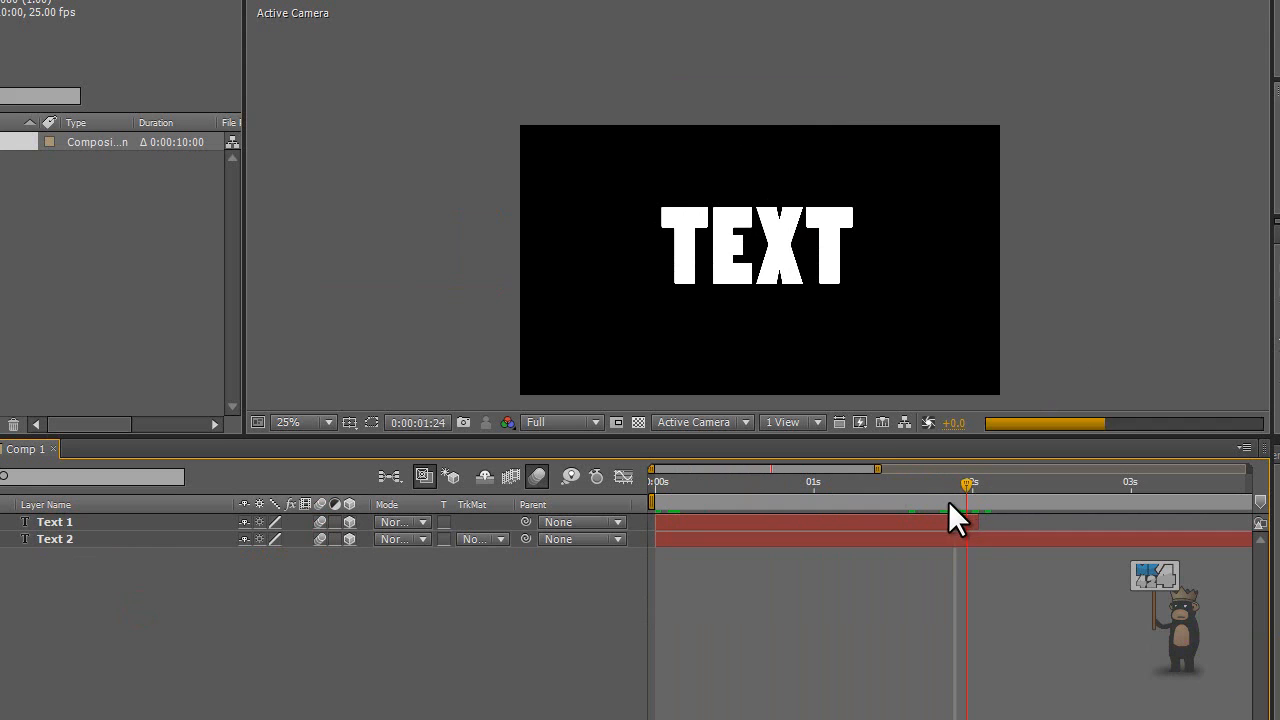
drag(967, 483, 977, 483)
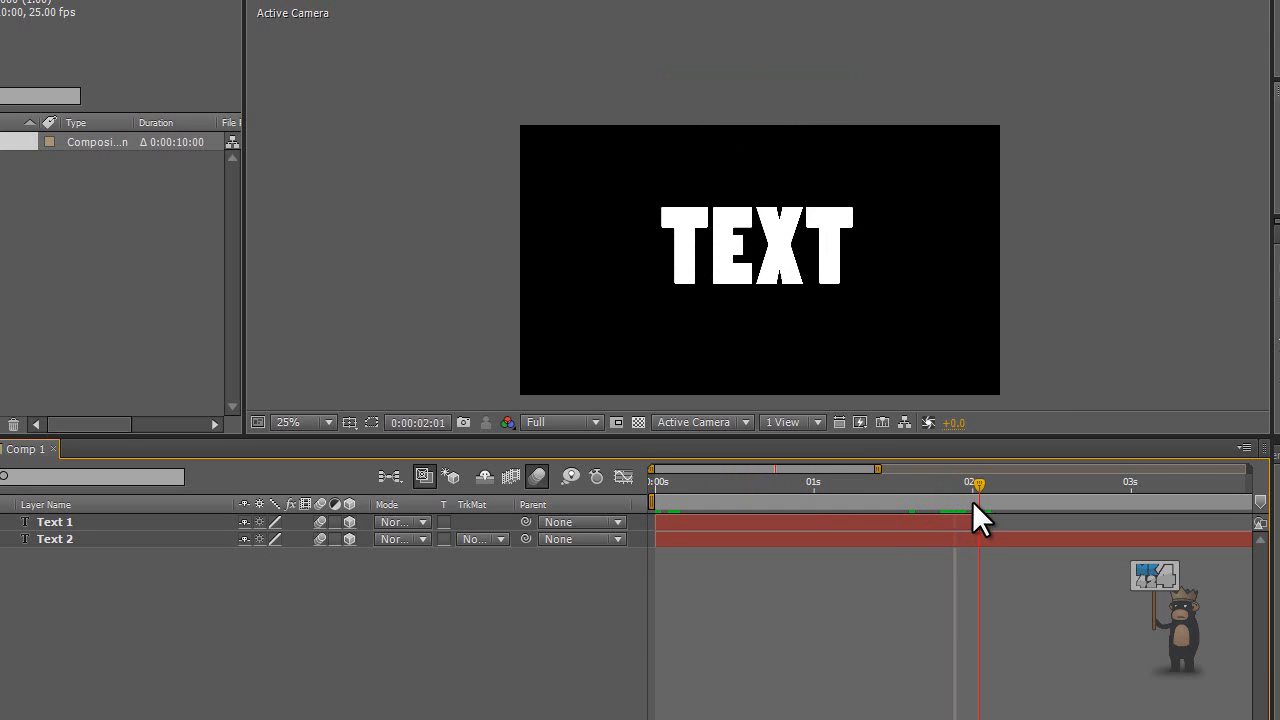
mouse_move(418, 692)
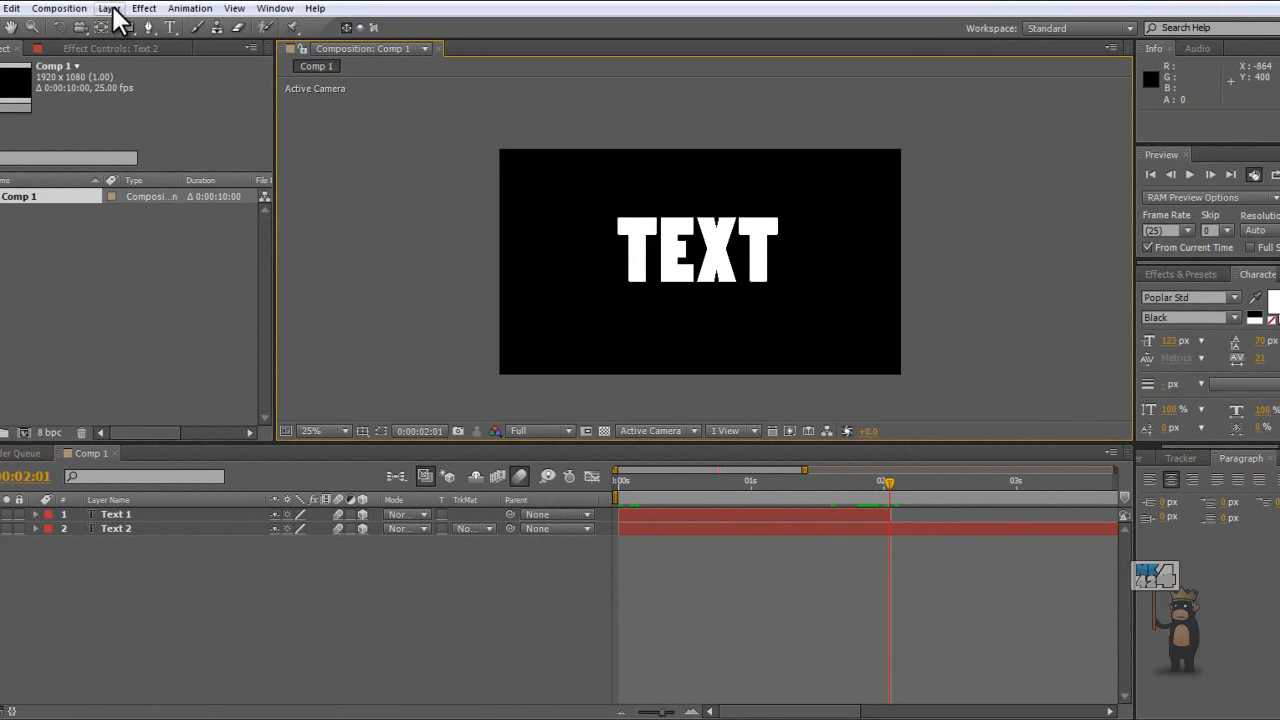
- Create a full-frame black solid layer, Black Solid 1, beneath the titles
click(108, 8)
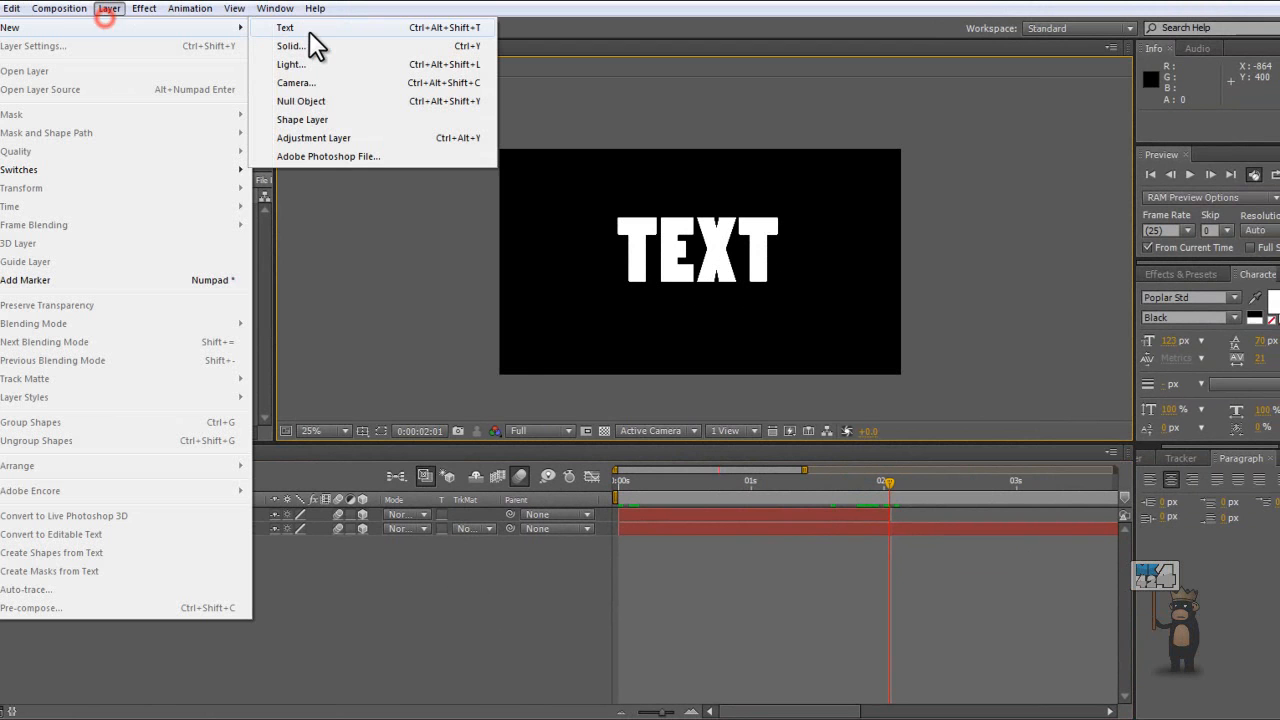
click(291, 46)
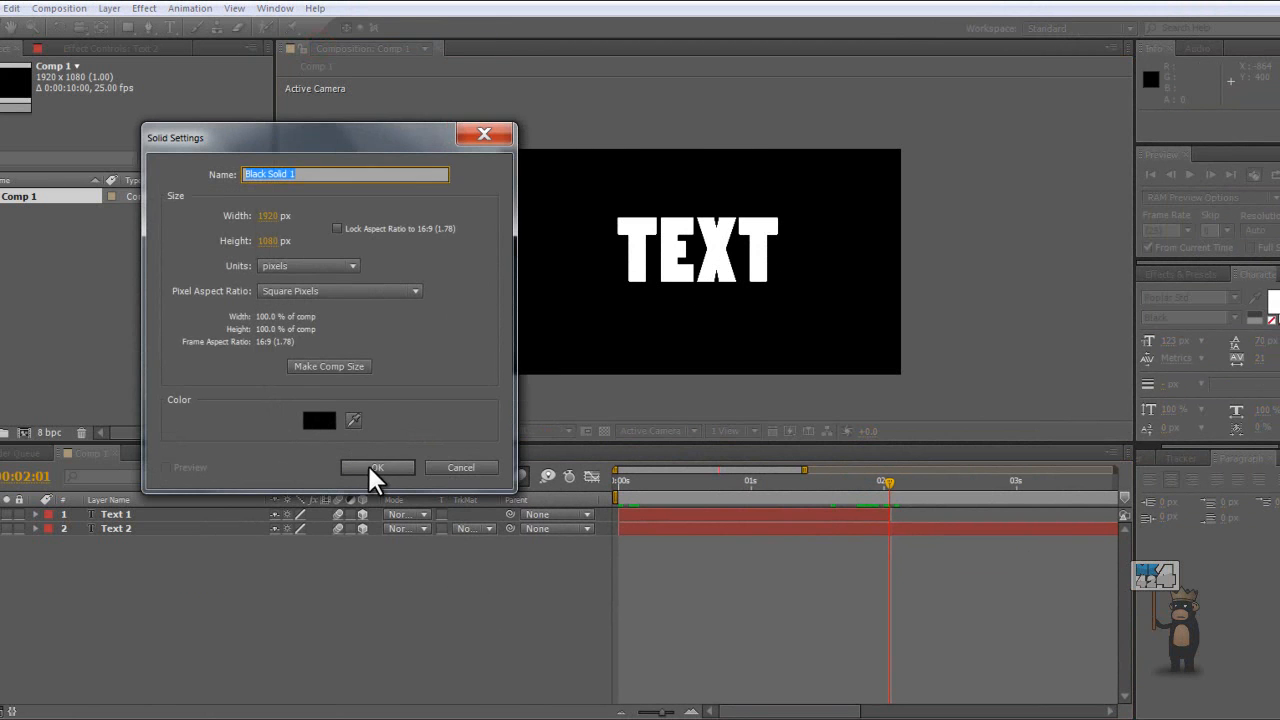
click(377, 467)
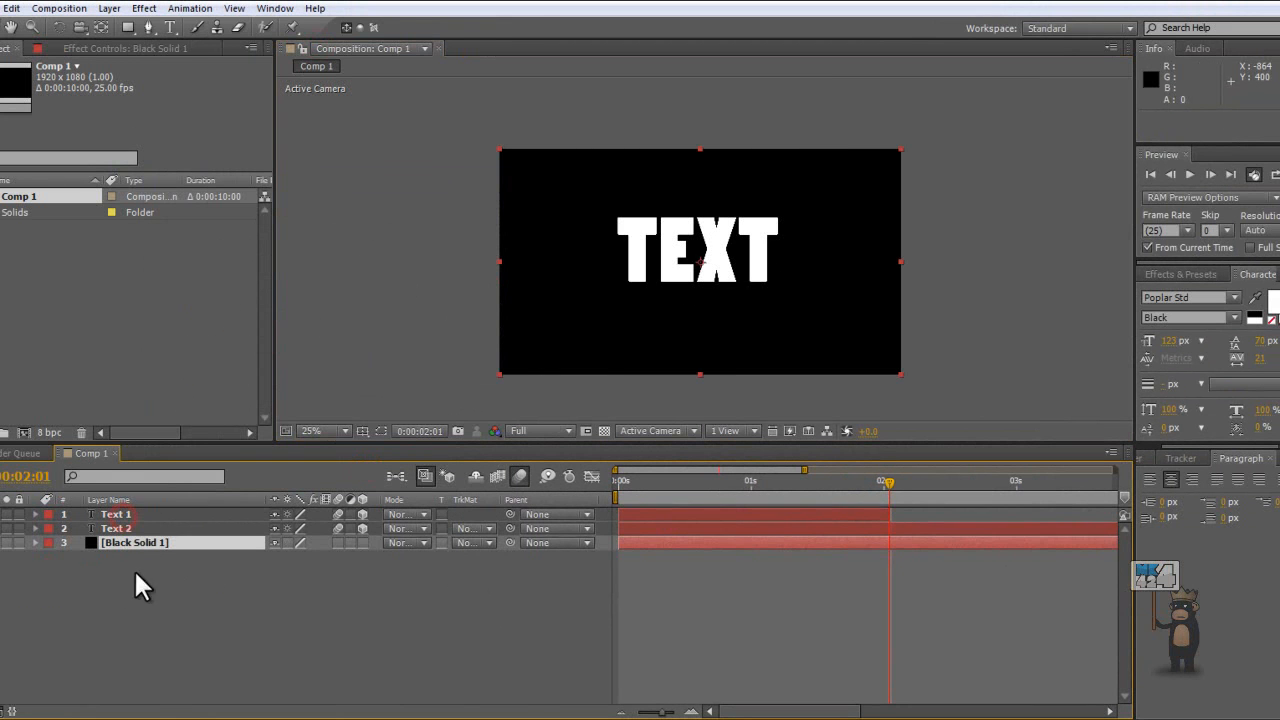
click(143, 8)
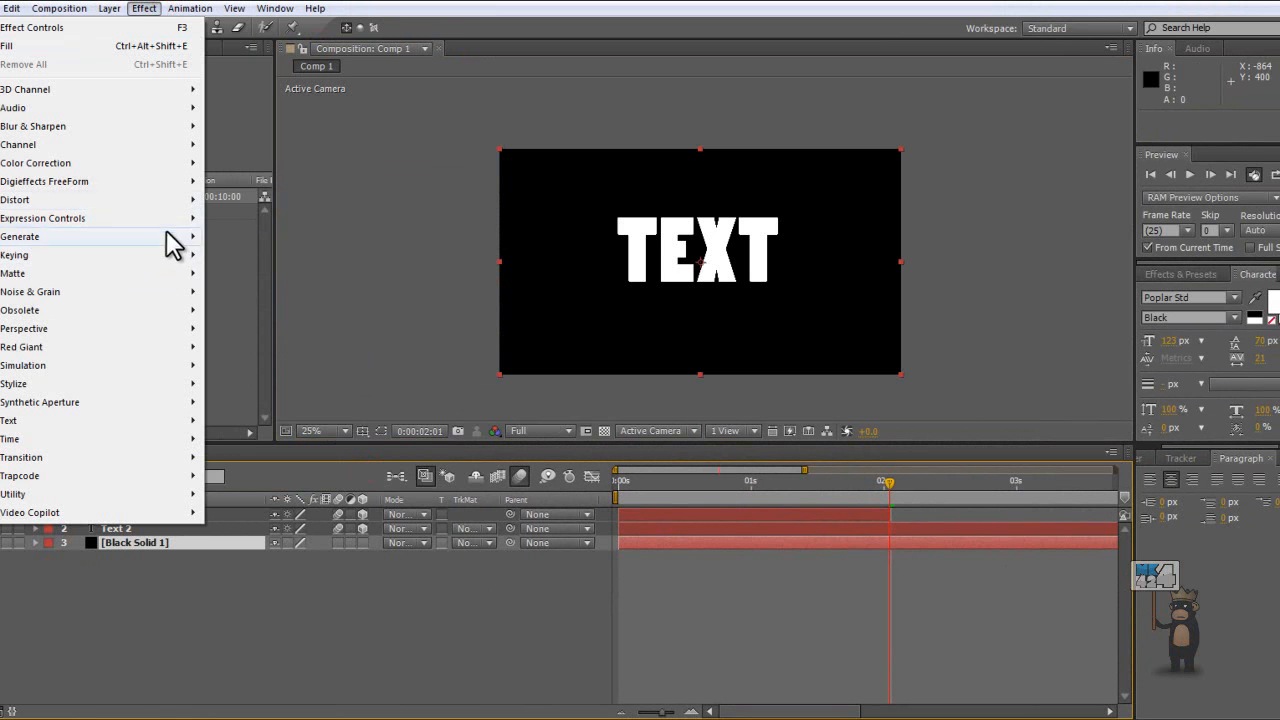
- Apply a radial blue-to-black Ramp to Black Solid 1, then rewind to the first frame
click(20, 236)
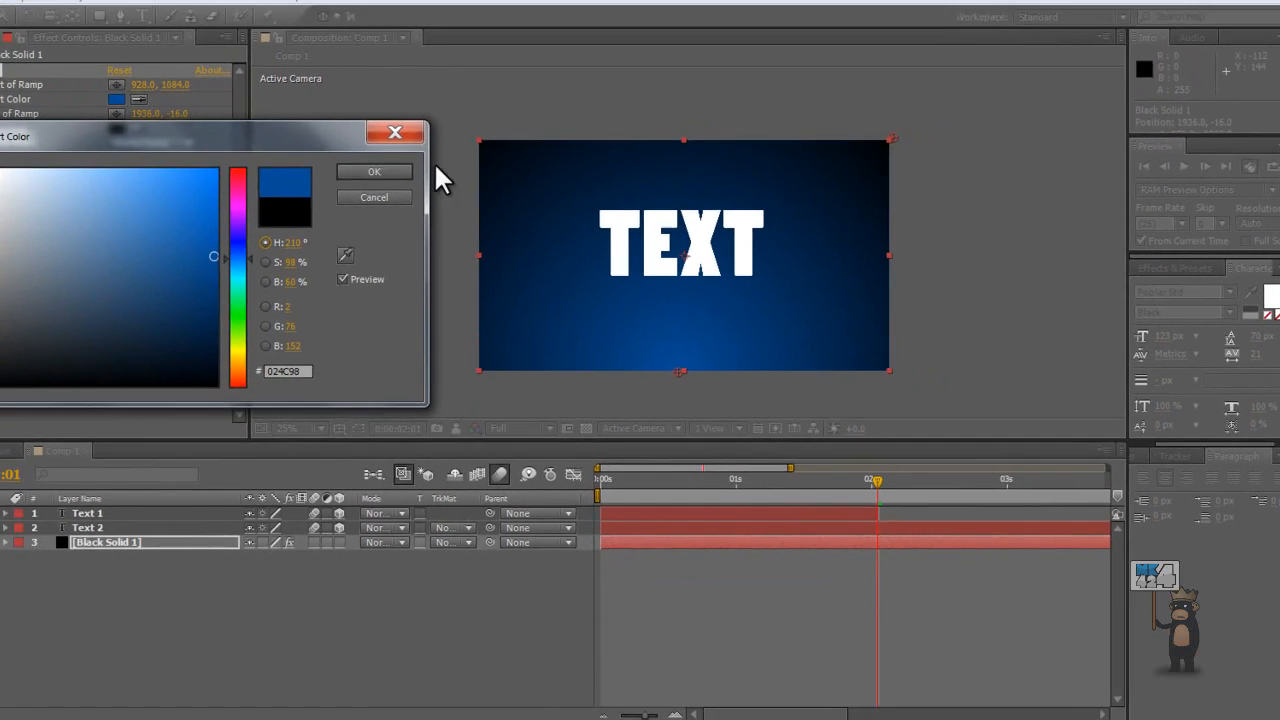
click(374, 171)
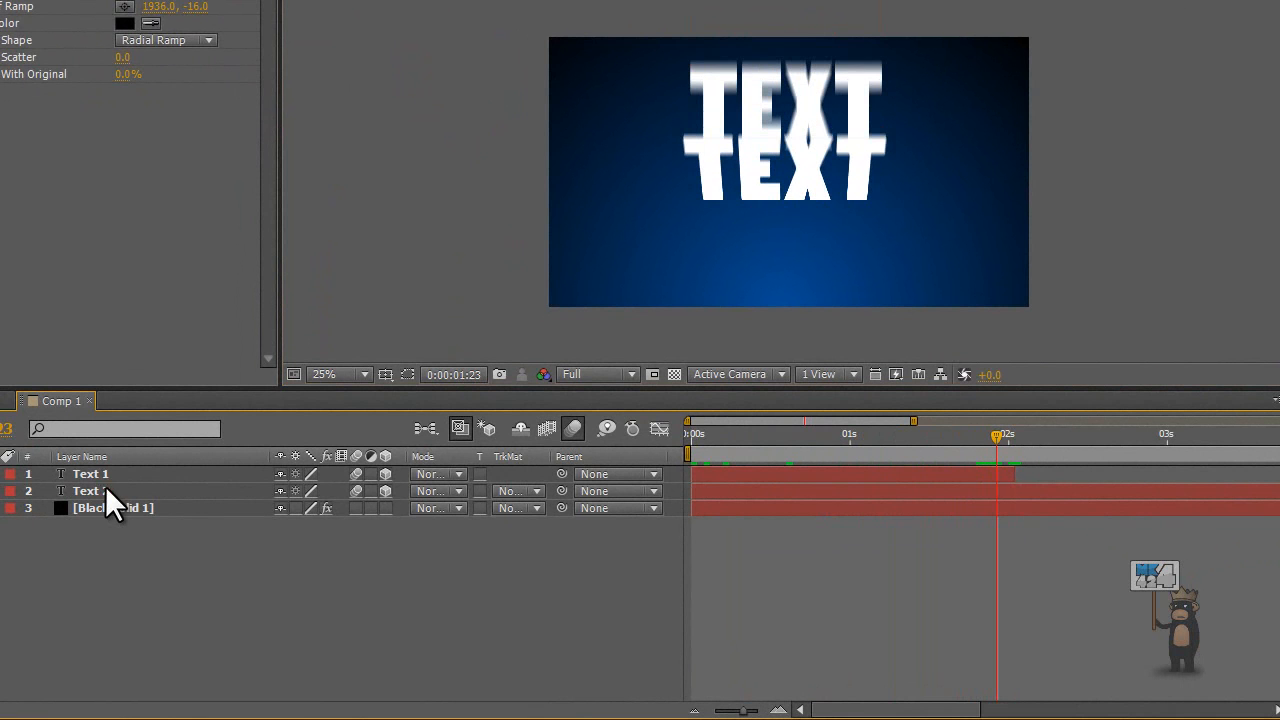
click(91, 491)
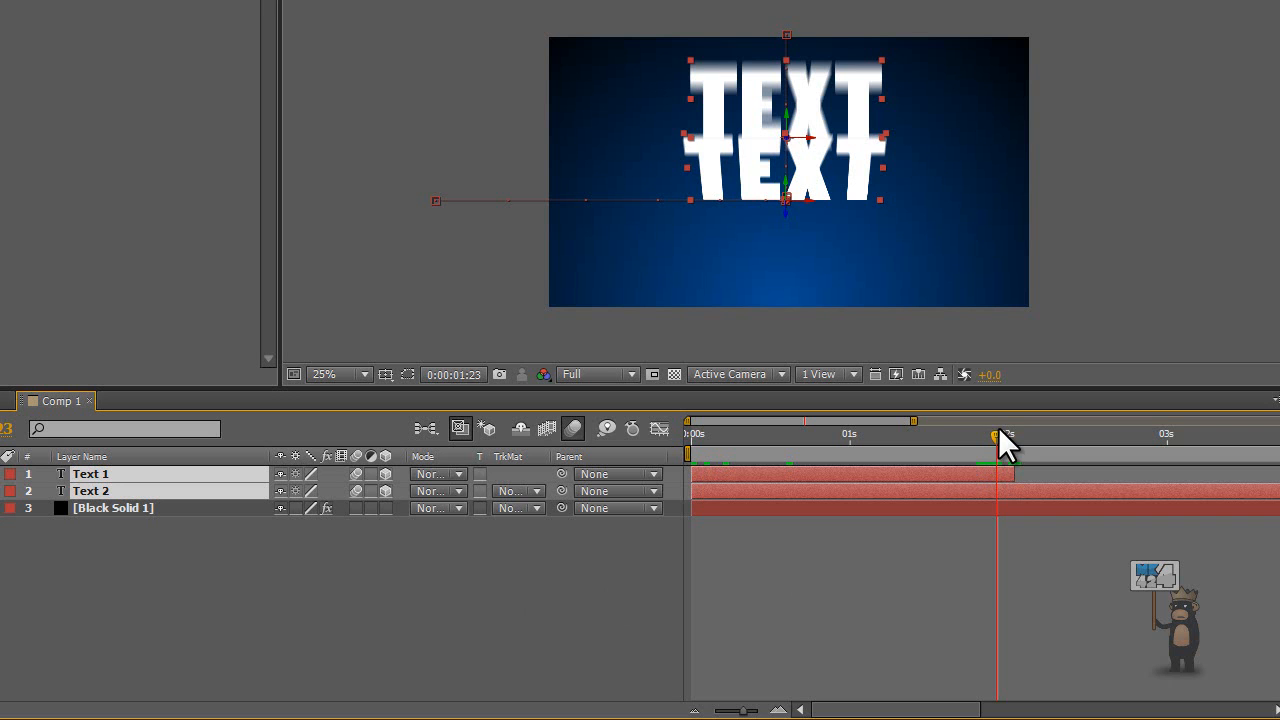
drag(1000, 424, 735, 424)
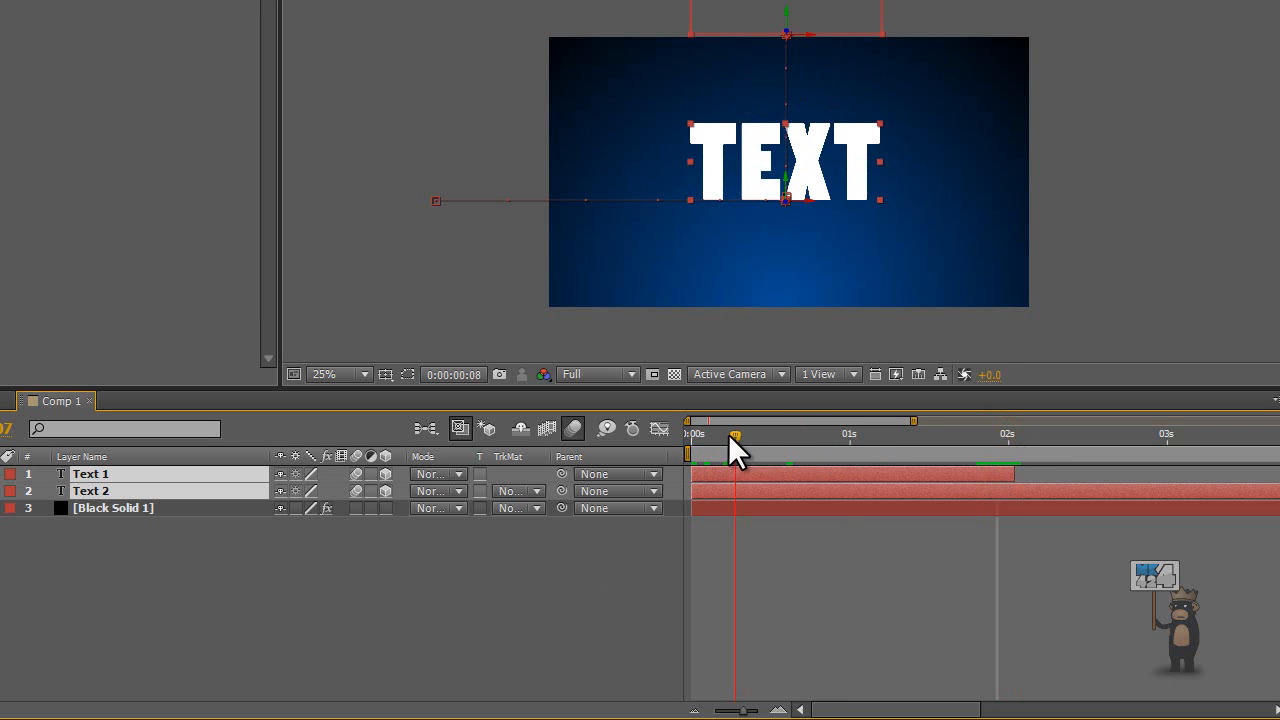
drag(735, 420, 690, 420)
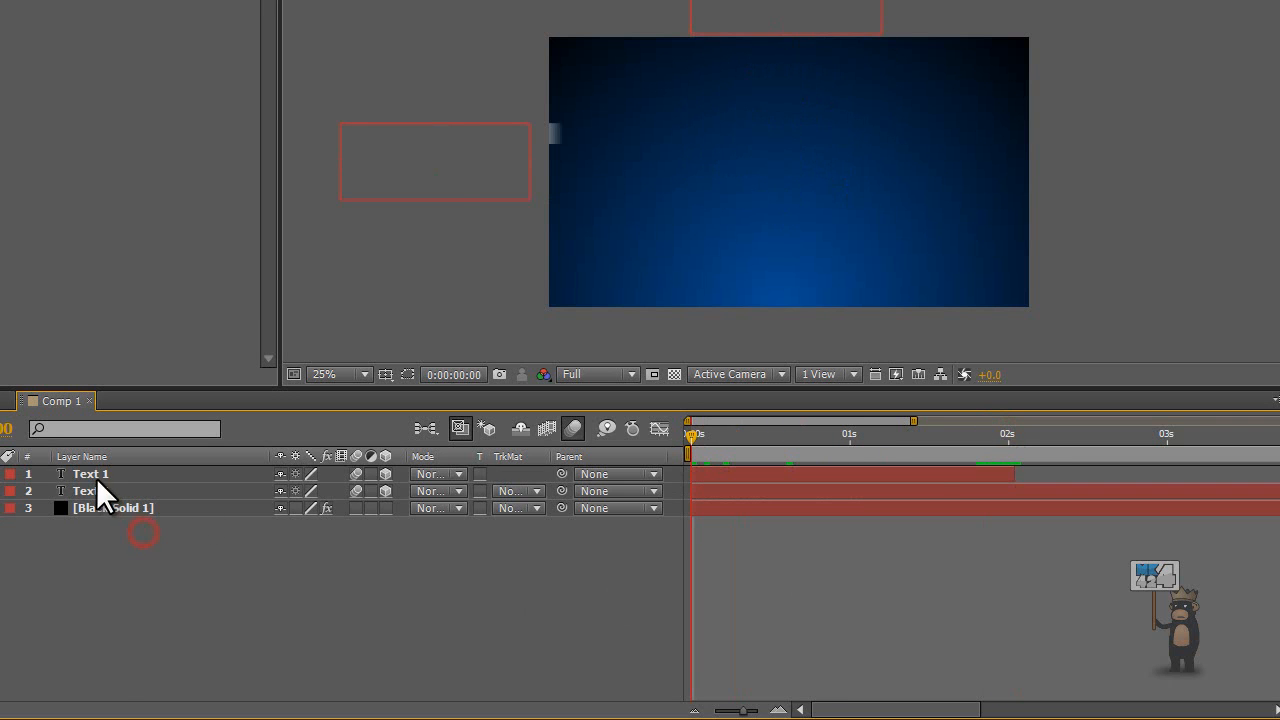
- Precompose the Text 1 and Text 2 layers into Pre-comp 1
click(90, 490)
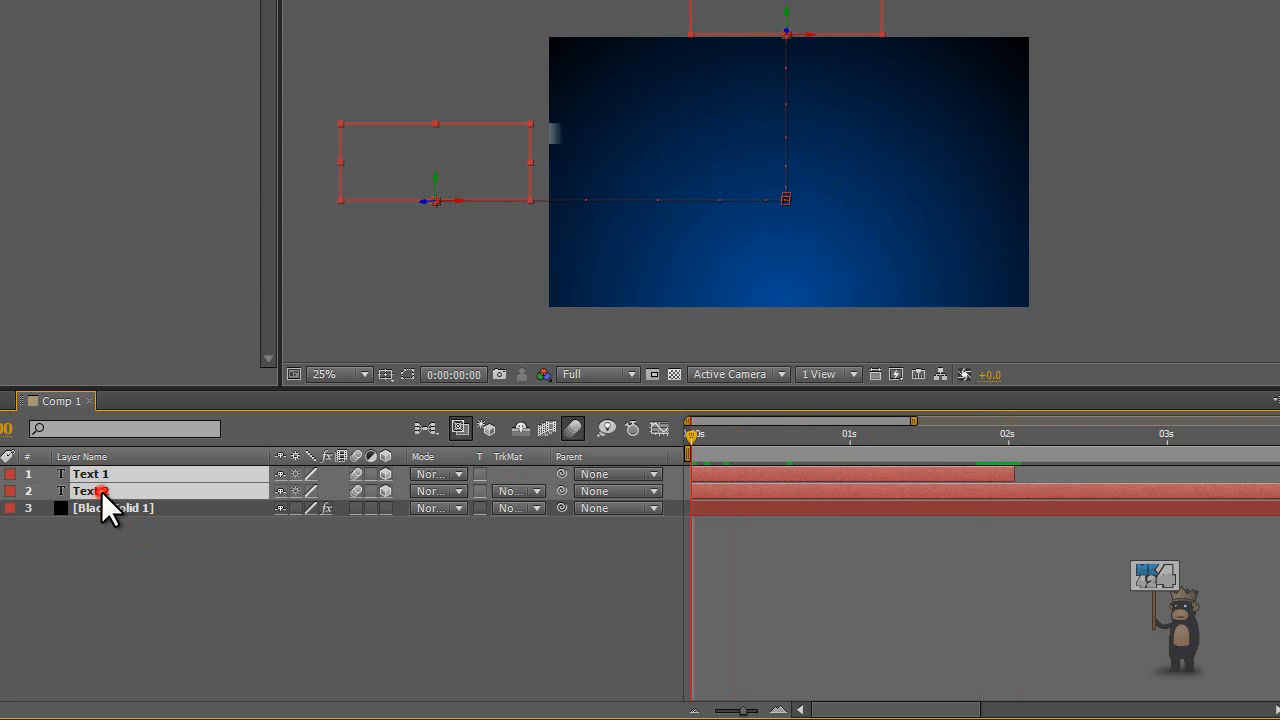
right_click(90, 491)
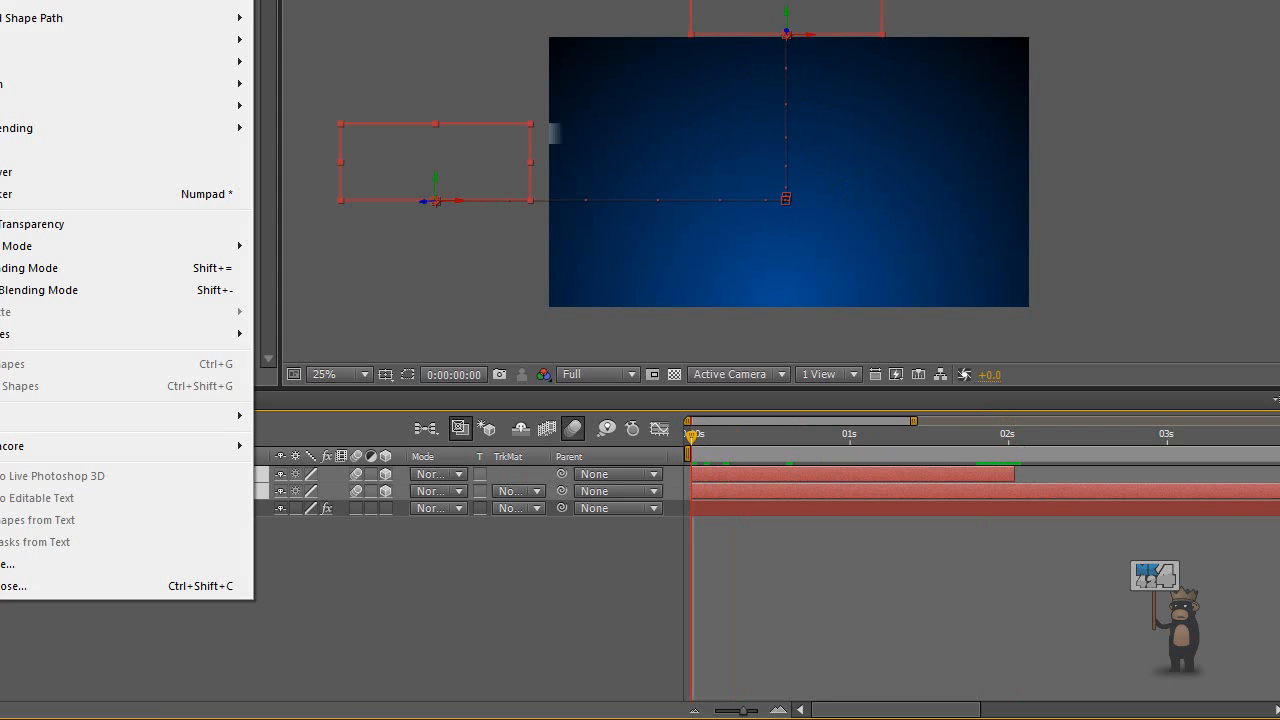
click(14, 585)
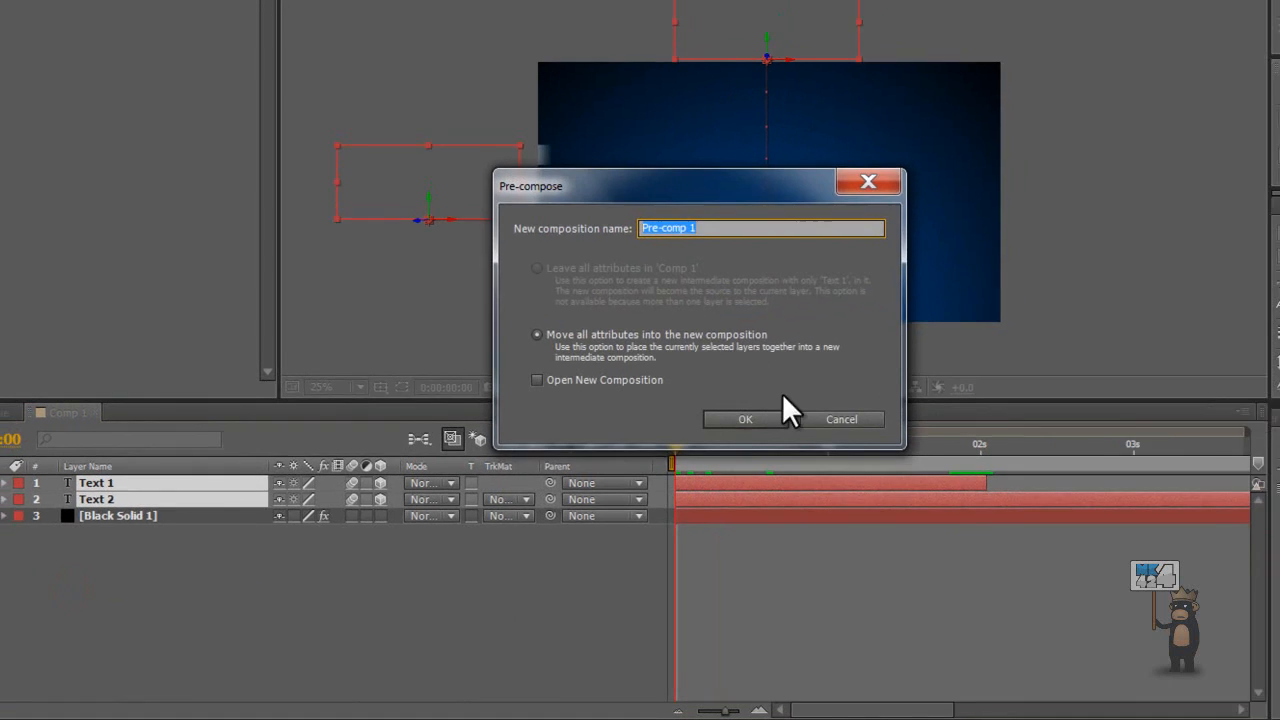
click(744, 419)
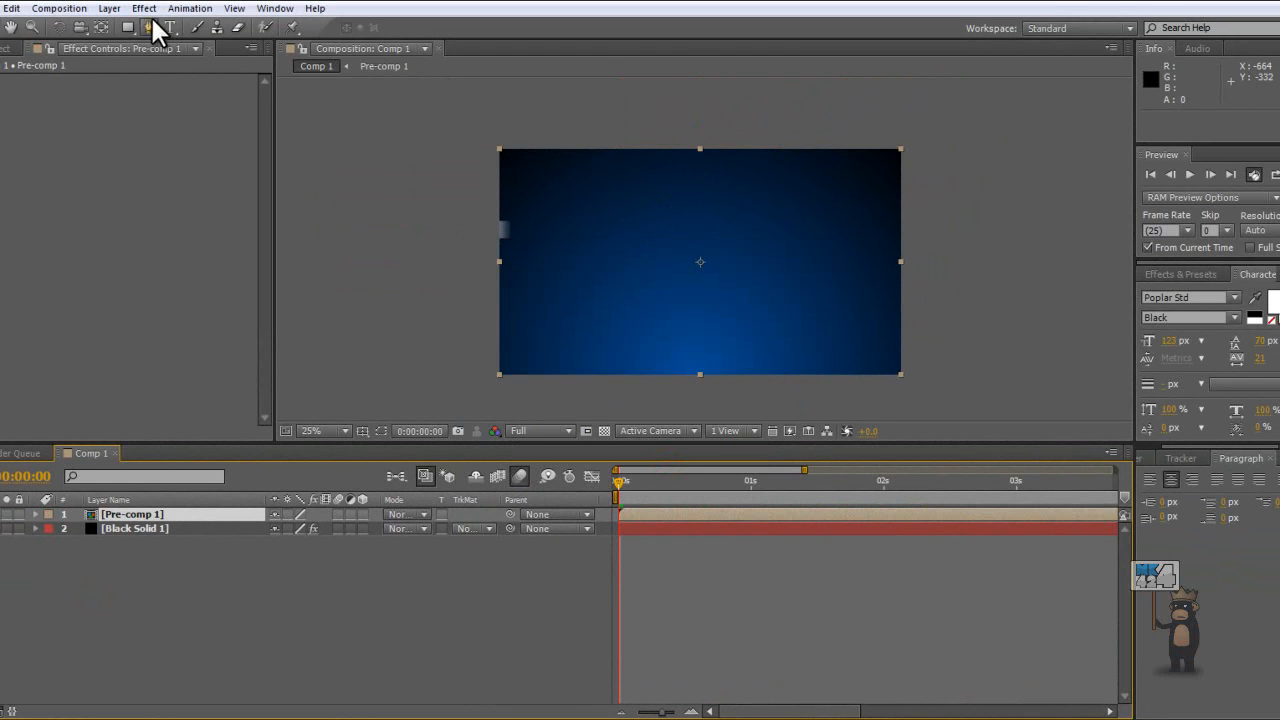
click(143, 8)
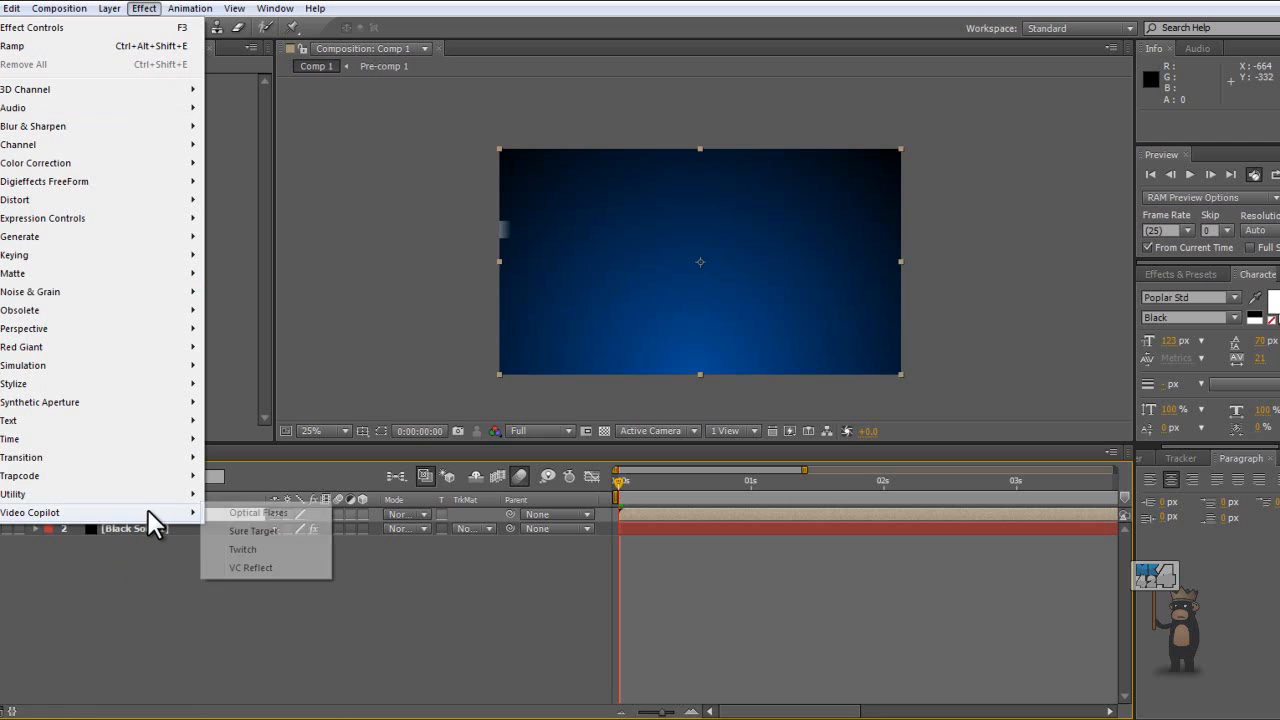
mouse_move(272, 580)
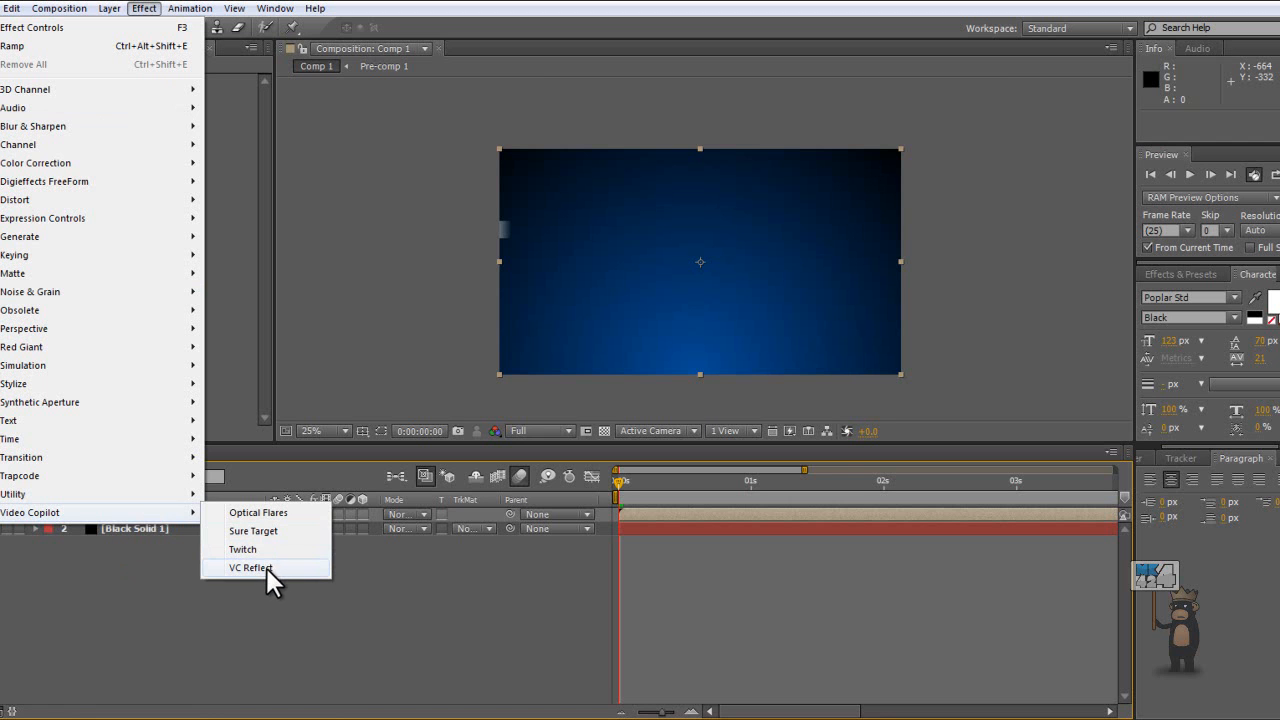
- Apply VC Reflect to Pre-comp 1 and move its floor position up to the text base
click(249, 567)
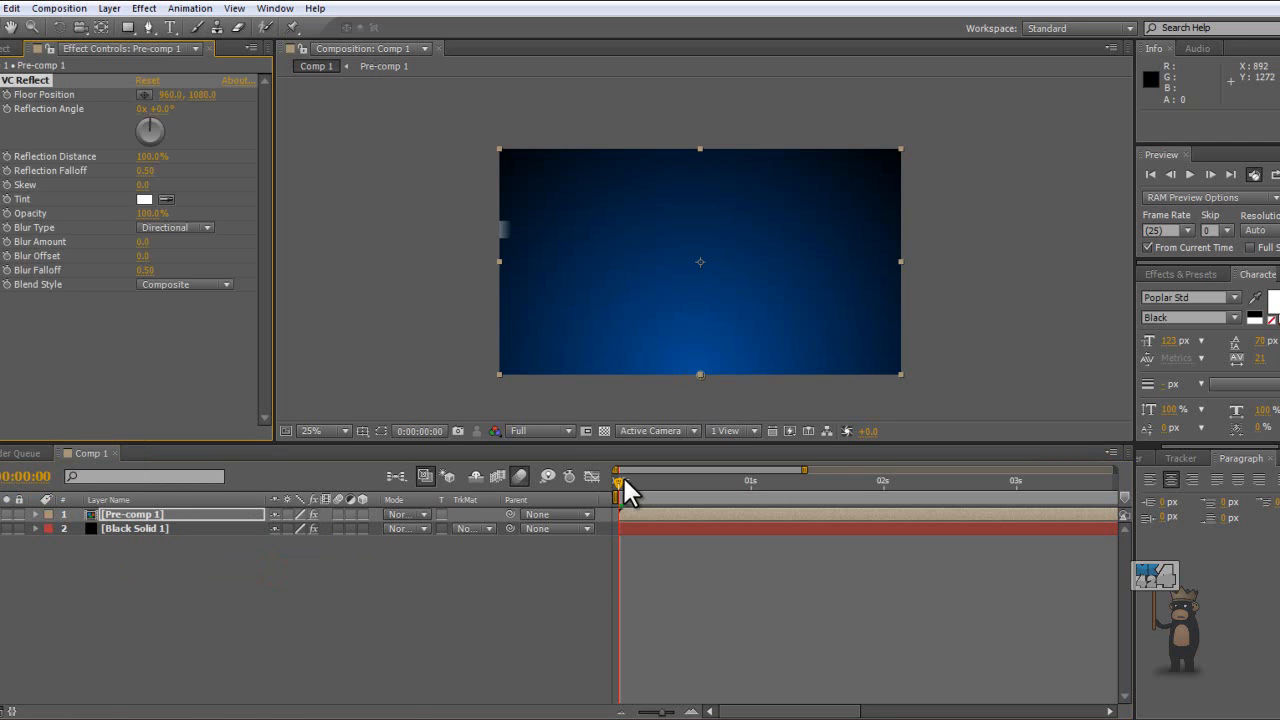
drag(618, 470, 725, 470)
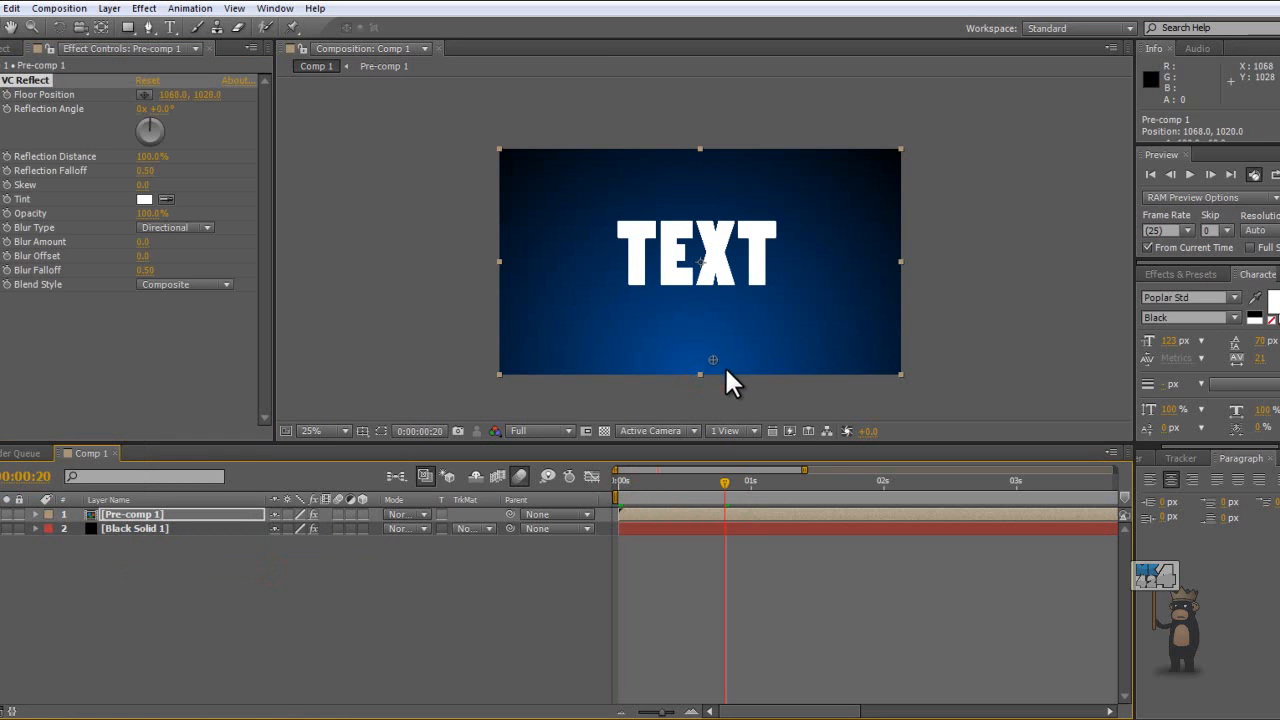
drag(712, 360, 700, 290)
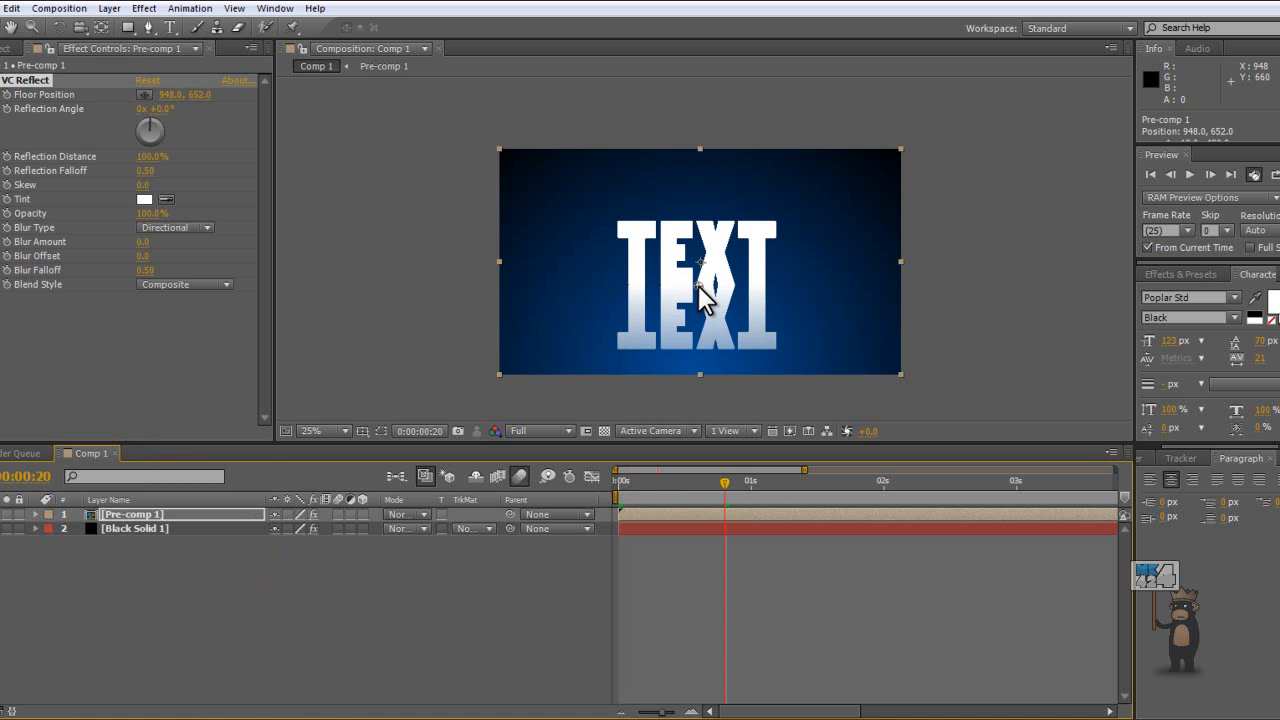
click(312, 431)
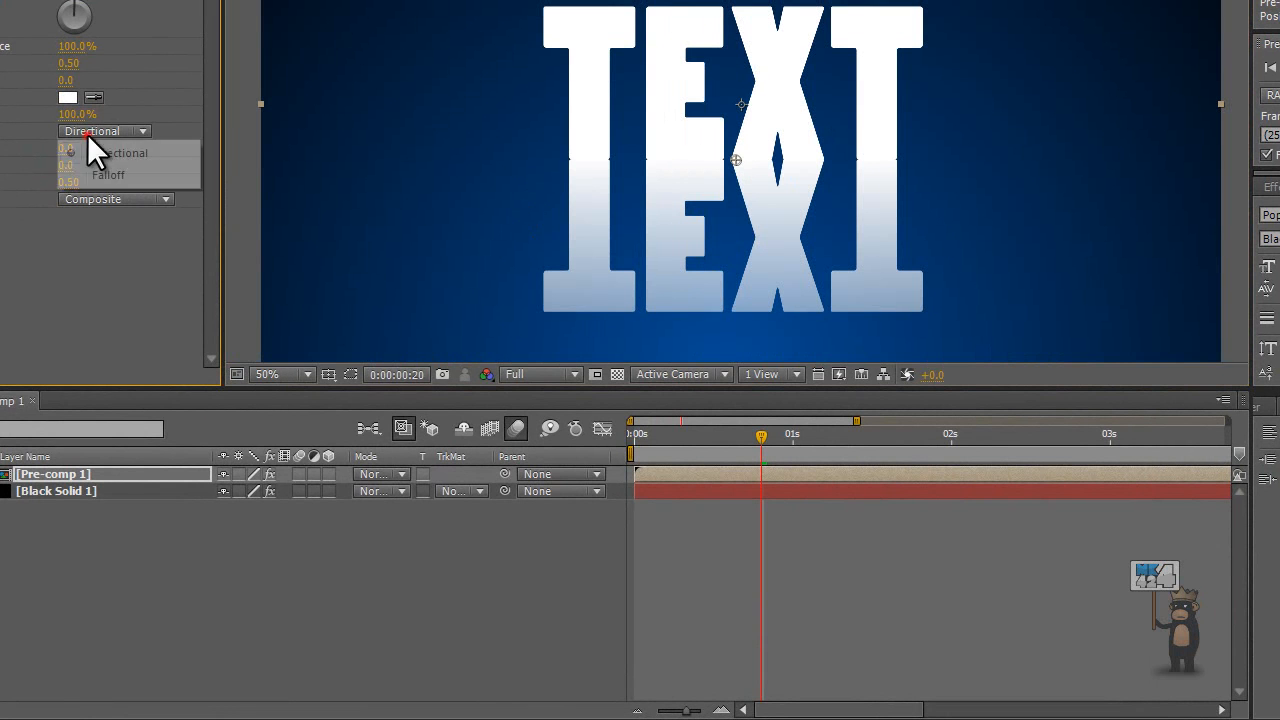
- Switch the VC Reflect blur type to Falloff and deselect to view the reflection
click(107, 174)
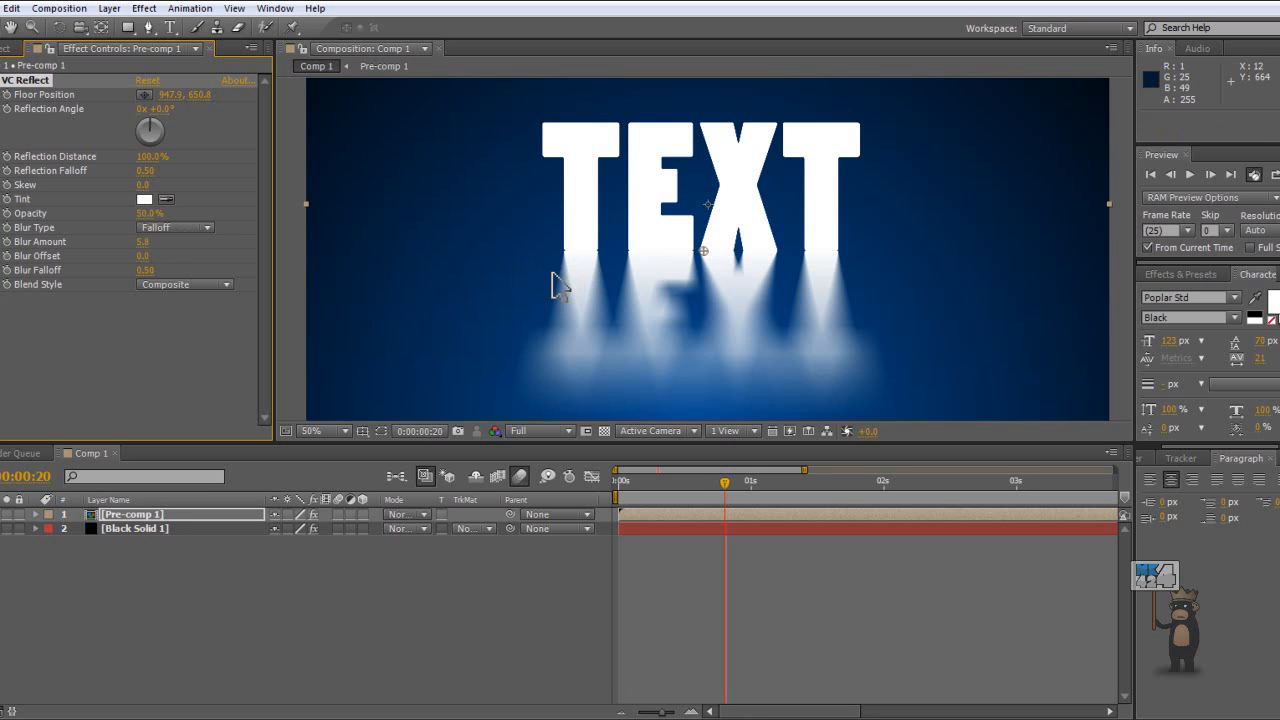
click(438, 258)
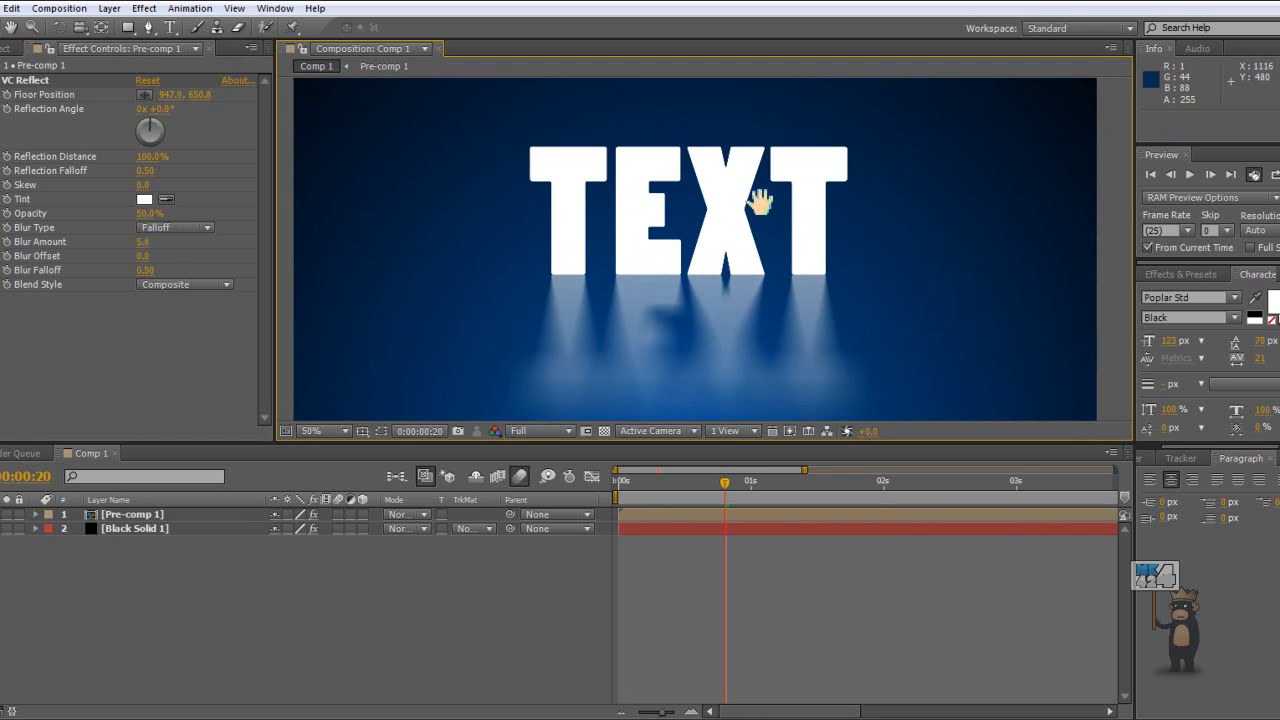
mouse_move(855, 325)
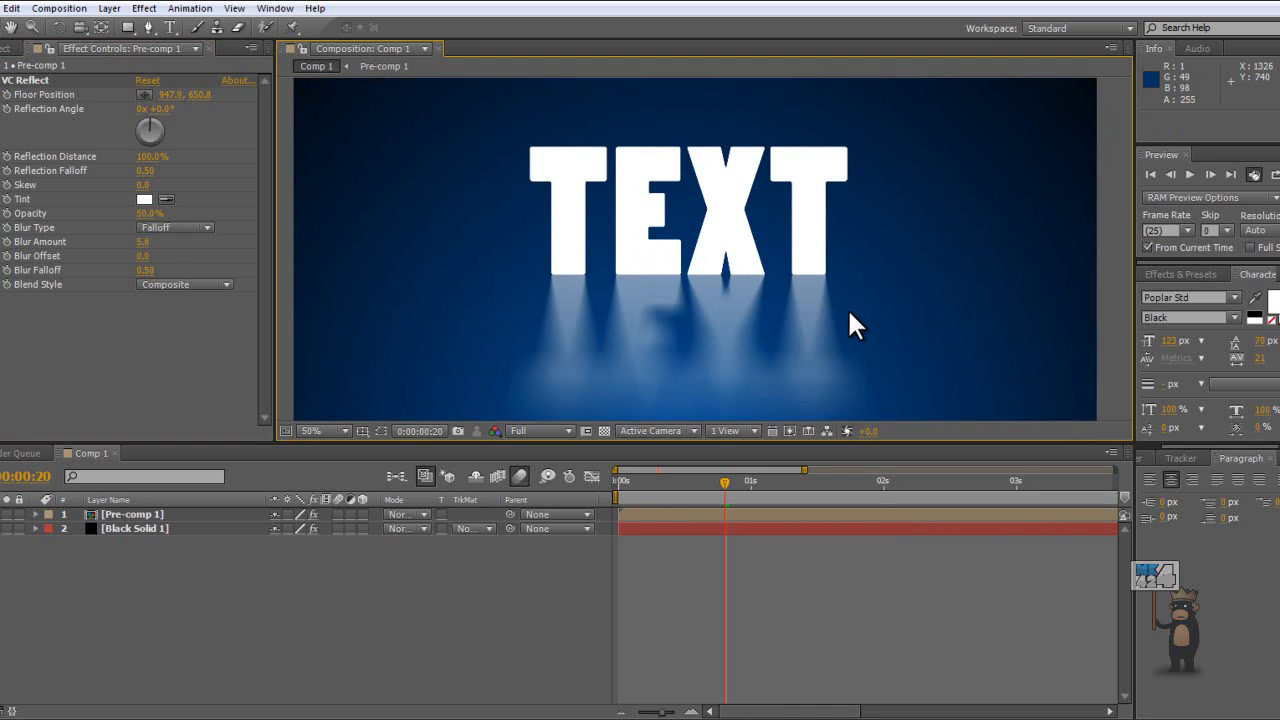